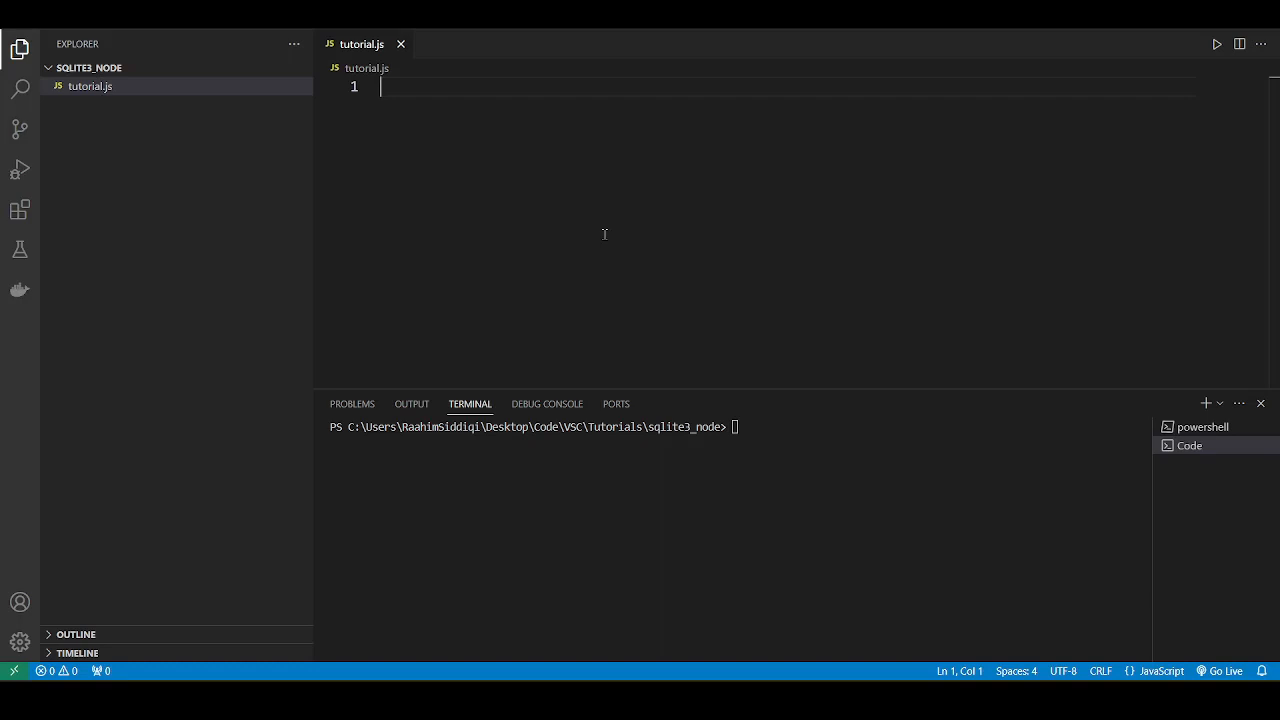
# Step: Install the sqlite3 package with npm in the sqlite3_node project terminal
pyautogui.write('npm install sqlite3')
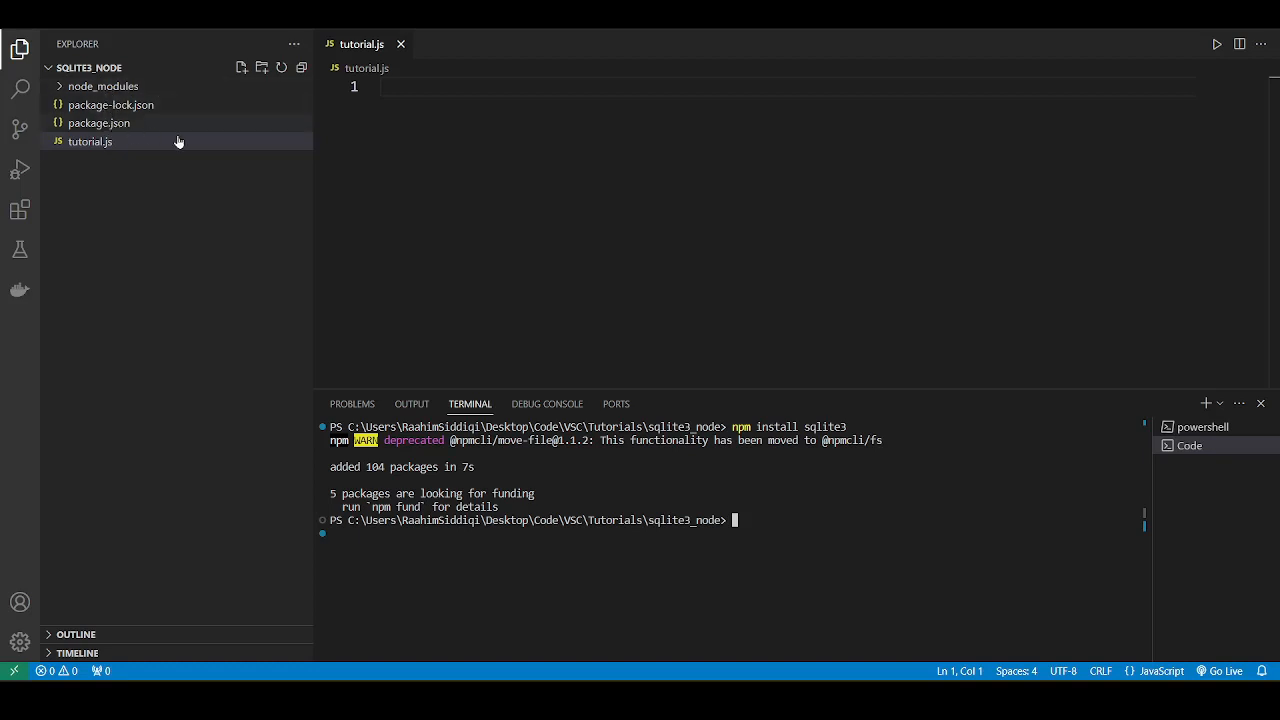
# Step: Require sqlite3 and create db as new sqlite3.Database("./tutorial.db")
pyautogui.write('const')
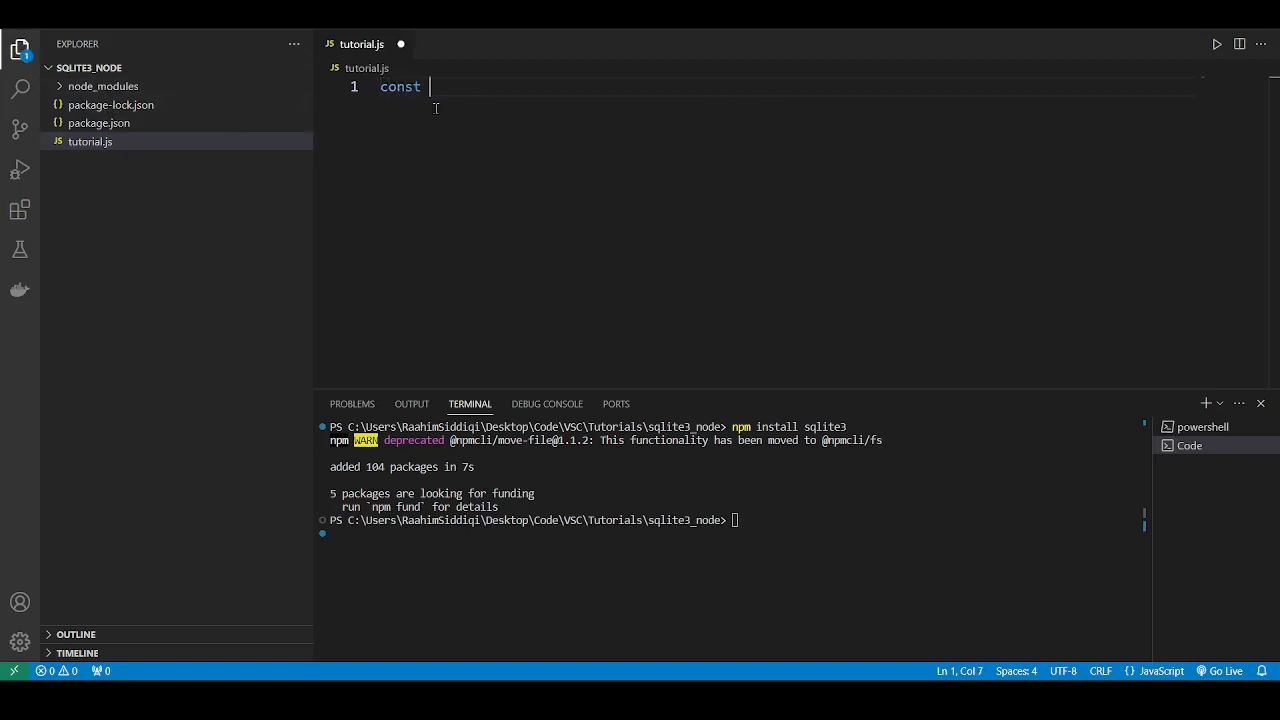
pyautogui.write('sqlite3 =')
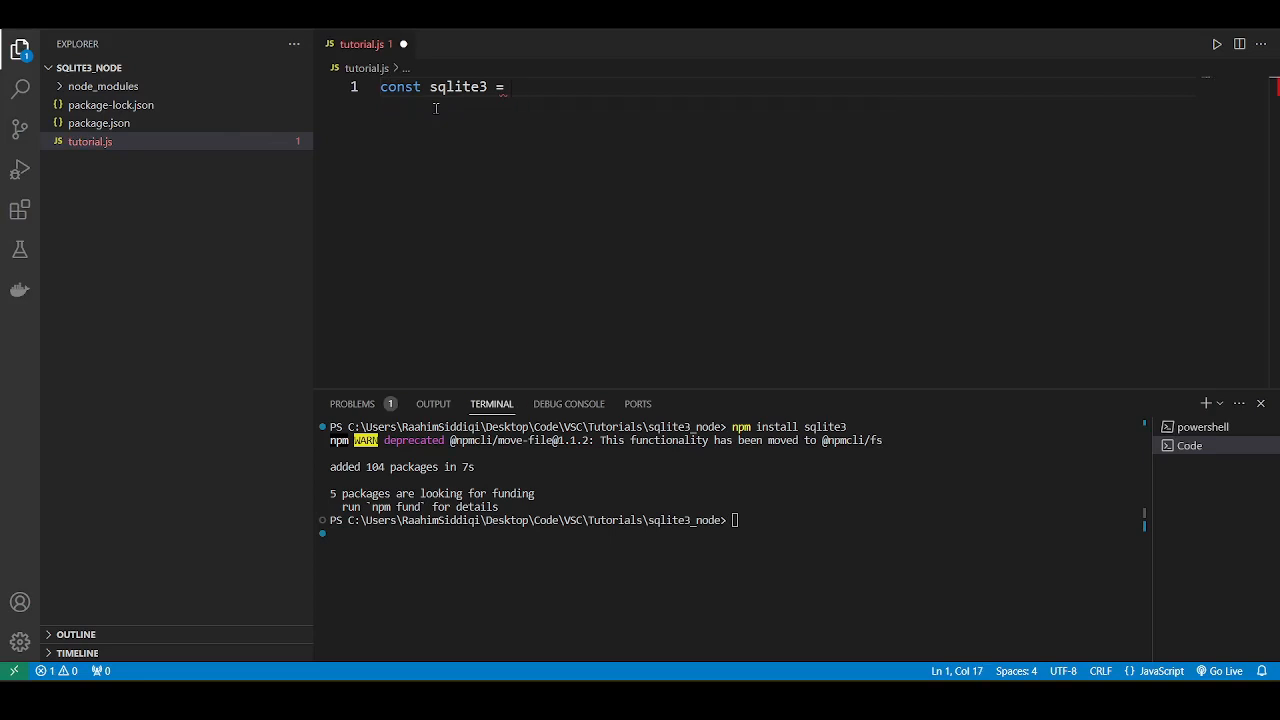
pyautogui.write('require("")')
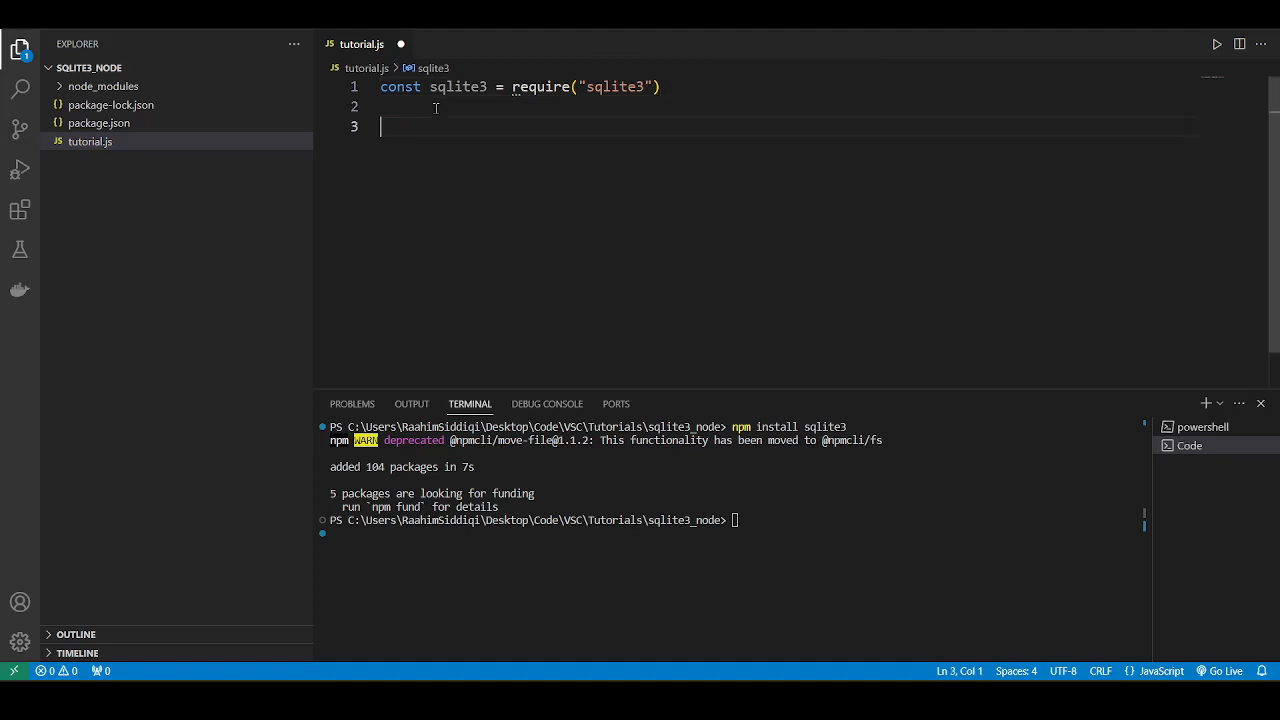
pyautogui.write('const db =')
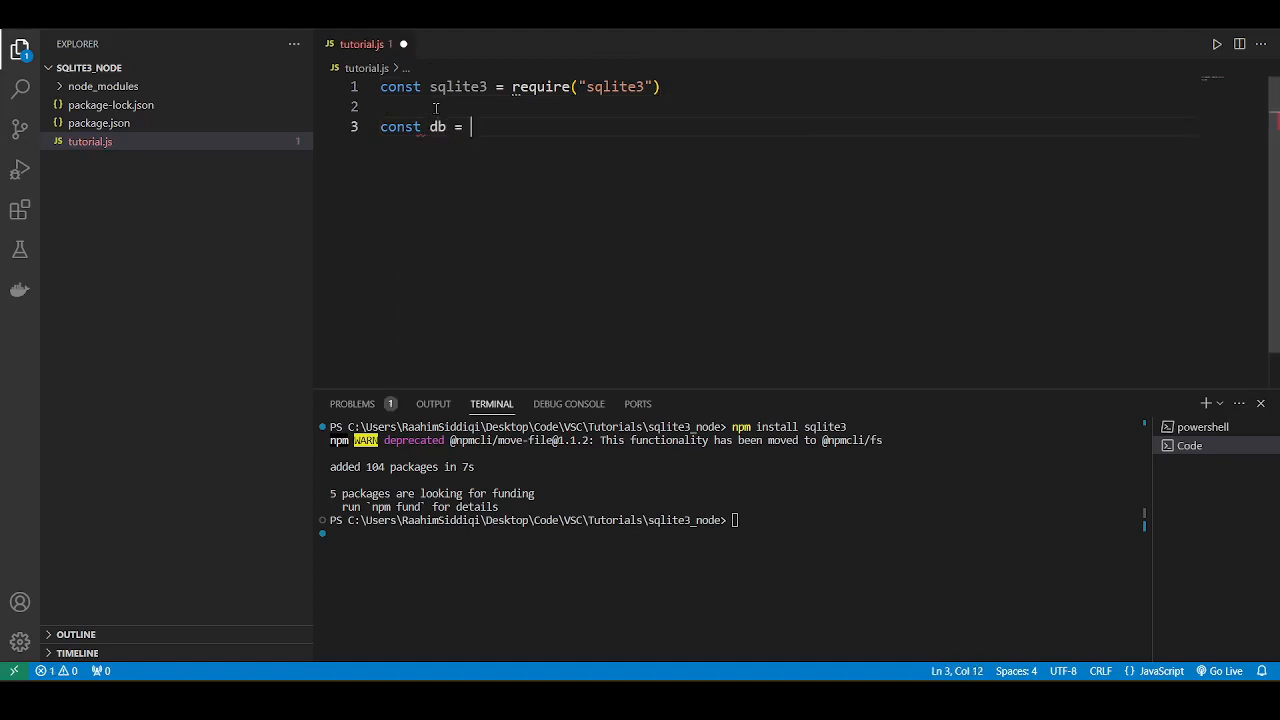
pyautogui.write('new sqlite3.')
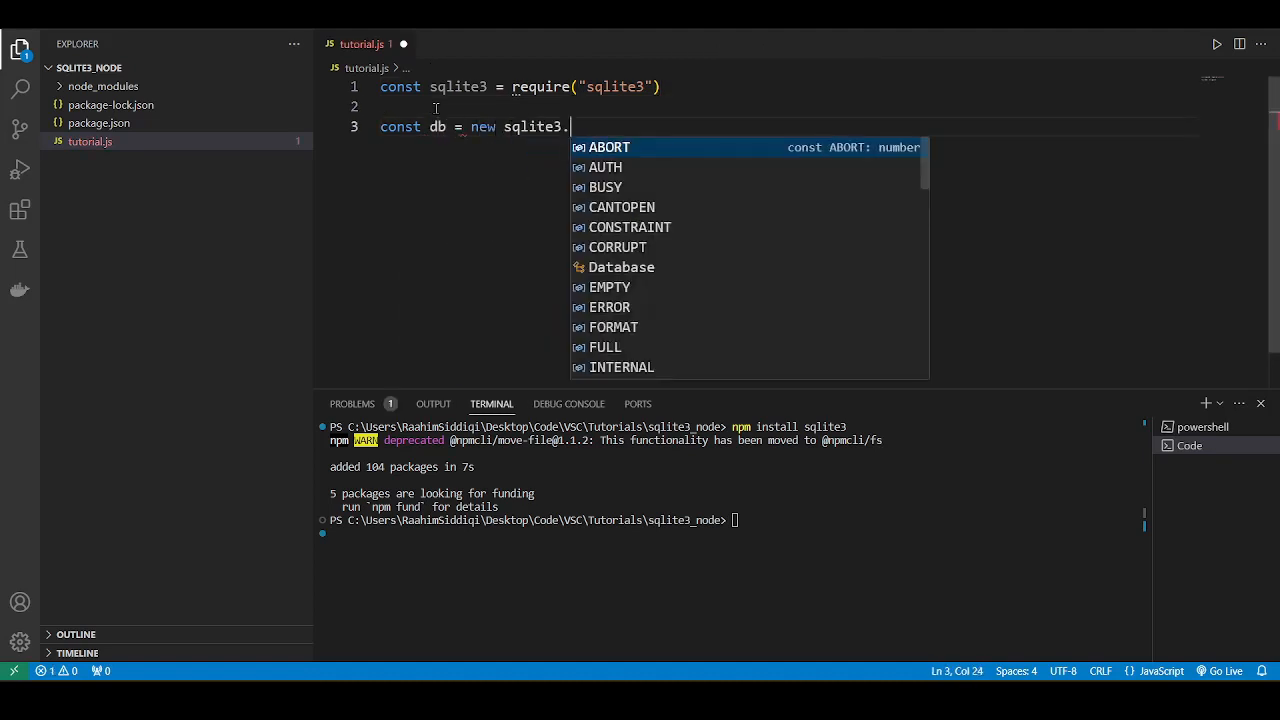
pyautogui.write('Database("")')
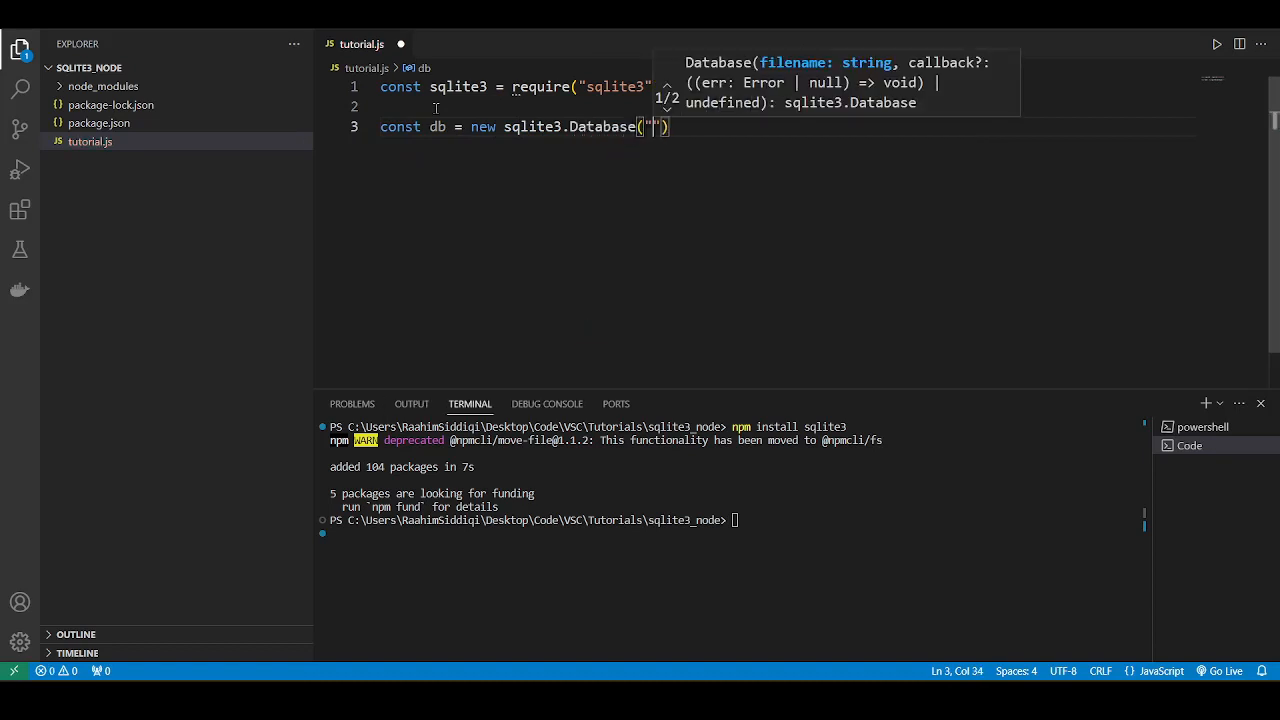
pyautogui.write('./')
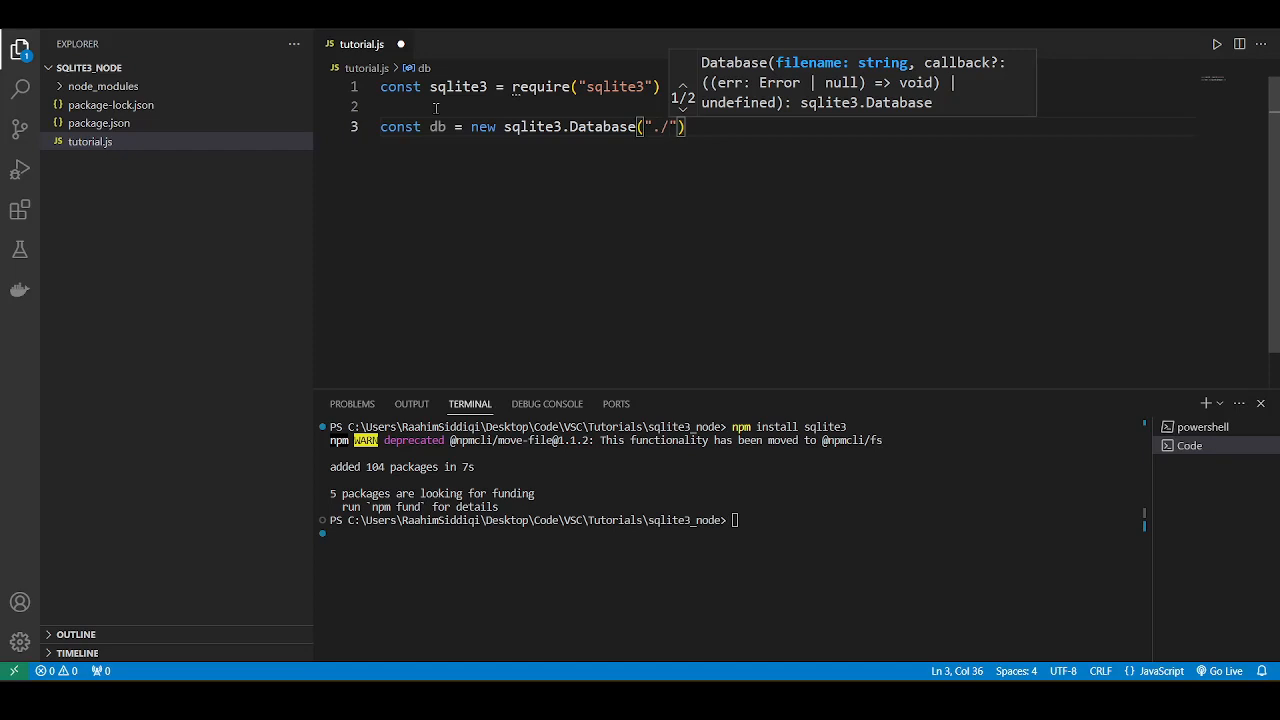
pyautogui.write('tutorial.')
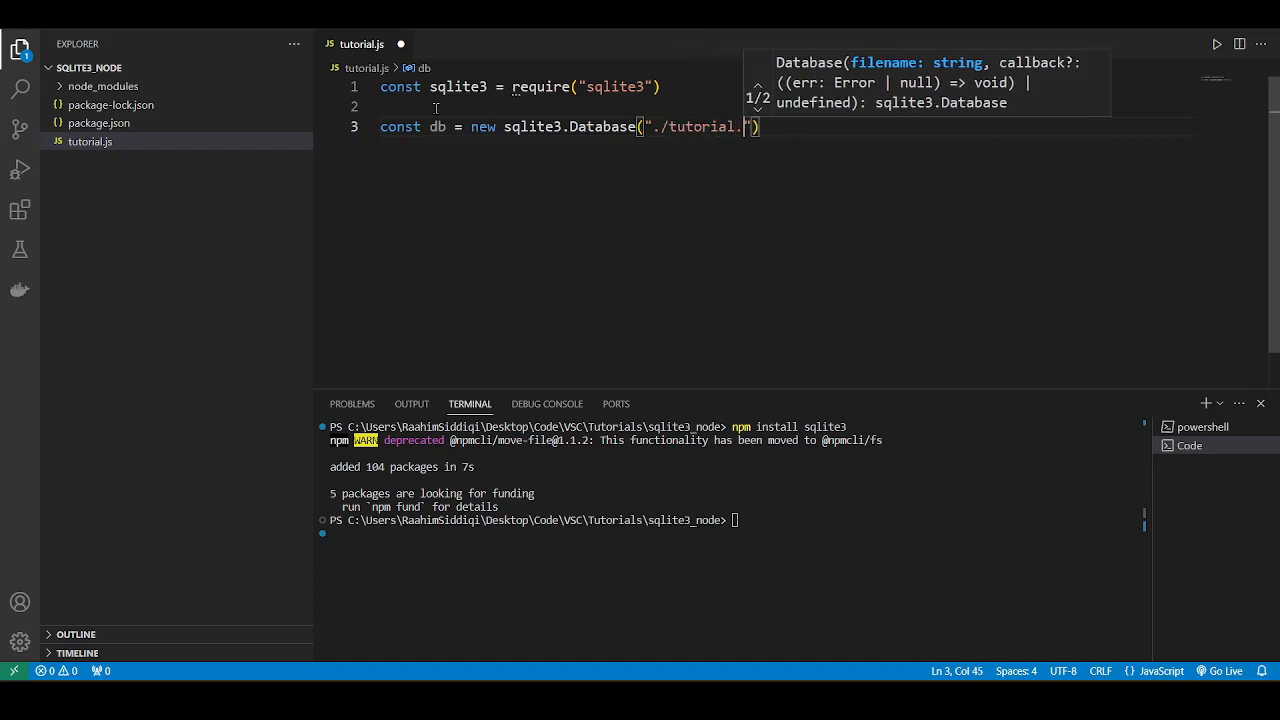
pyautogui.write('db')
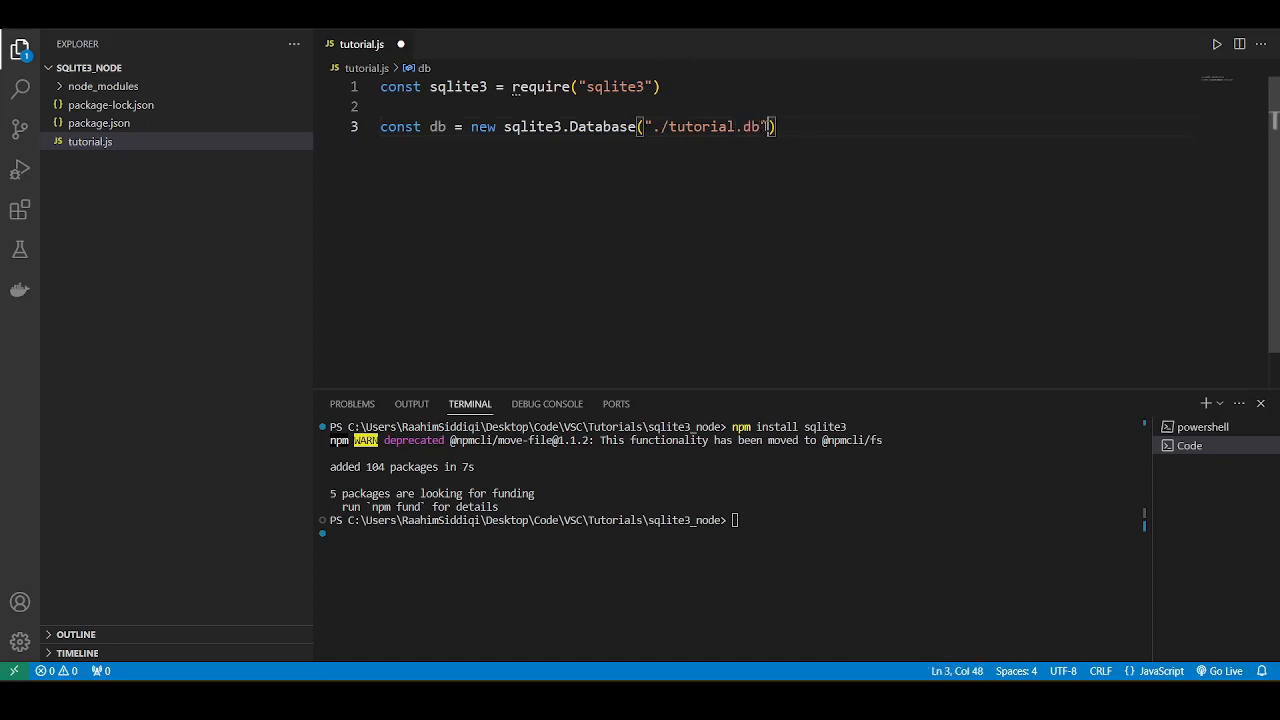
# Step: Add an (err) callback that logs the error or "connection established"
pyautogui.doubleClick(704, 126)
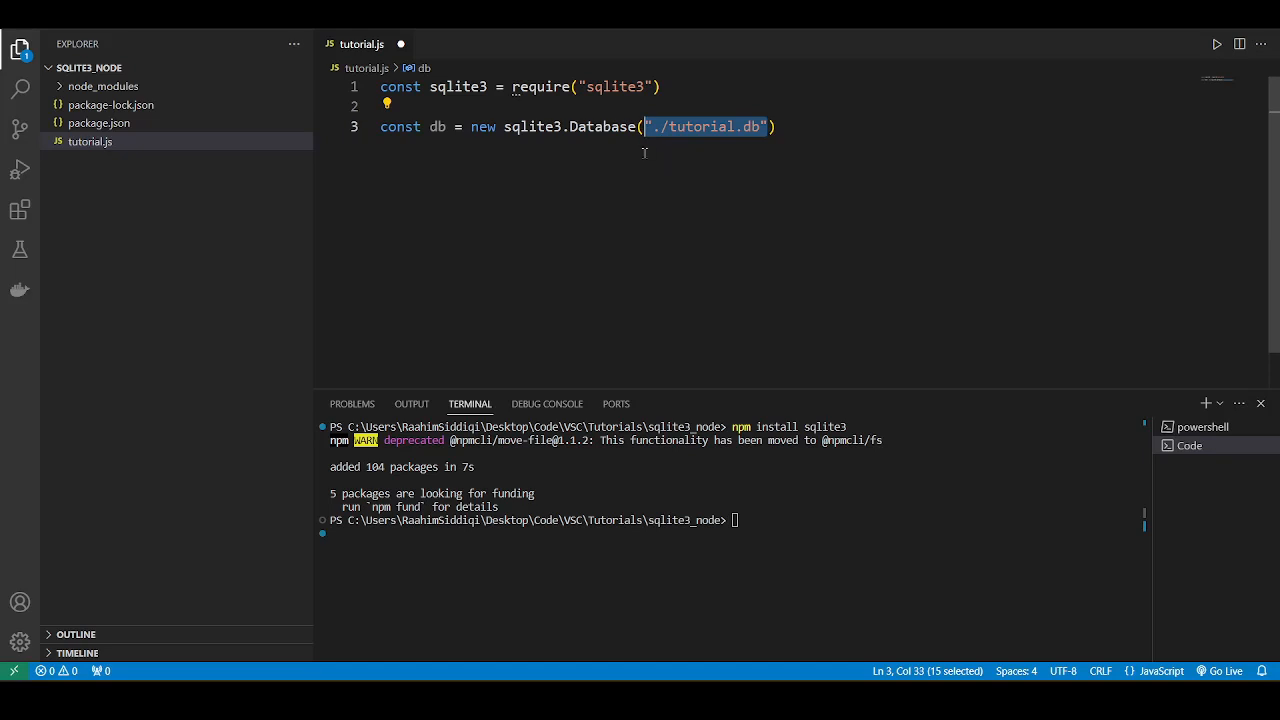
pyautogui.write(',')
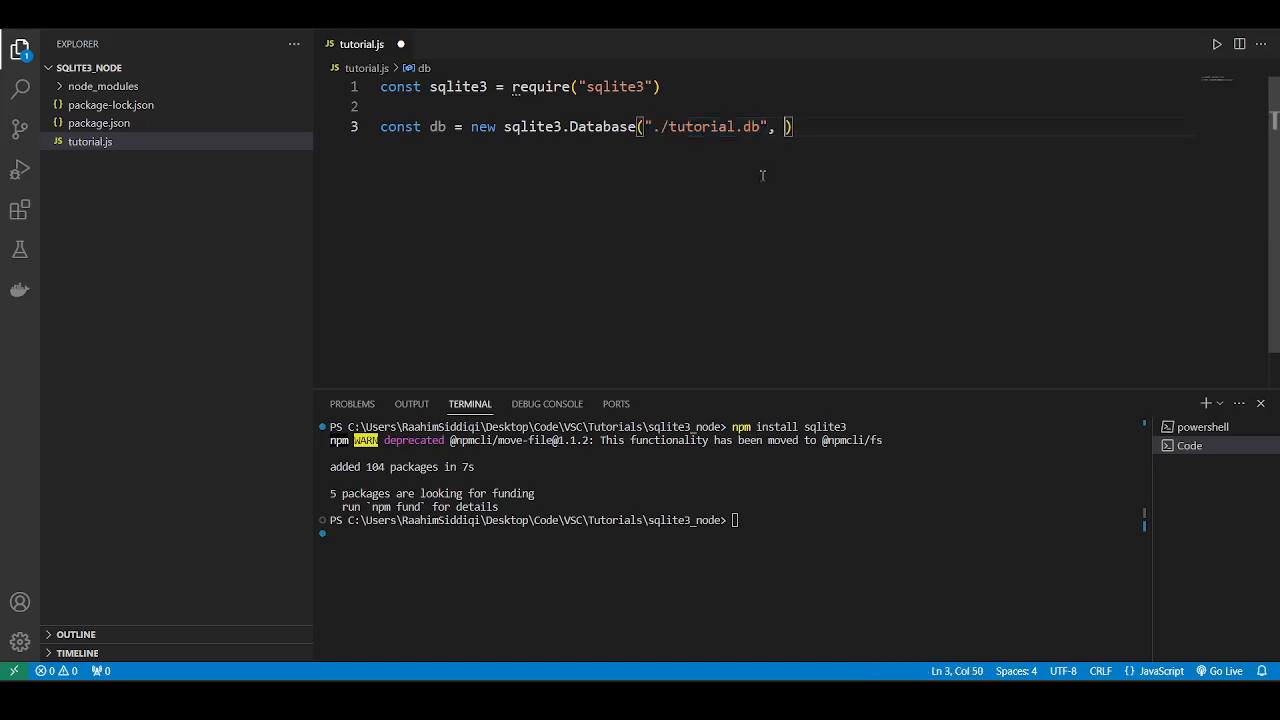
pyautogui.write('(err) => {')
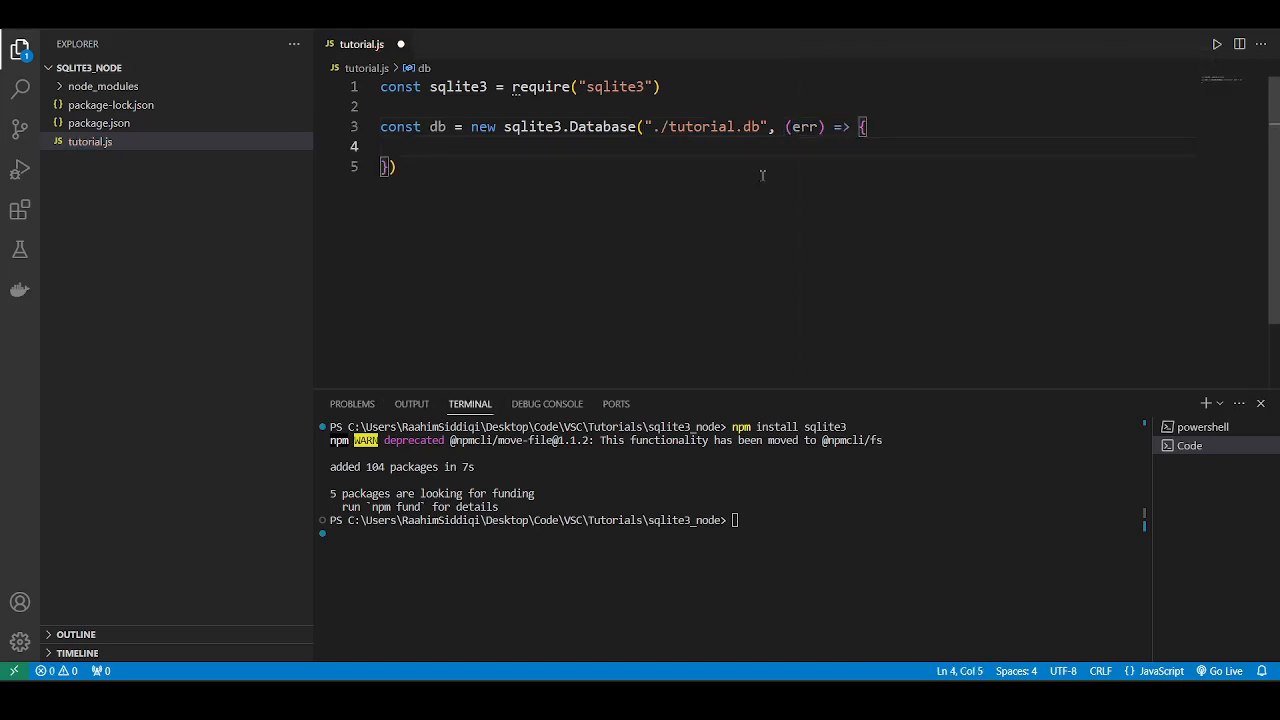
pyautogui.write('if (err)')
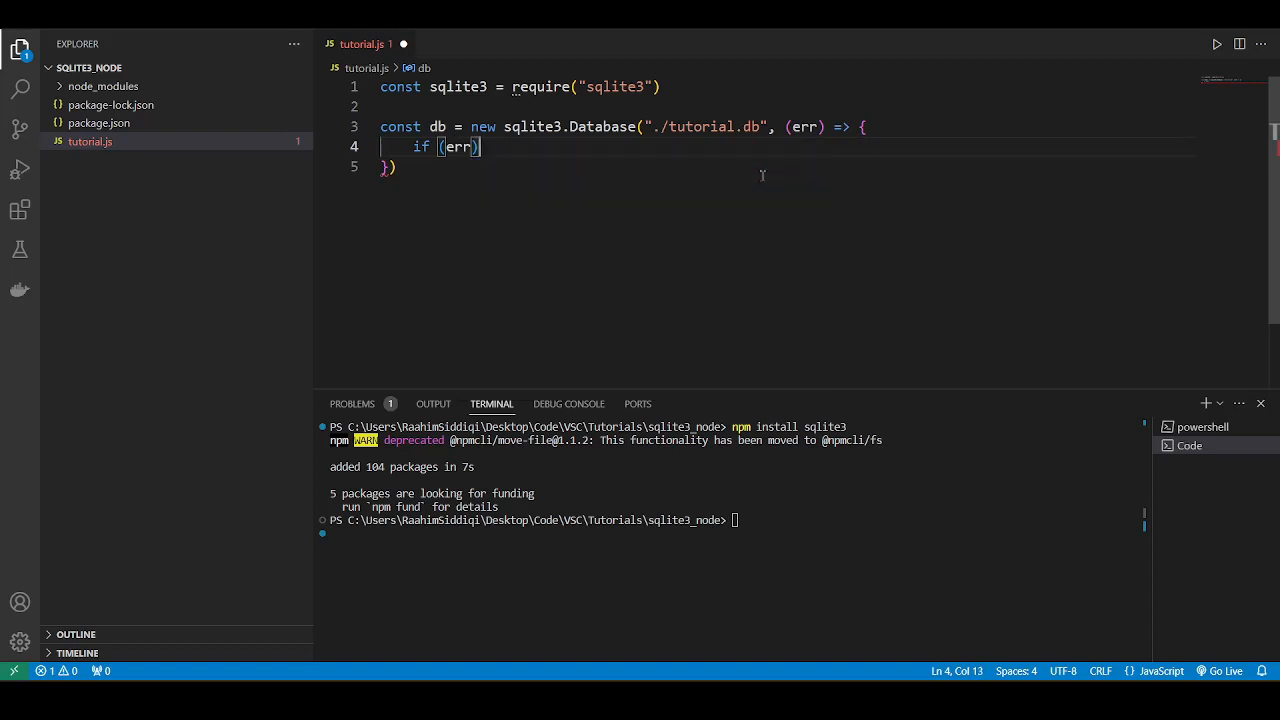
pyautogui.write('PageTransitionEven')
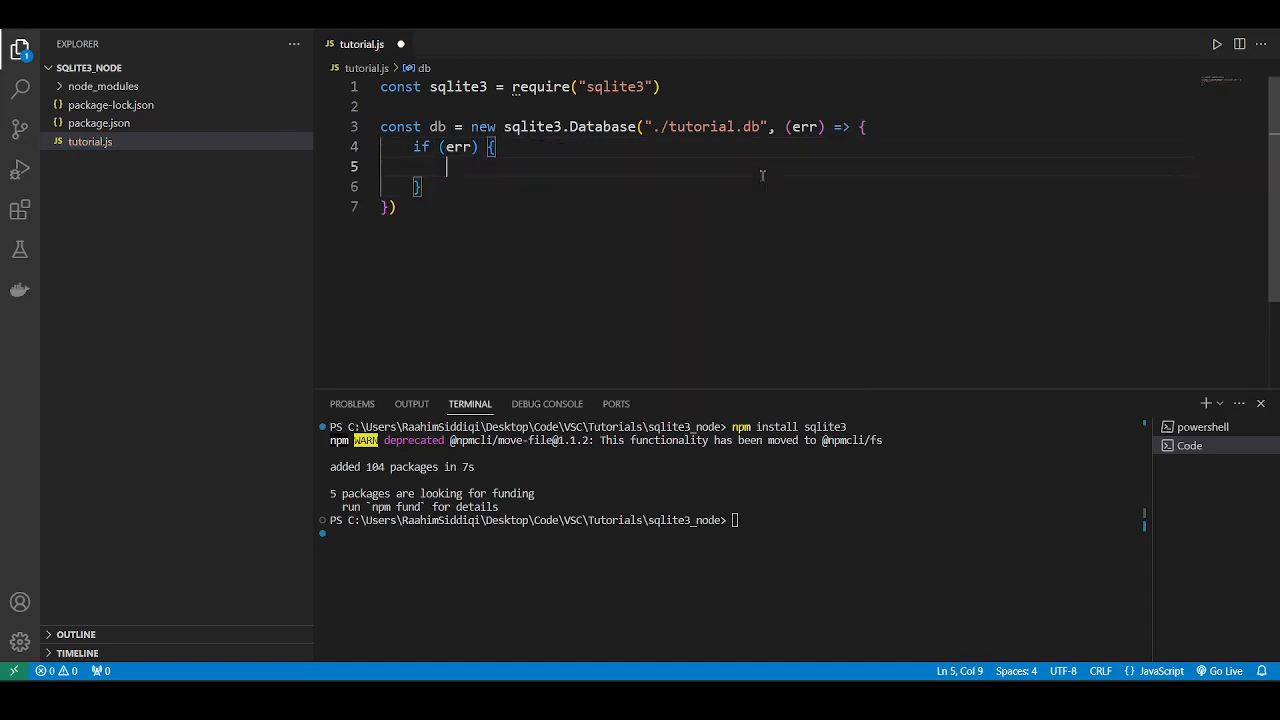
pyautogui.write('return console')
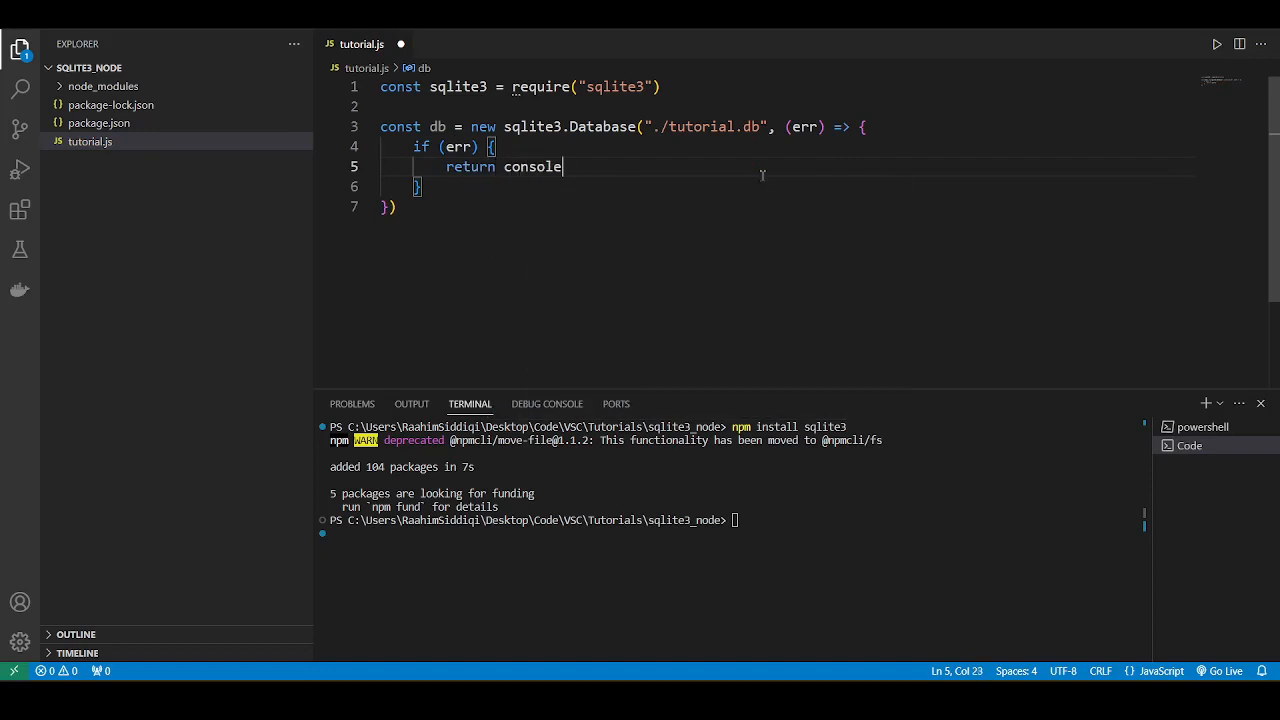
pyautogui.write('.log(err)')
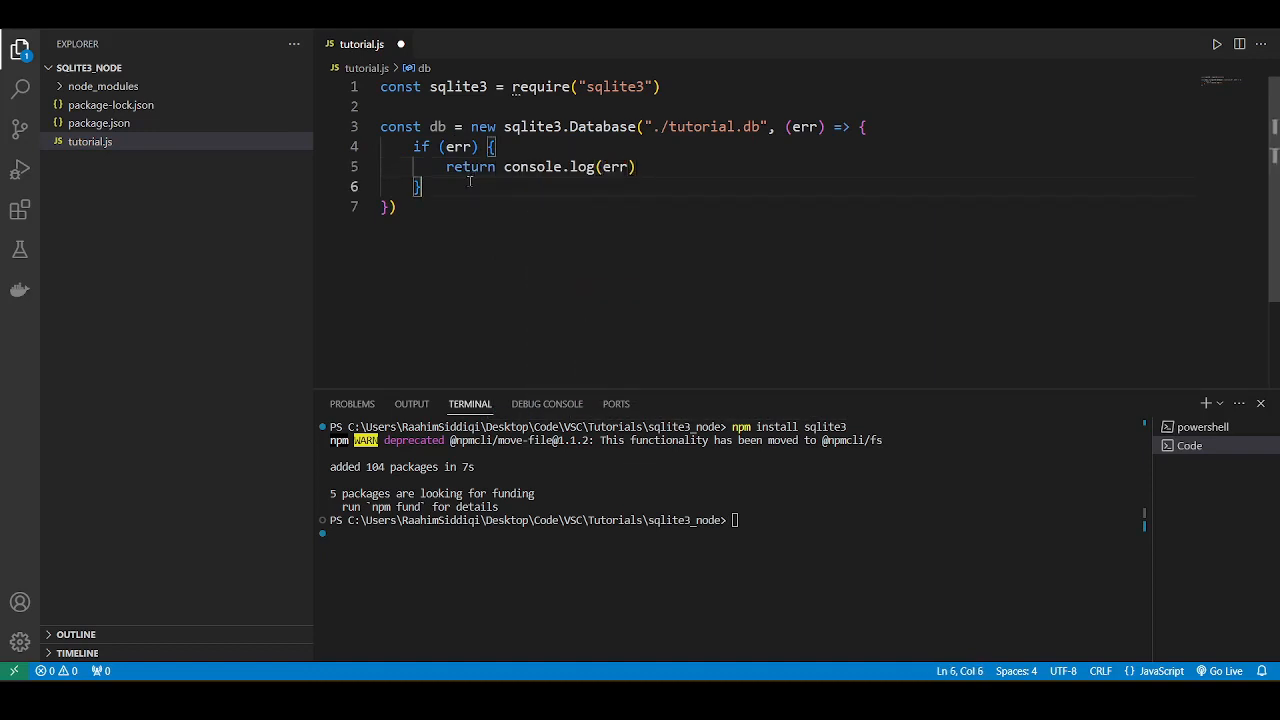
pyautogui.write('console')
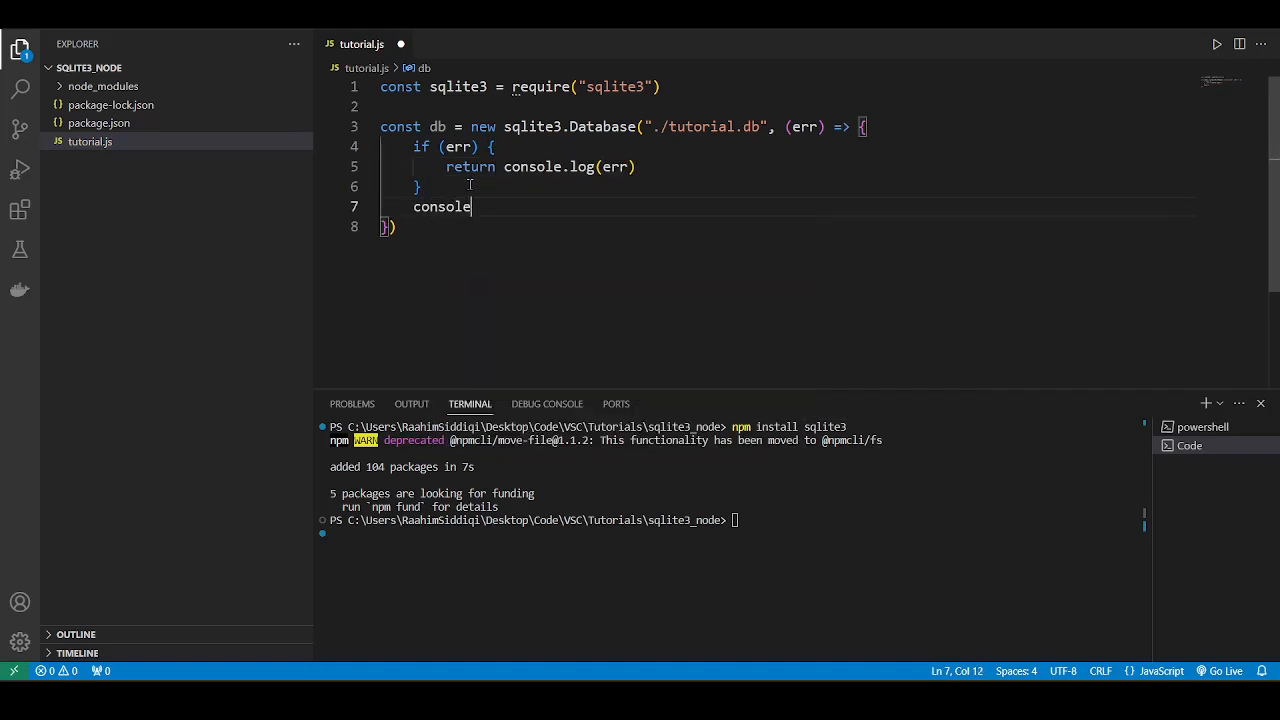
pyautogui.write('.log("connection established')
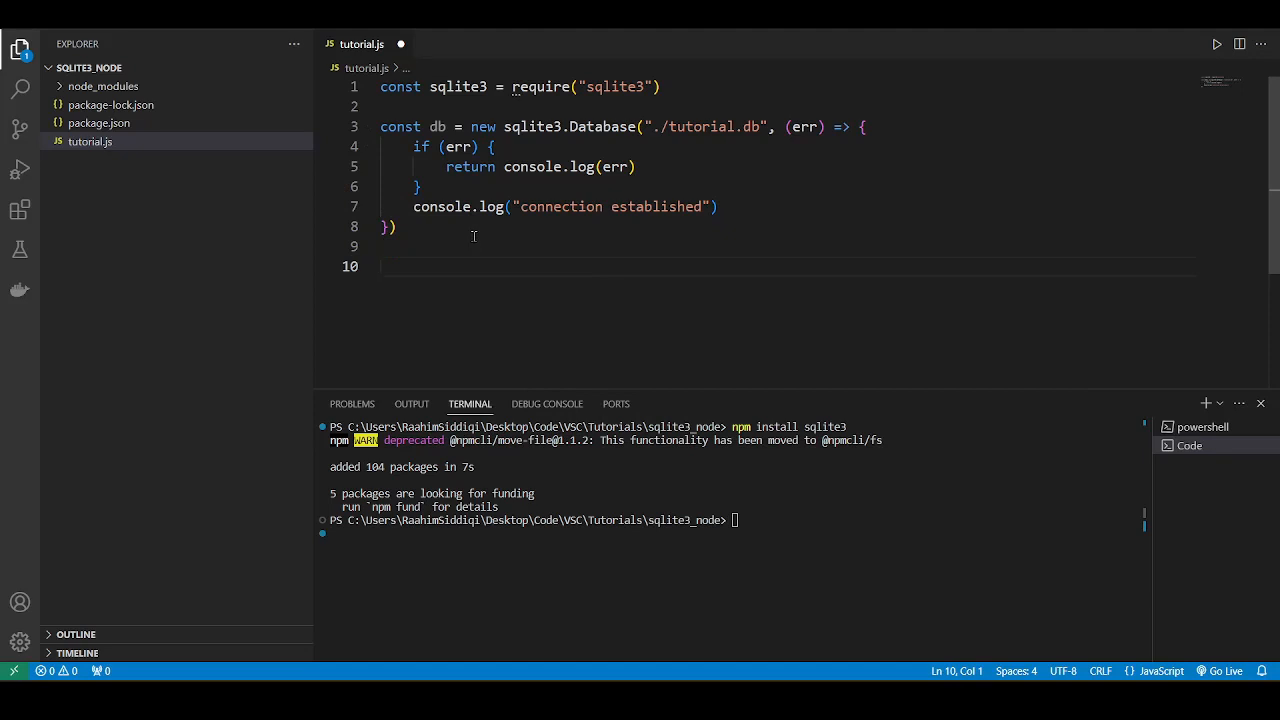
# Step: Add a // Code comment and db.close logging "connection closed", then run node tutorial.js
pyautogui.write('// Code')
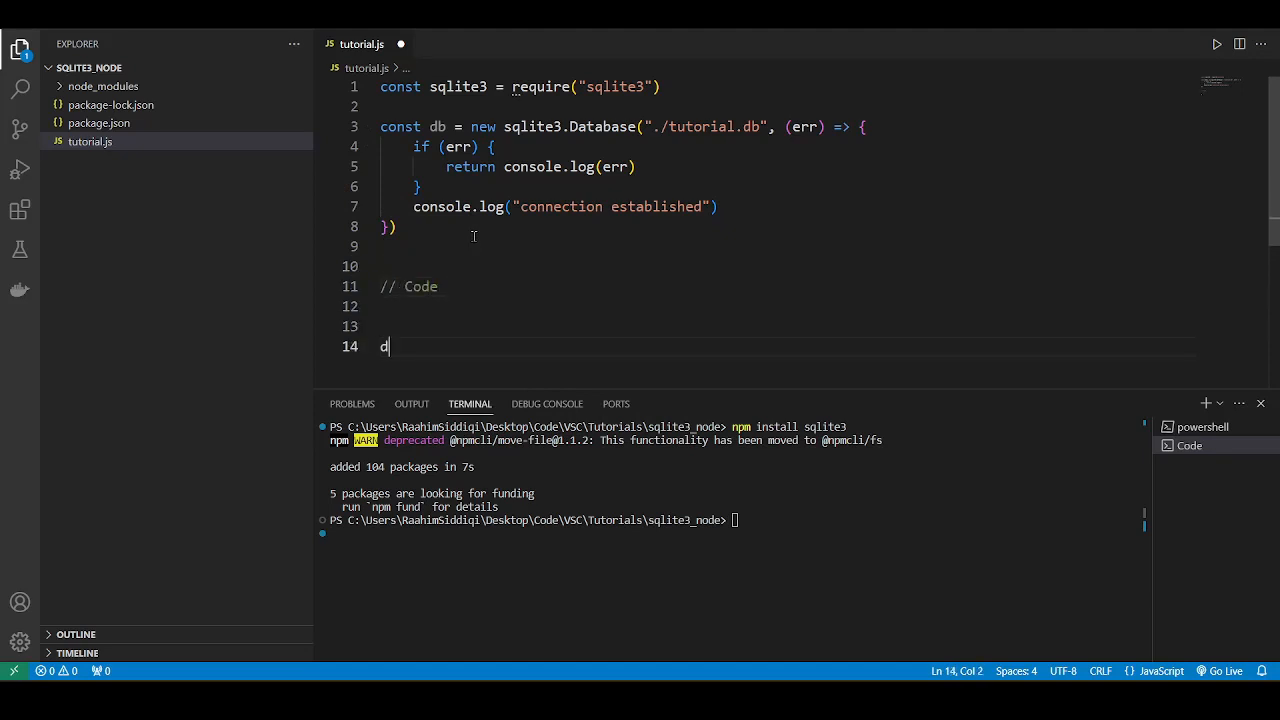
pyautogui.write('b.close()')
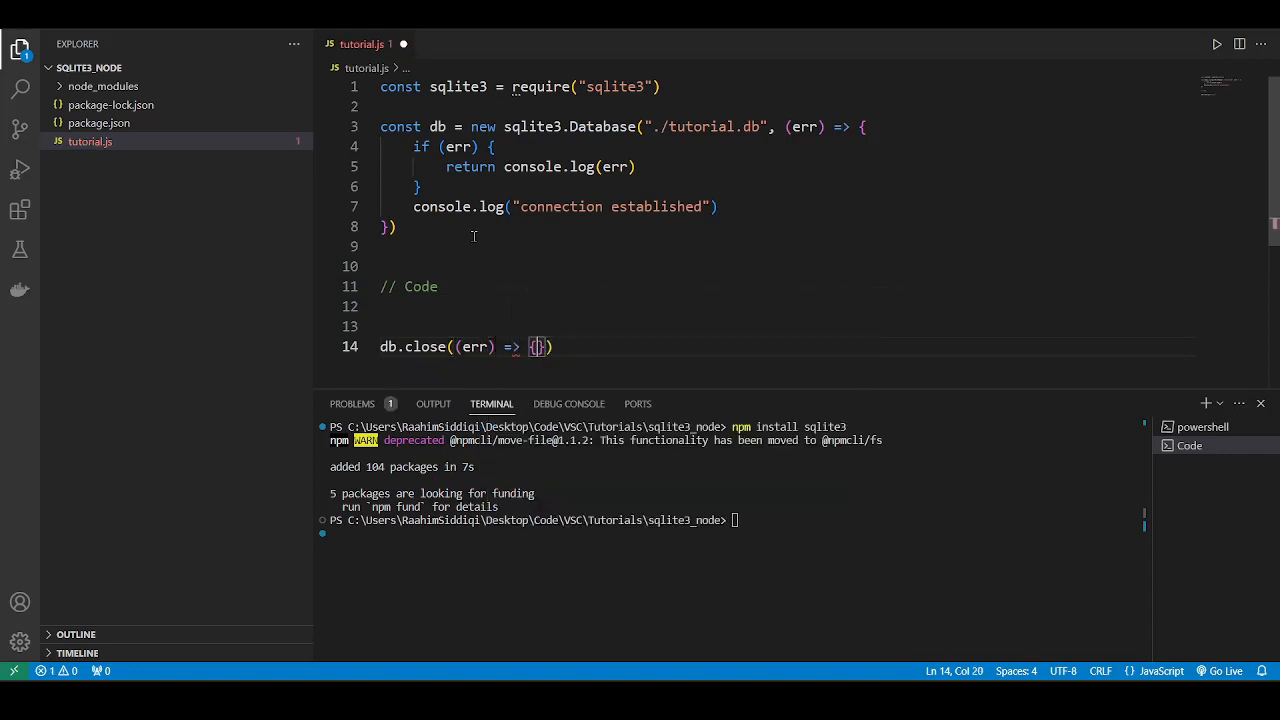
pyautogui.moveTo(414, 148); pyautogui.dragTo(718, 198)
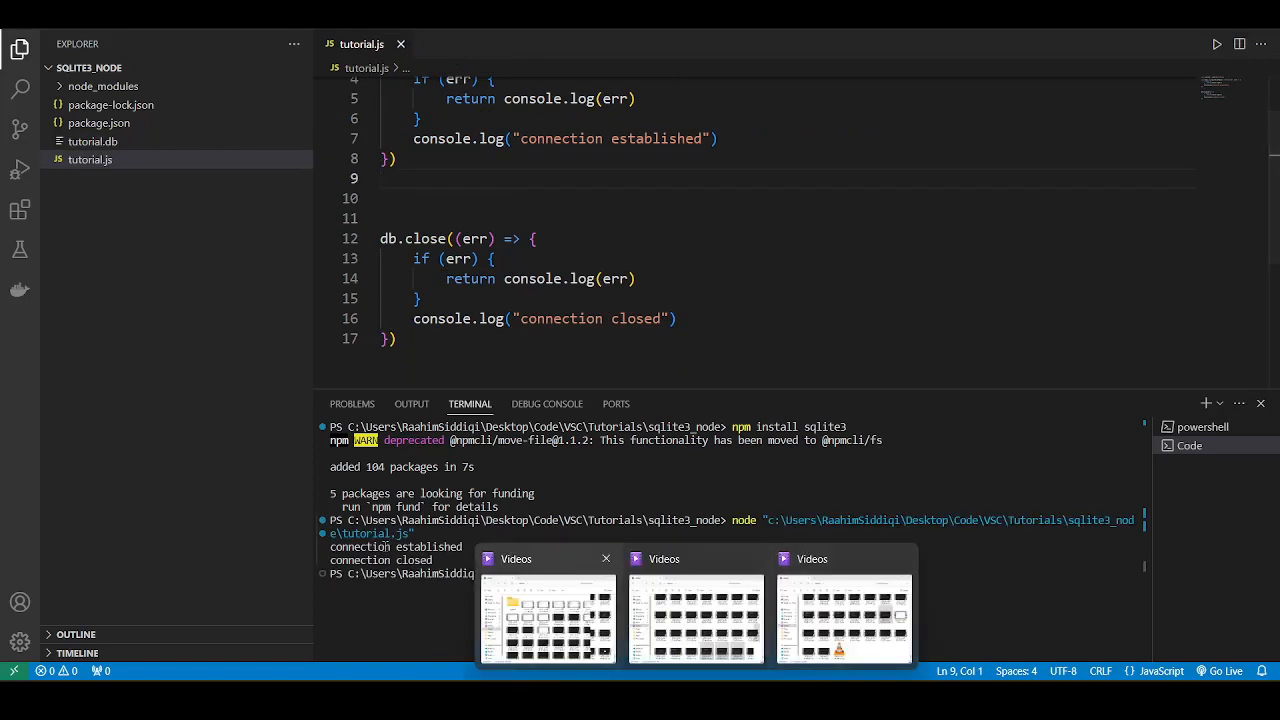
# Step: Start a db.run call with a CREATE TABLE users template string
pyautogui.write('cl')
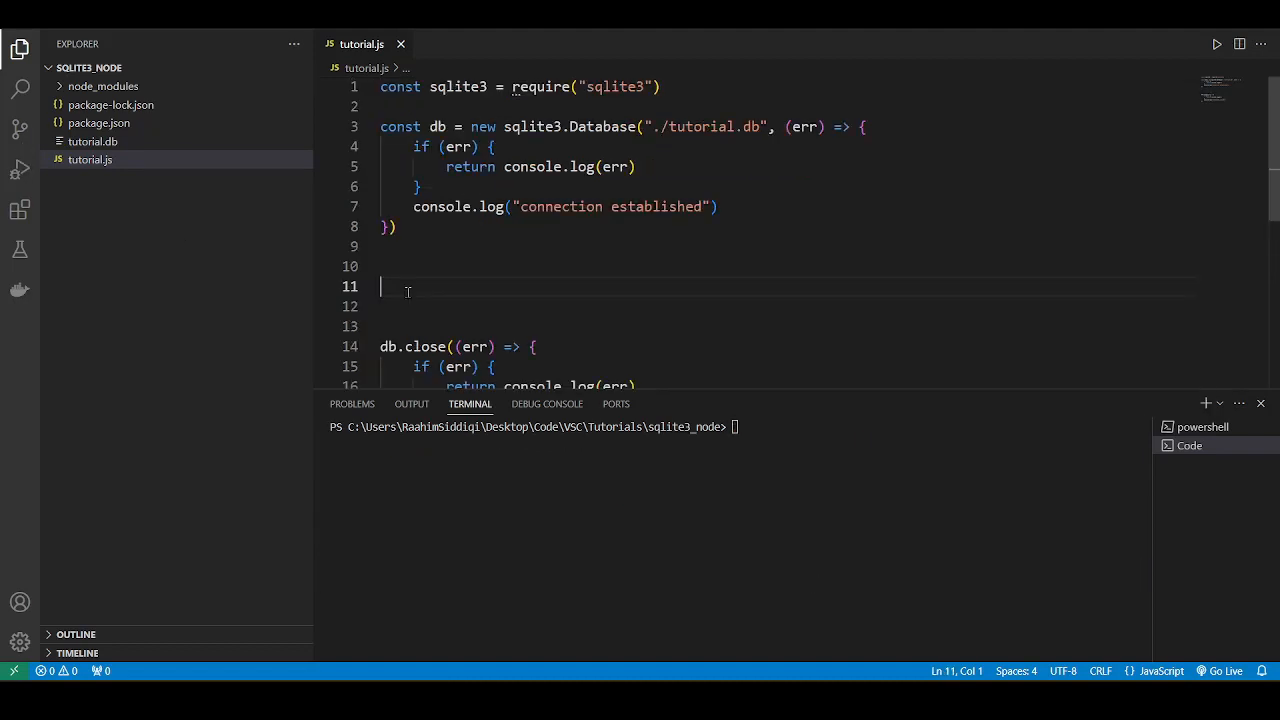
pyautogui.write('db.run("')
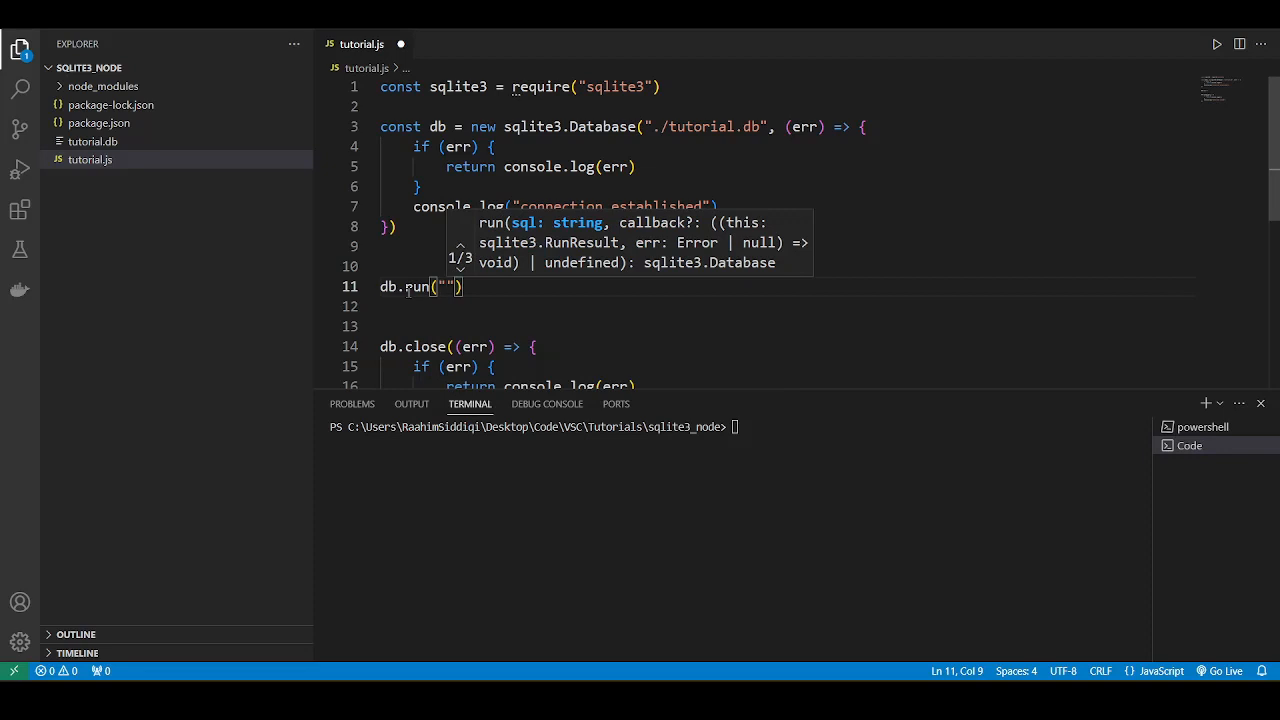
pyautogui.write('CREATE TABLE users`')
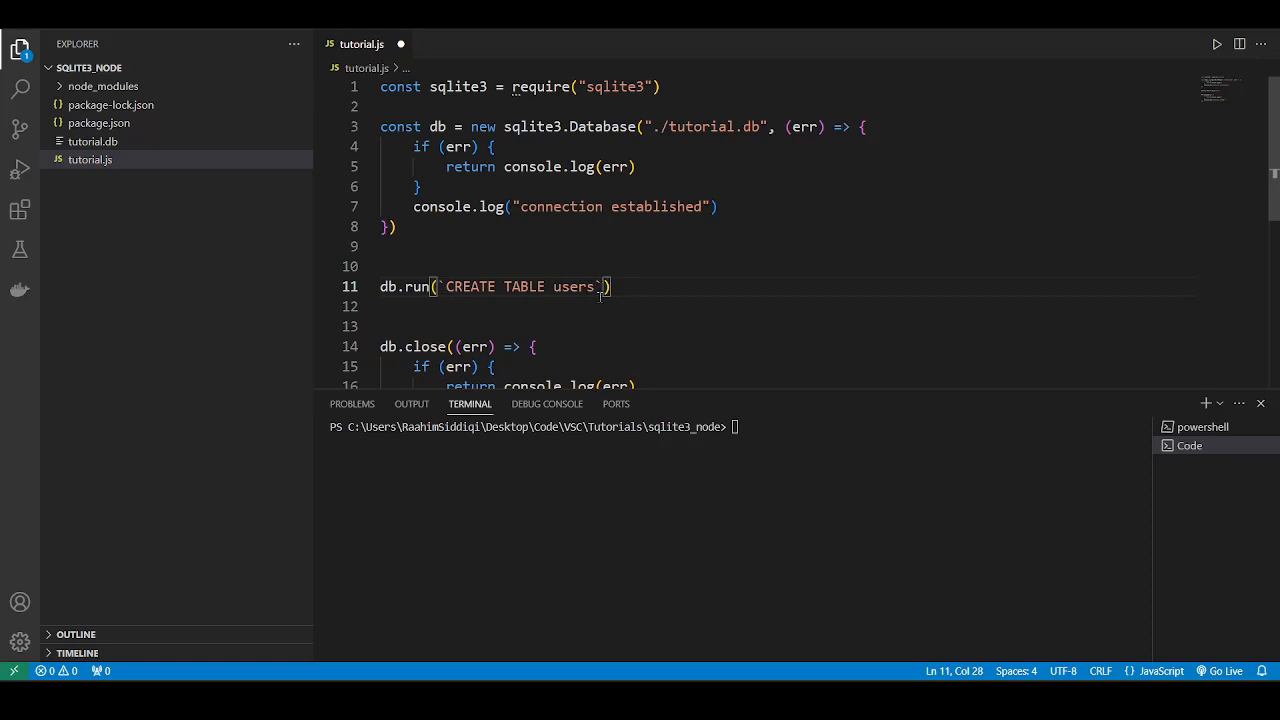
pyautogui.write('(')
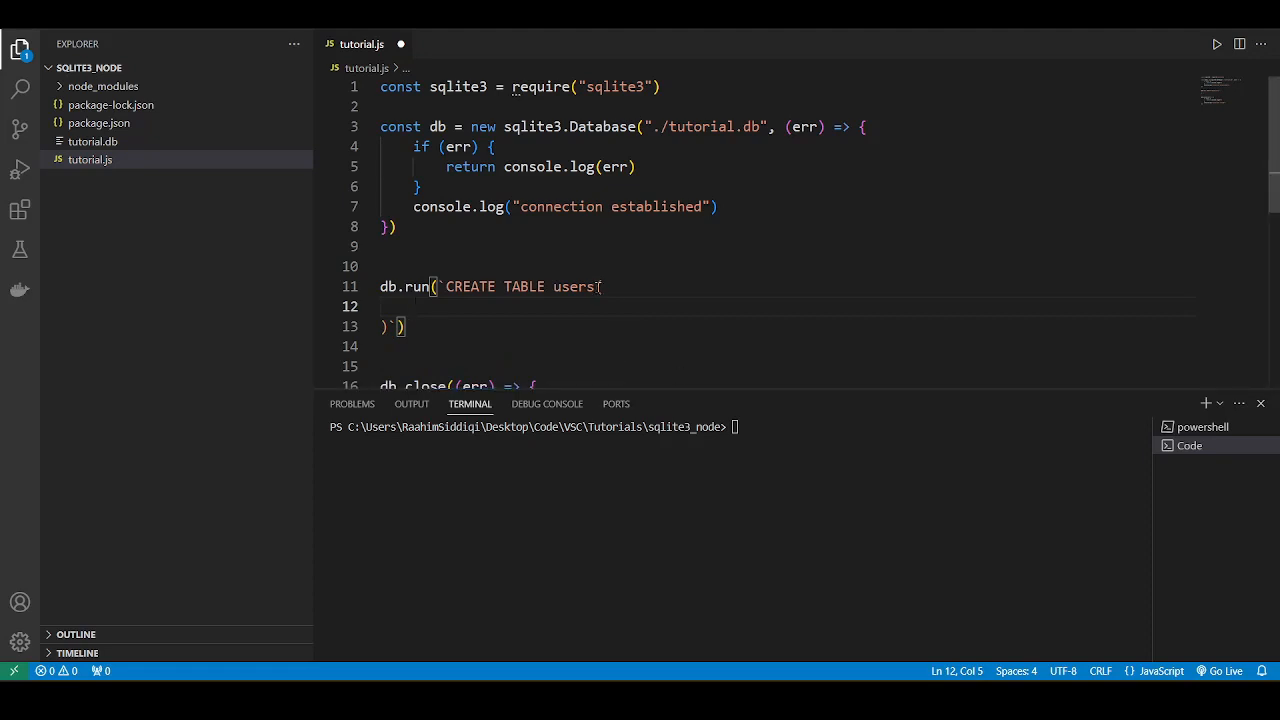
pyautogui.doubleClick(574, 286)
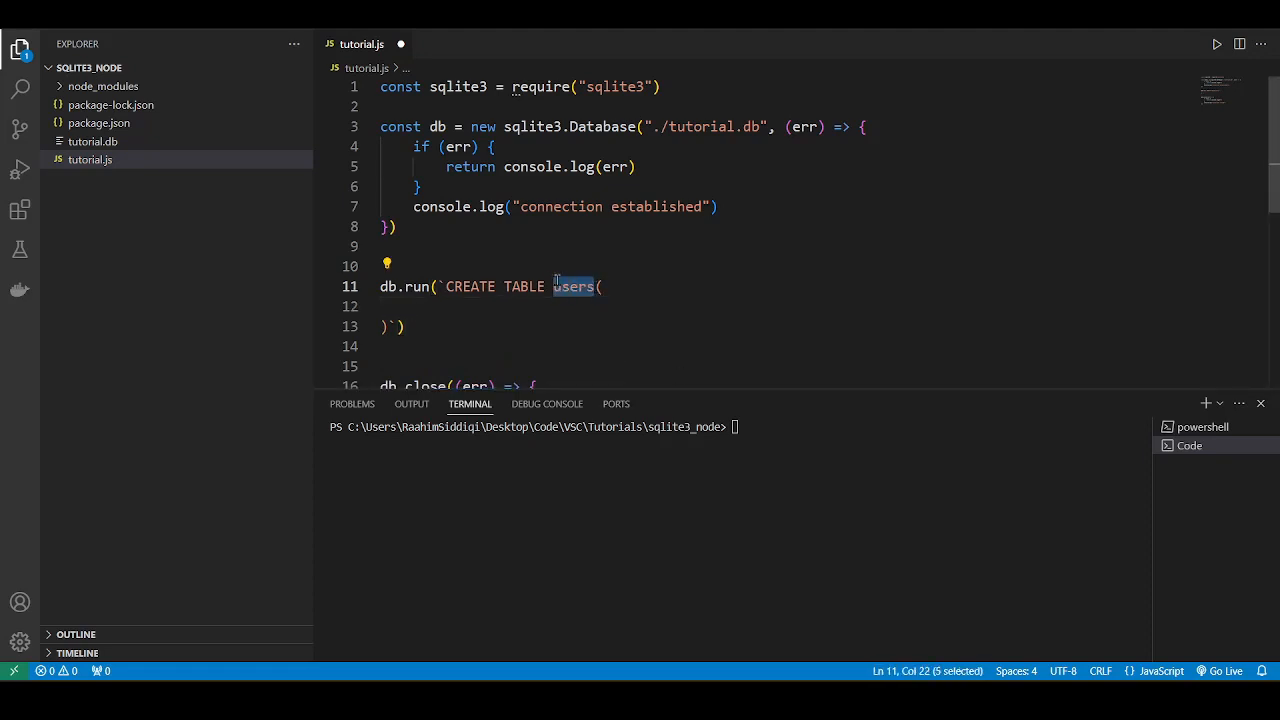
# Step: Define id integer PRIMARY KEY AUTOINCREMENT, name text, email text and age integer NOT NULL columns
pyautogui.write('n')
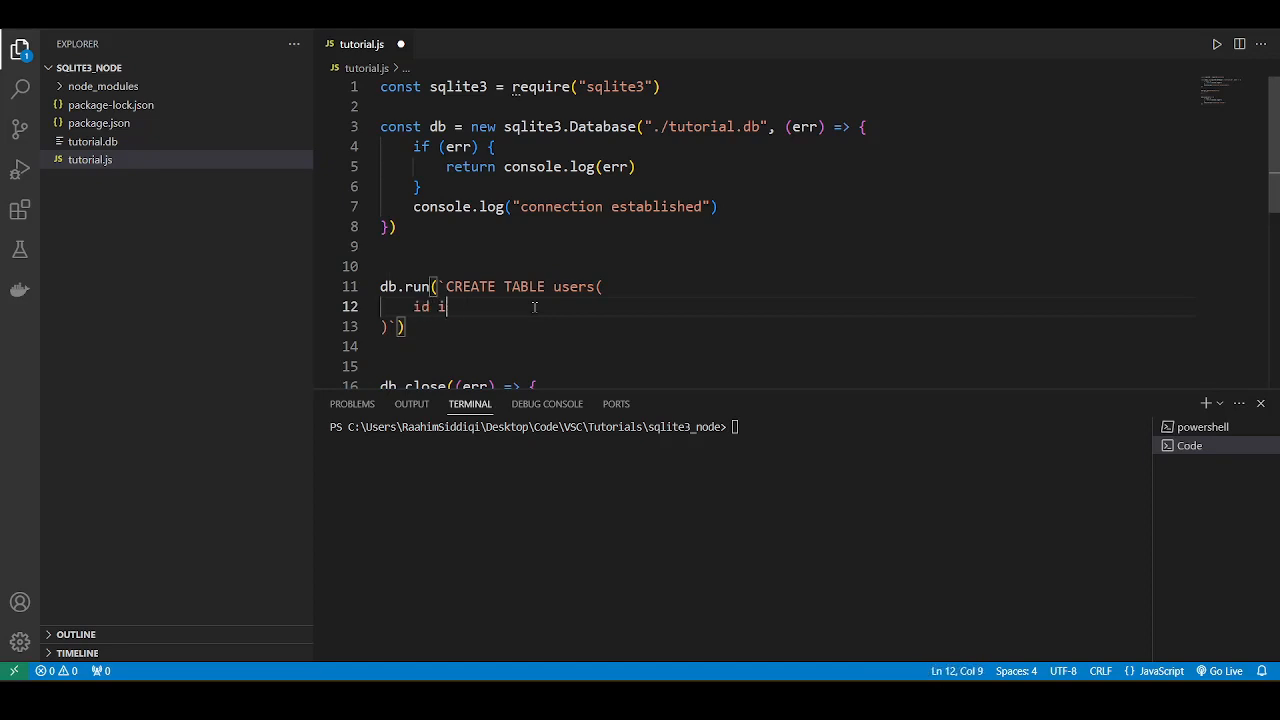
pyautogui.write('nteger PRIMARY KEY')
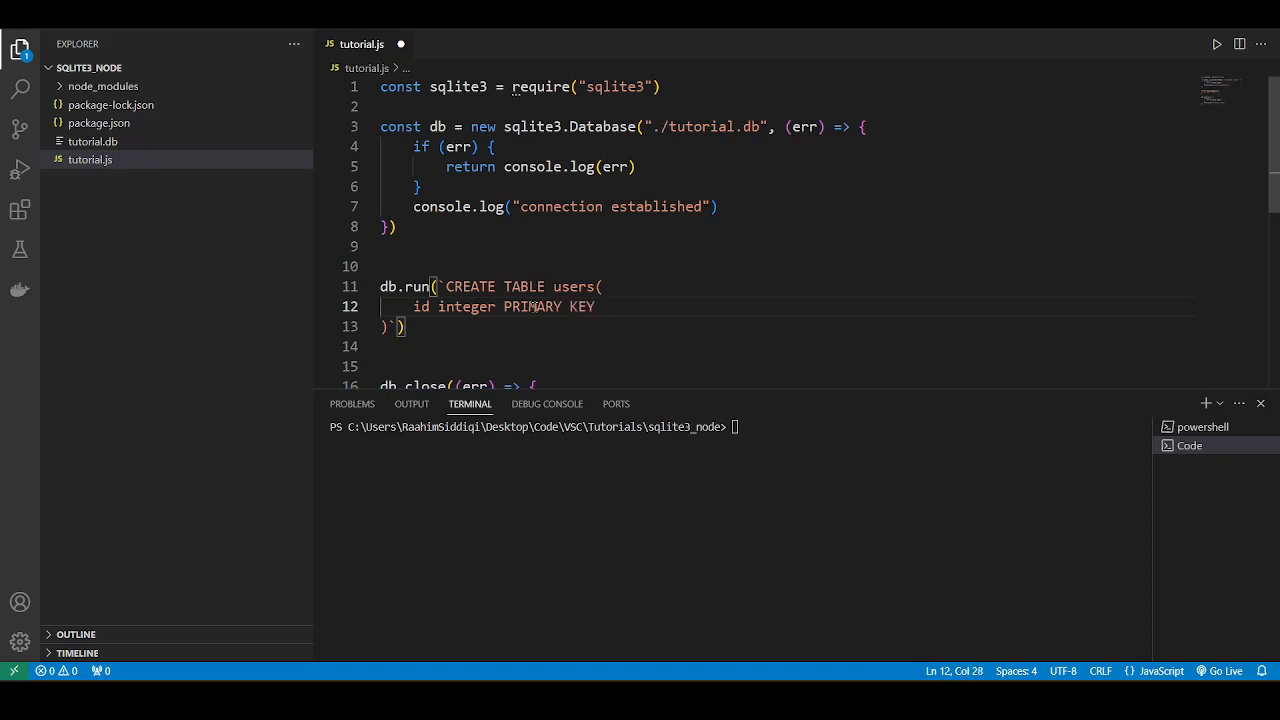
pyautogui.write('AUTOINCREM')
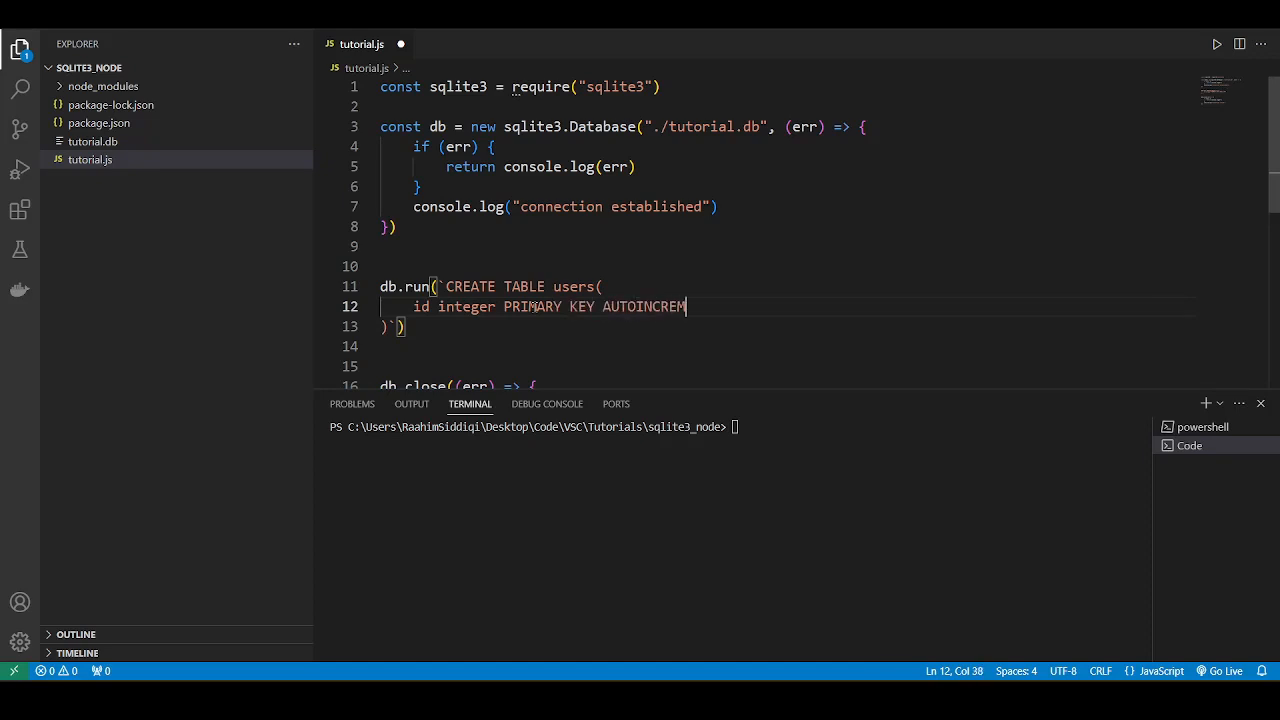
pyautogui.write('ENT,')
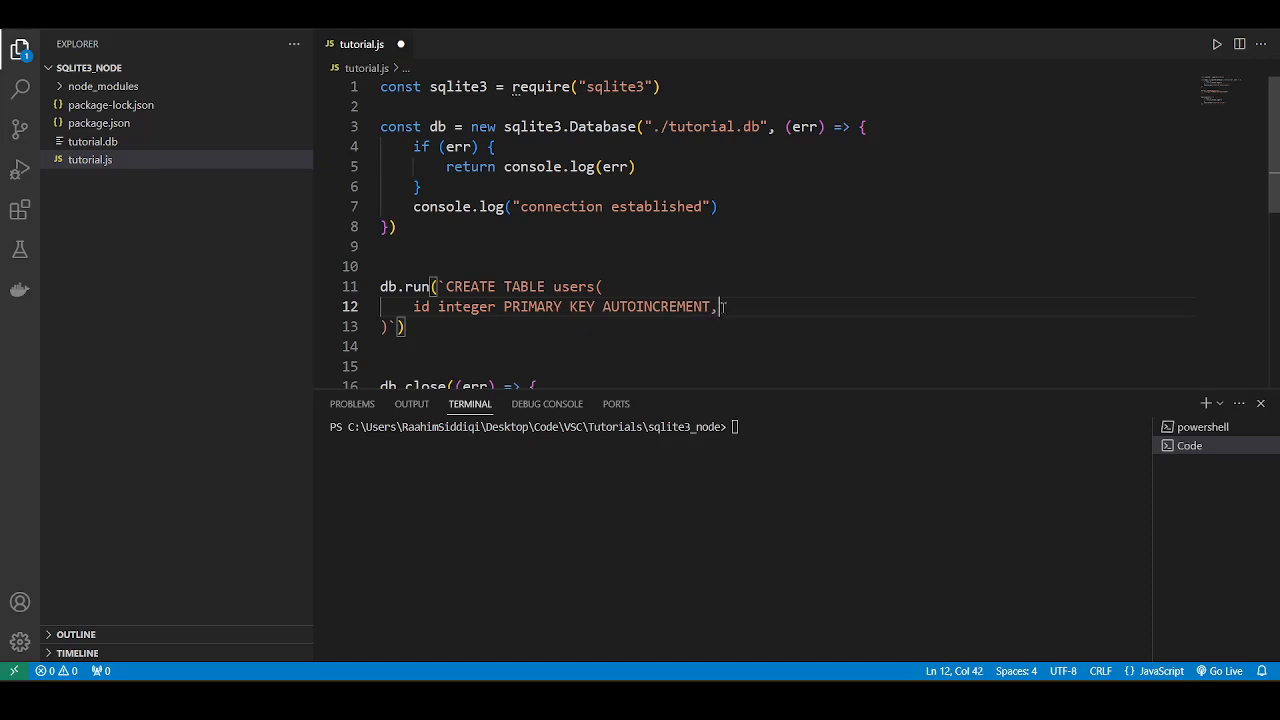
pyautogui.press('Enter')
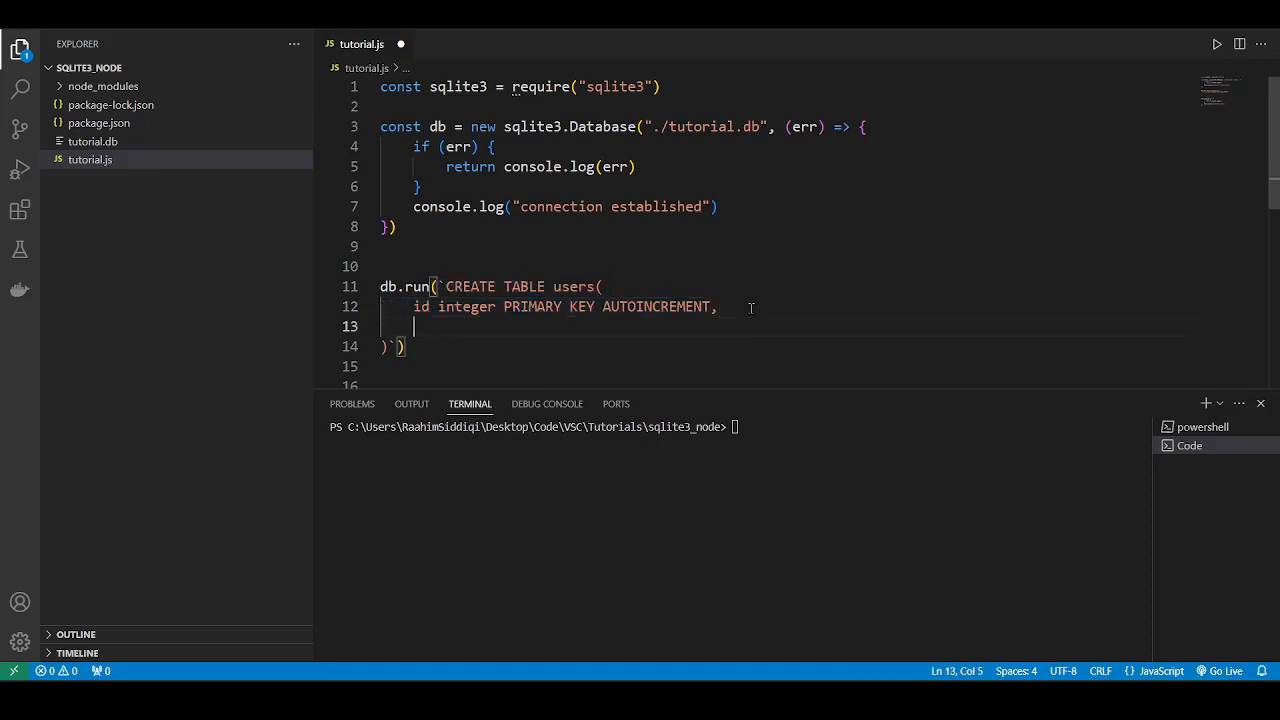
pyautogui.write('n')
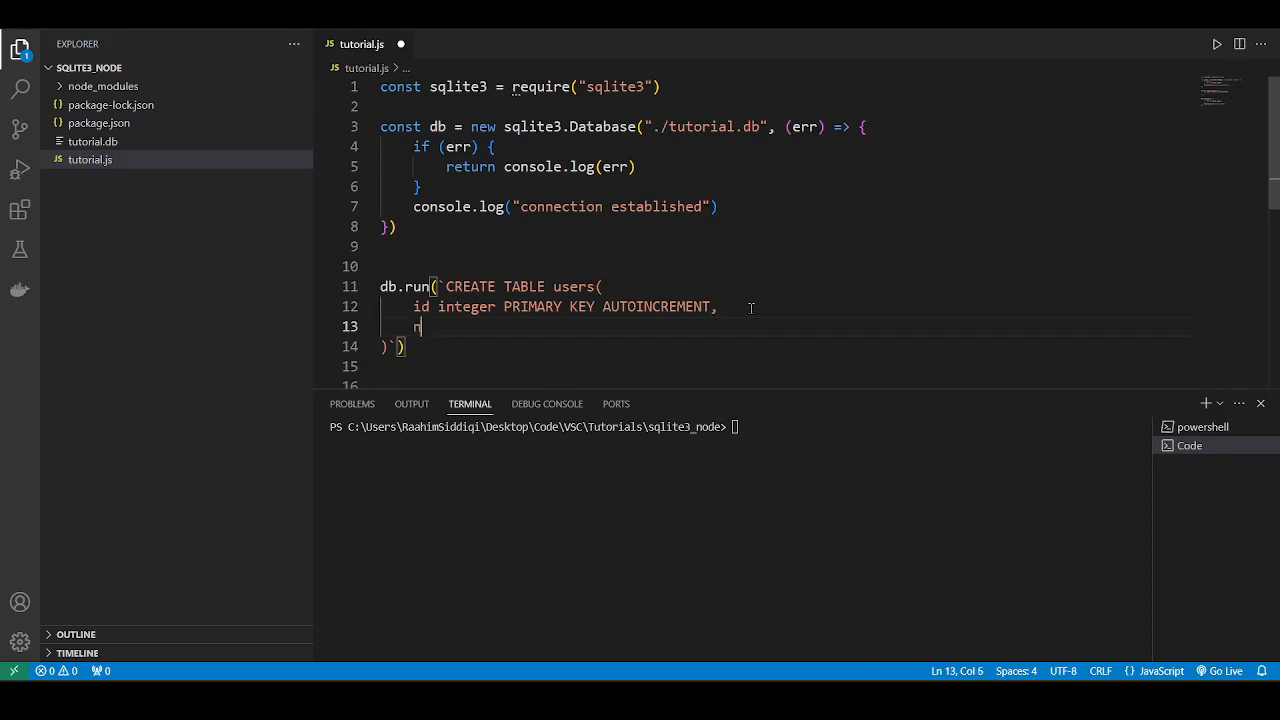
pyautogui.write('ame text NOT NULL,')
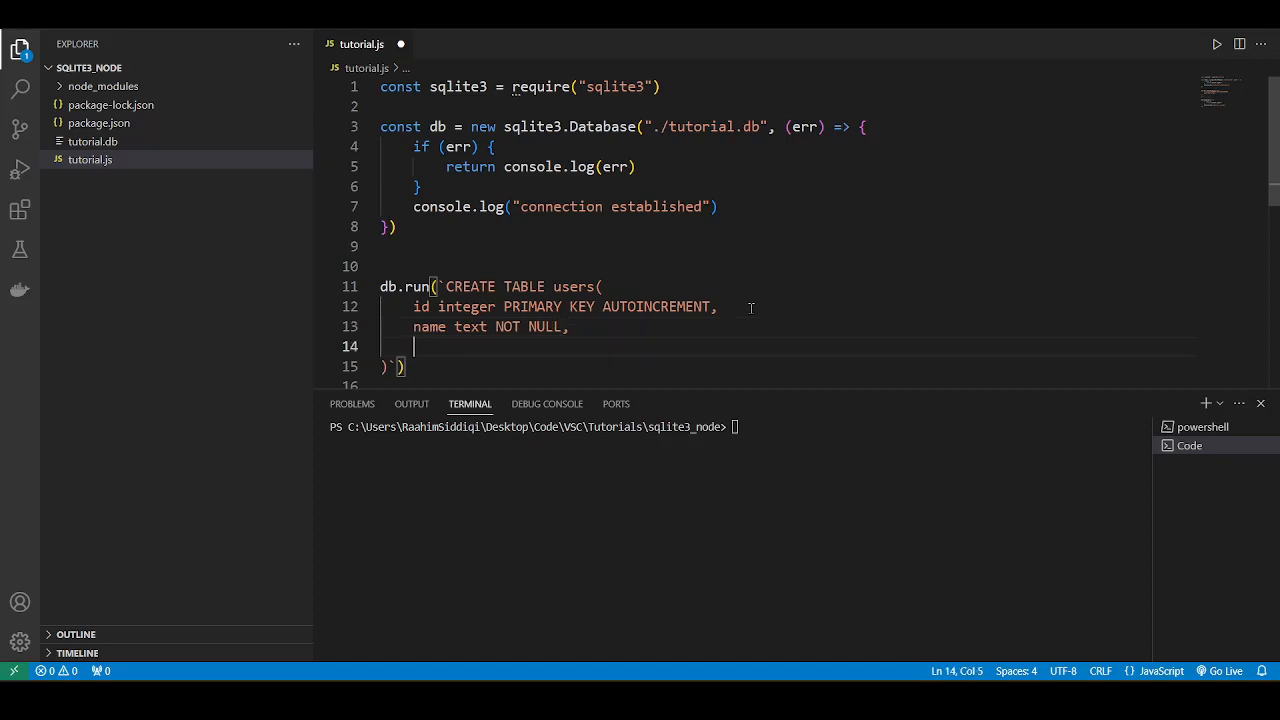
pyautogui.write('email')
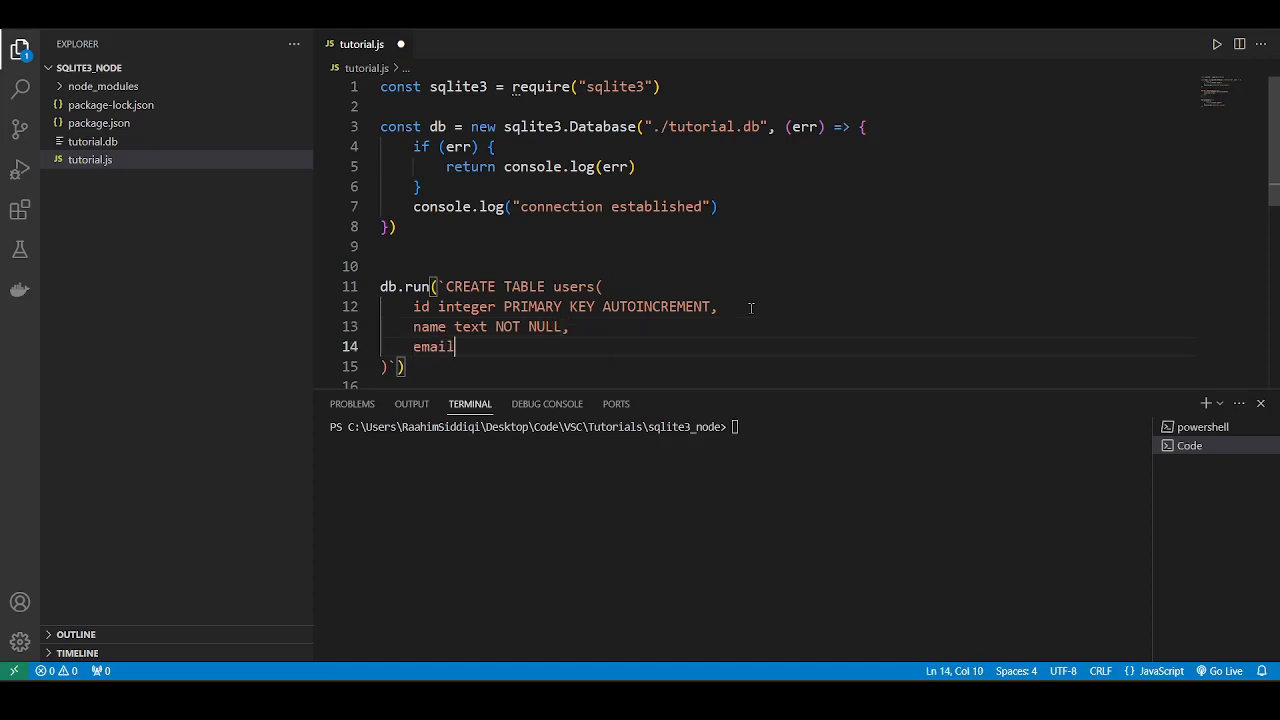
pyautogui.write('text NOT NULL,')
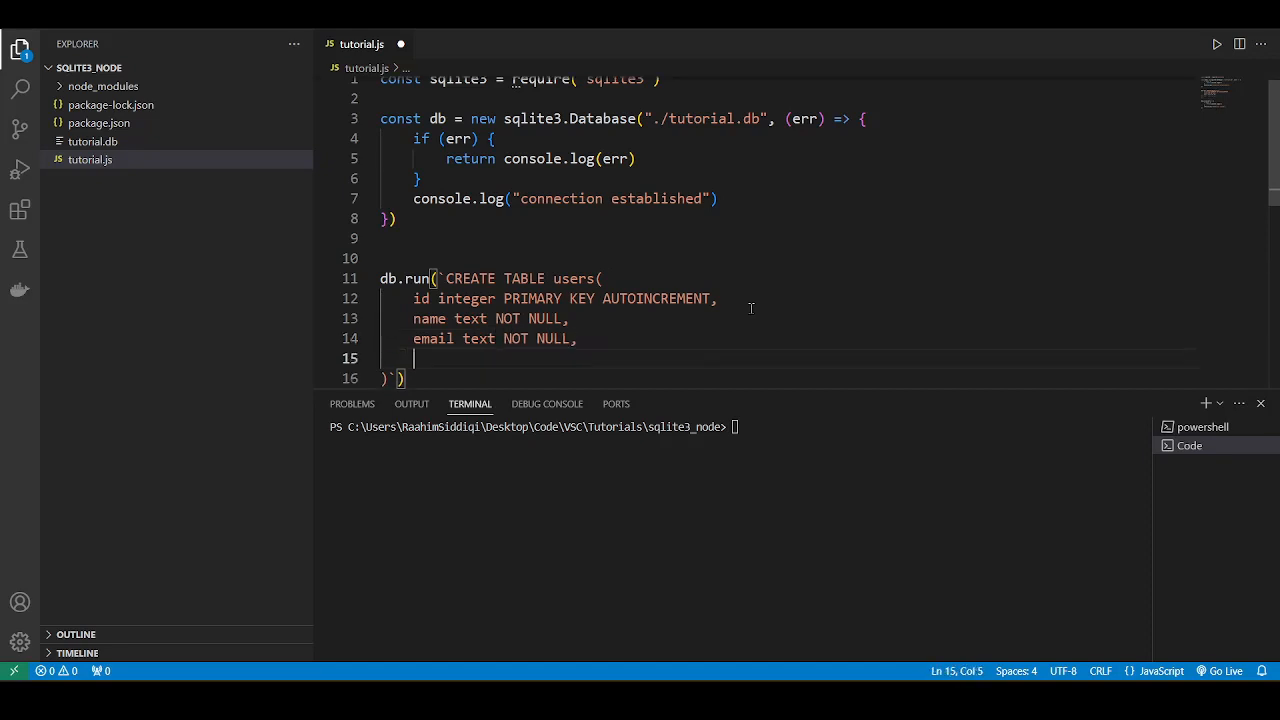
pyautogui.write('age integer NOT NU')
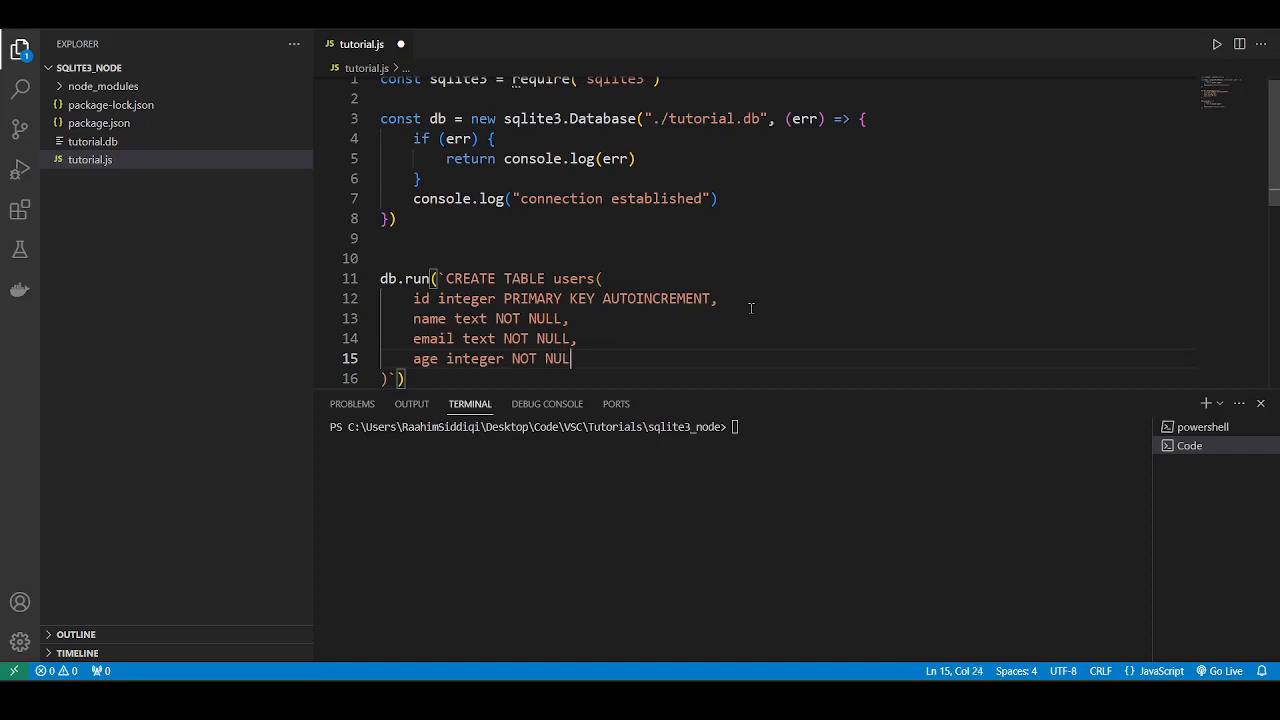
pyautogui.write('L')
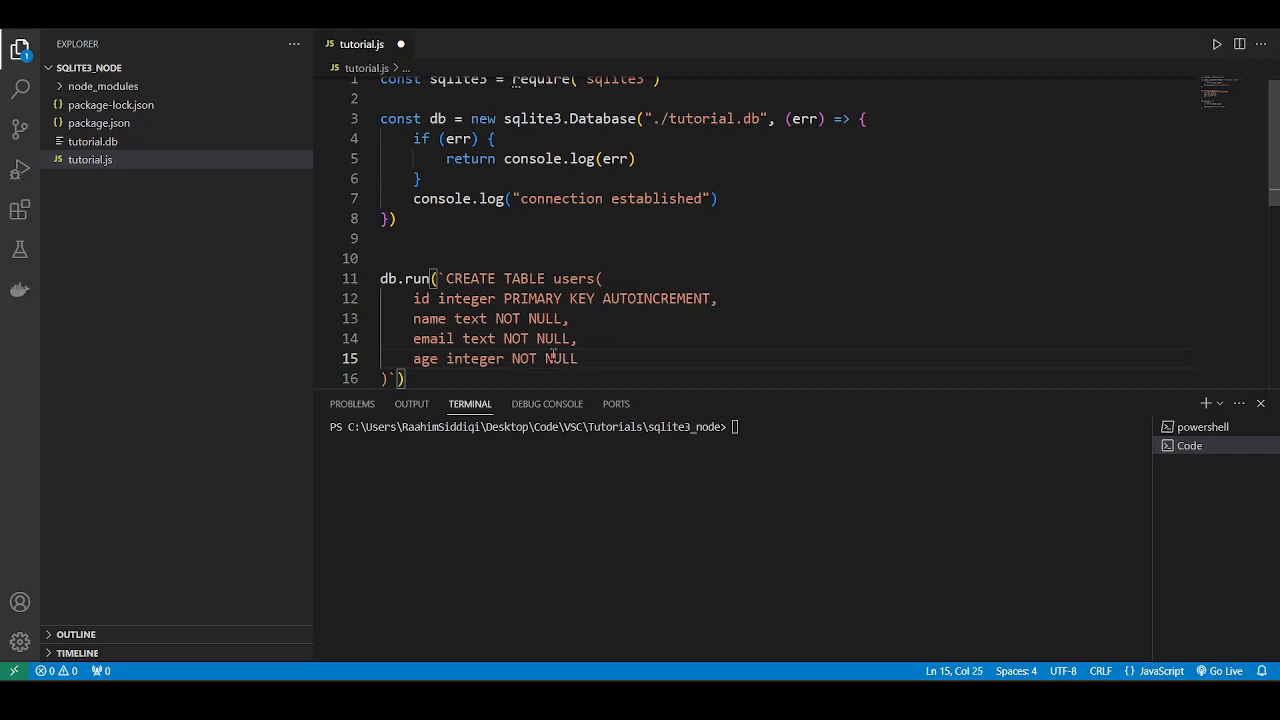
pyautogui.scroll(-3)
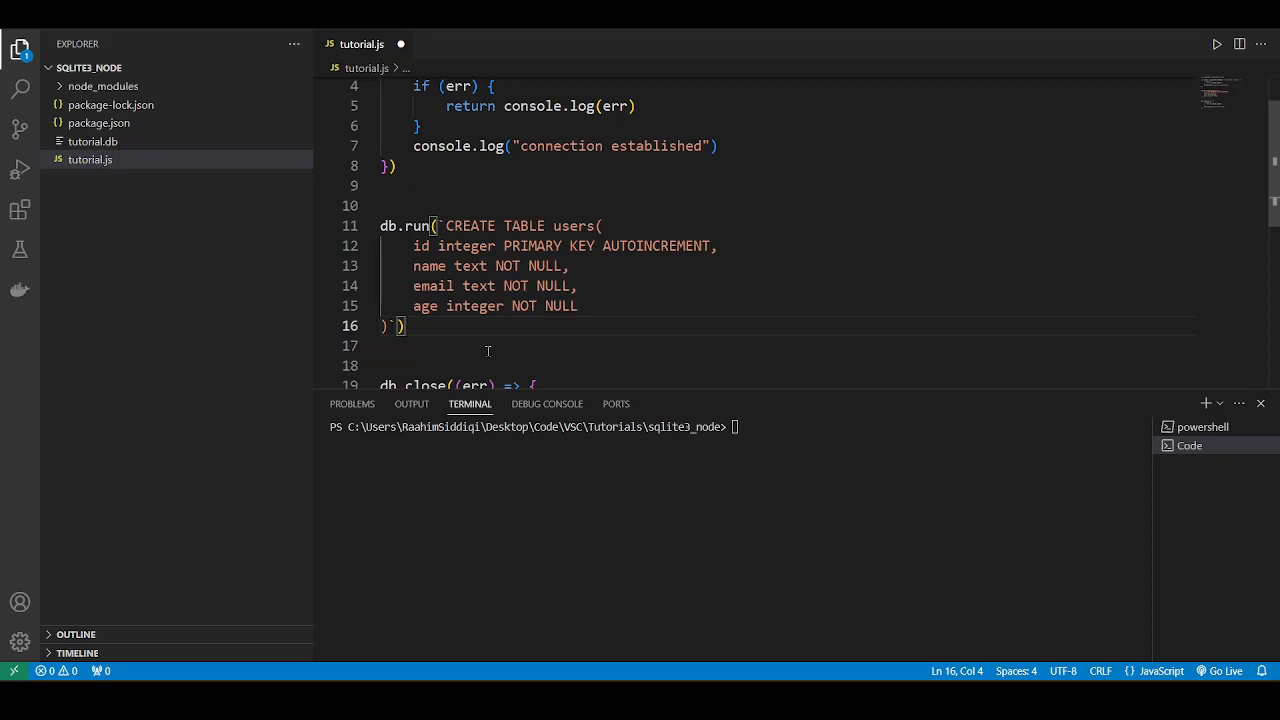
pyautogui.scroll(-3)
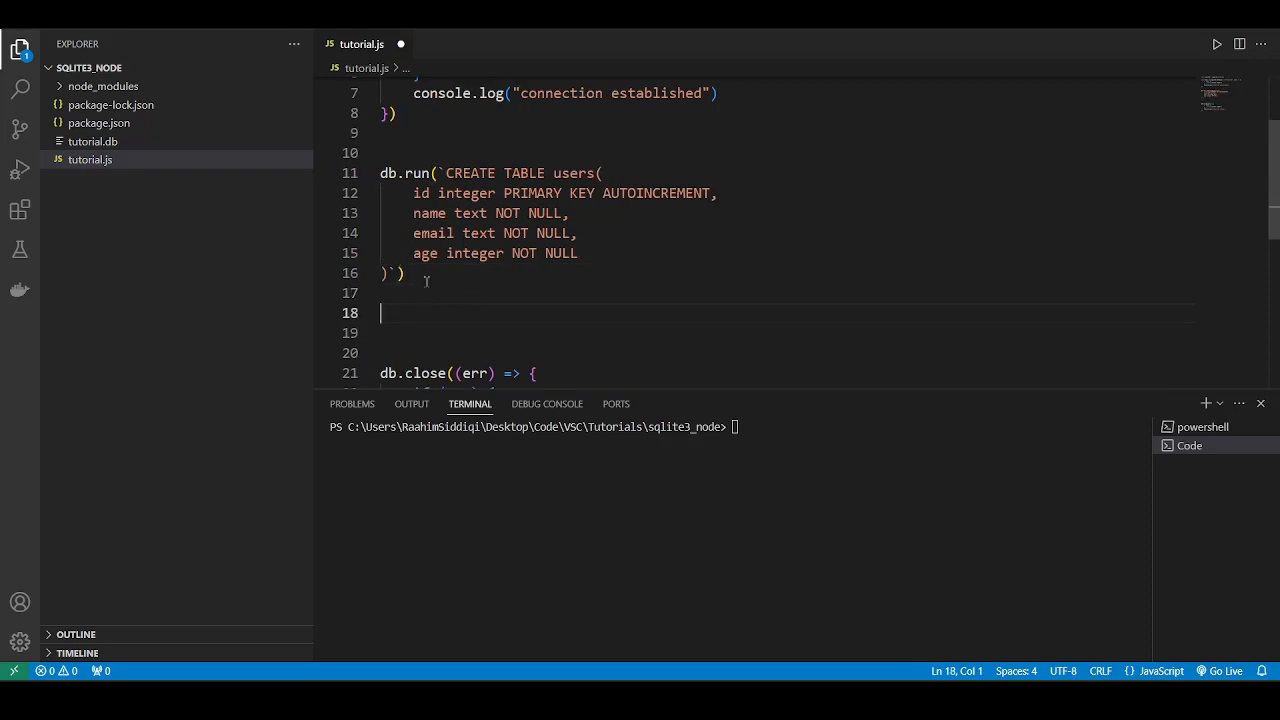
# Step: Run the script, clear the 'table users already exists' error, add IF NOT EXISTS and rerun
pyautogui.moveTo(380, 172); pyautogui.dragTo(404, 272)
pyautogui.write('c')
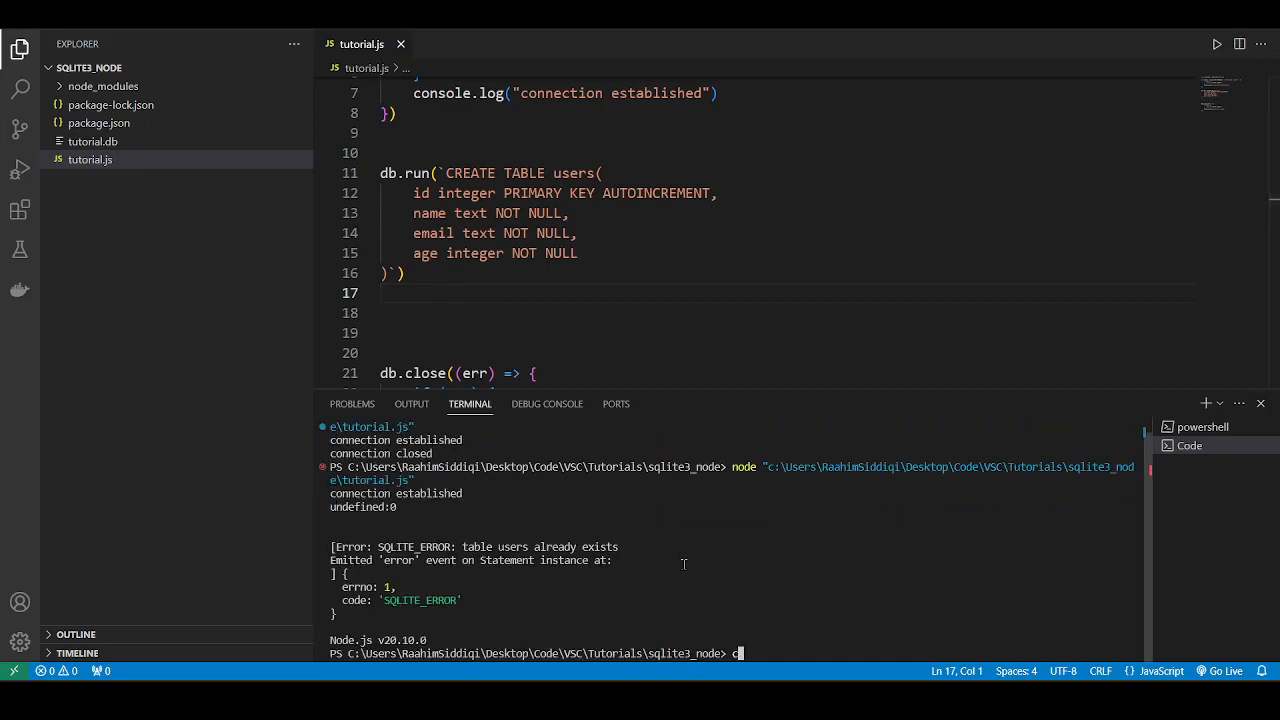
pyautogui.press('Enter')
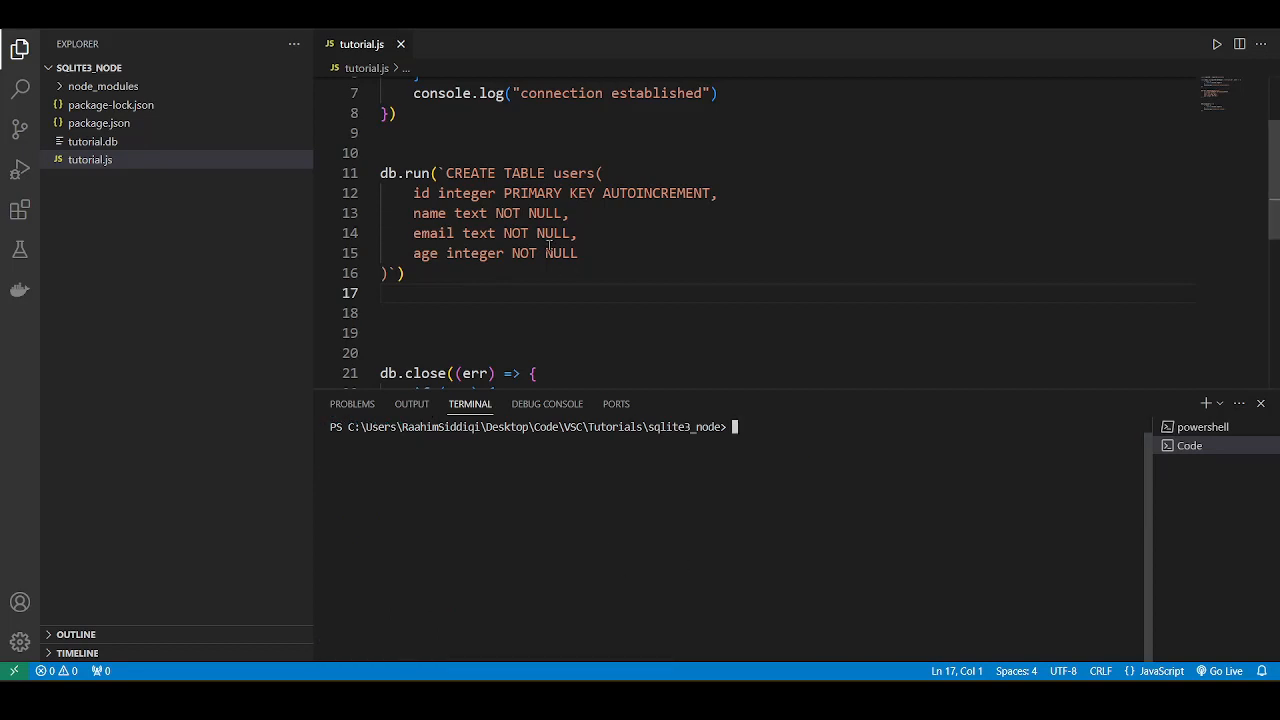
pyautogui.moveTo(560, 316)
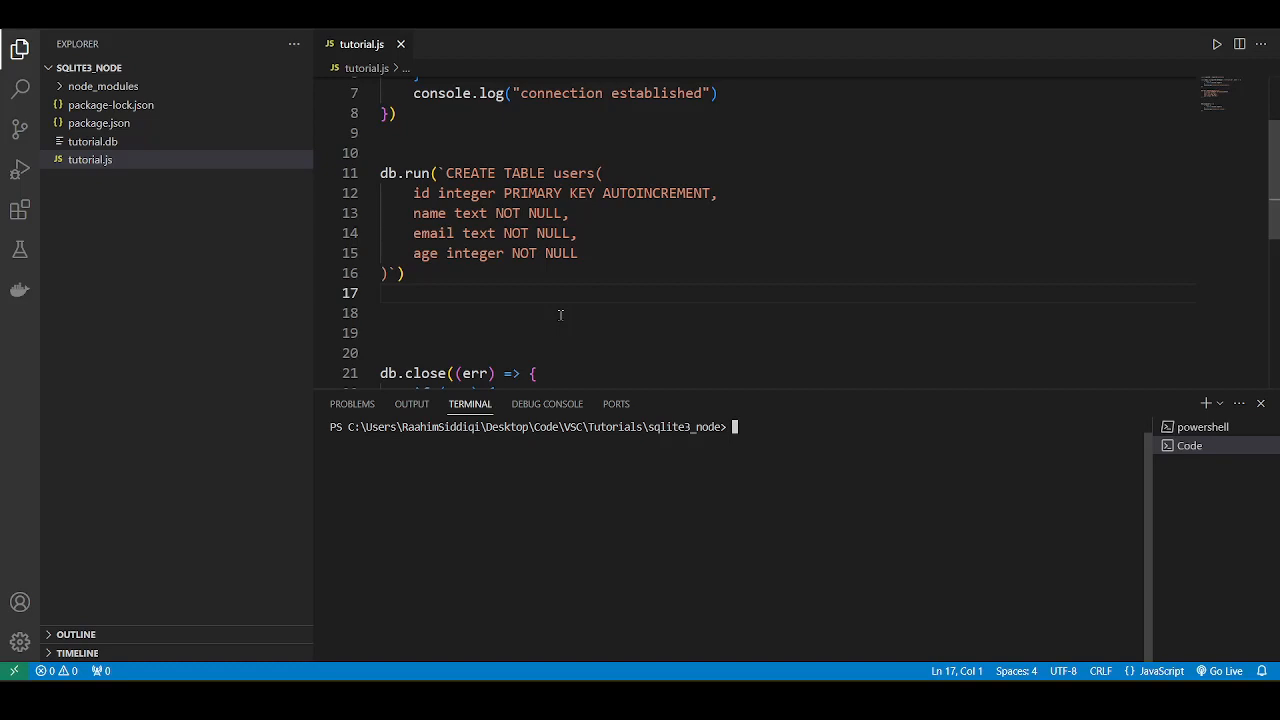
pyautogui.click(552, 172)
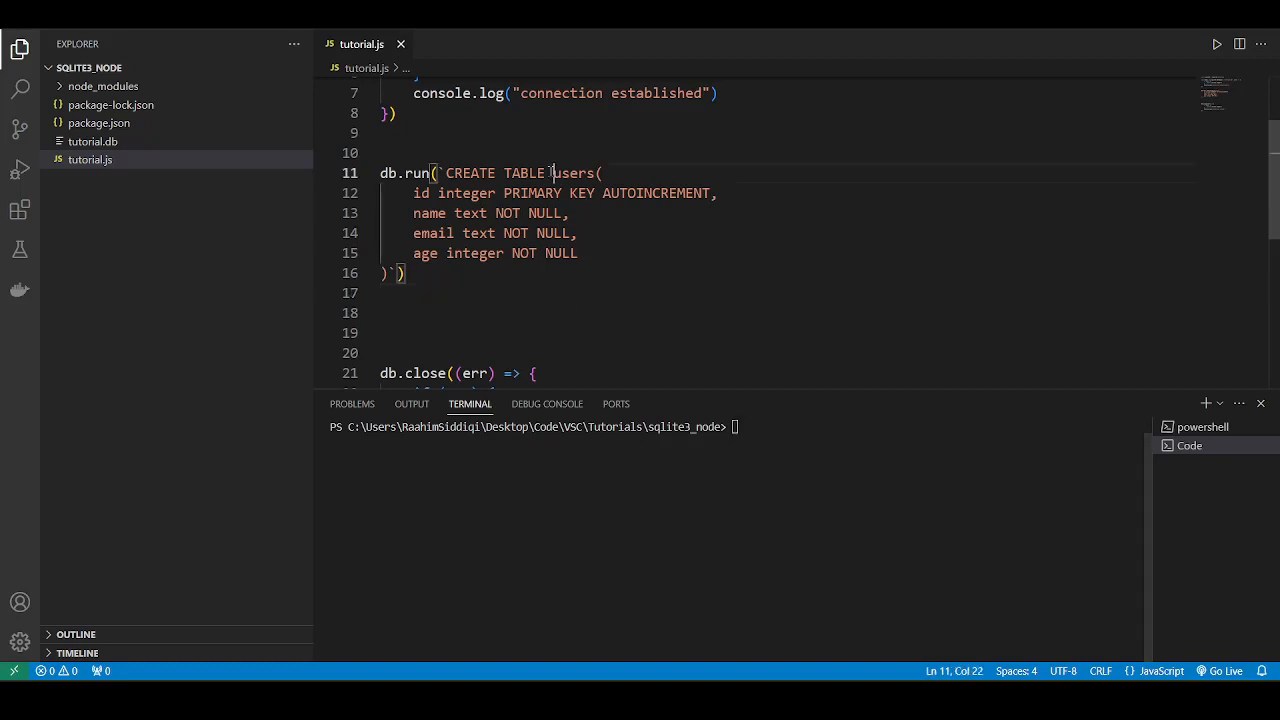
pyautogui.write('IF NOT EXISTS')
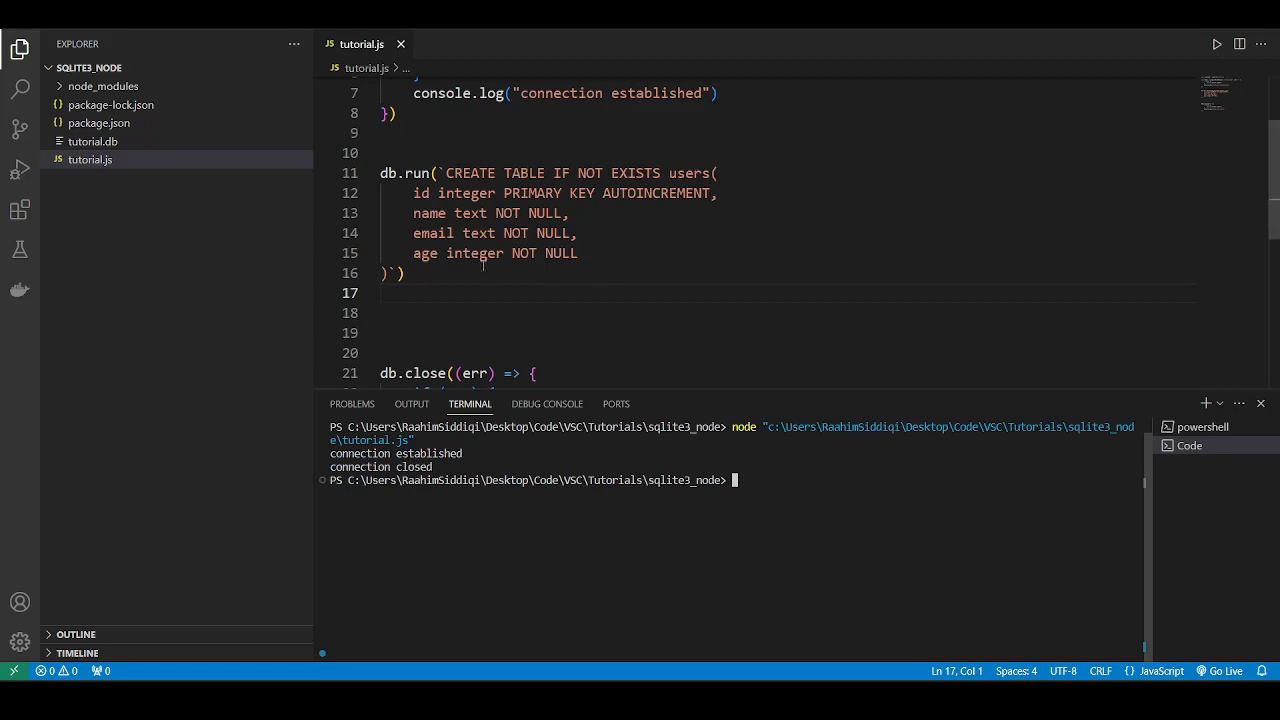
# Step: Begin a second db.run("INSERT INTO users") below the table-creation query
pyautogui.moveTo(384, 152); pyautogui.dragTo(404, 272)
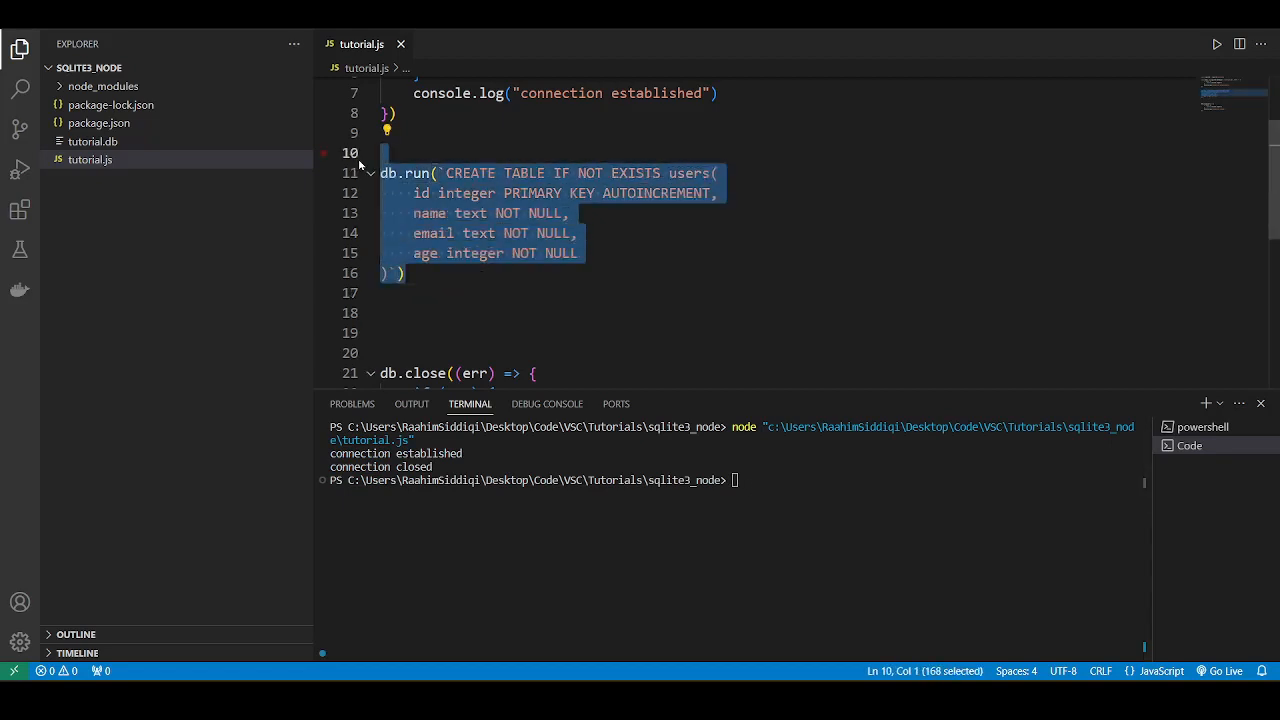
pyautogui.click(478, 292)
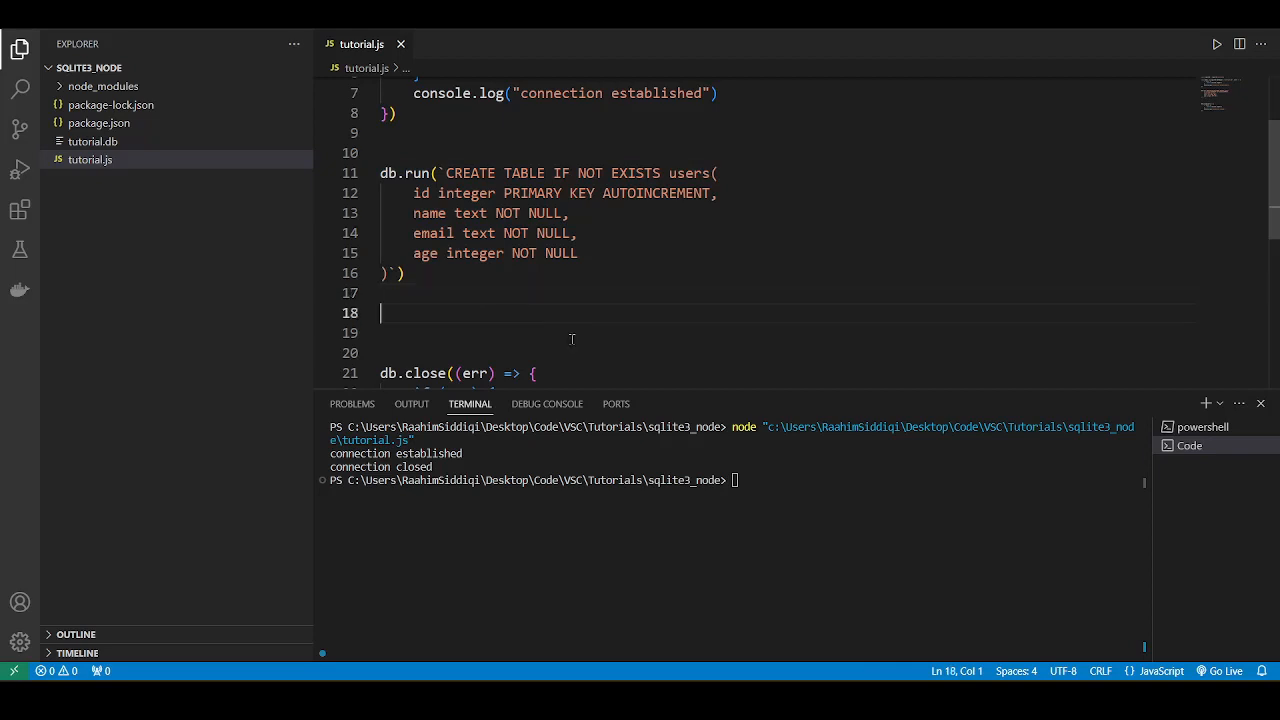
pyautogui.write('cl')
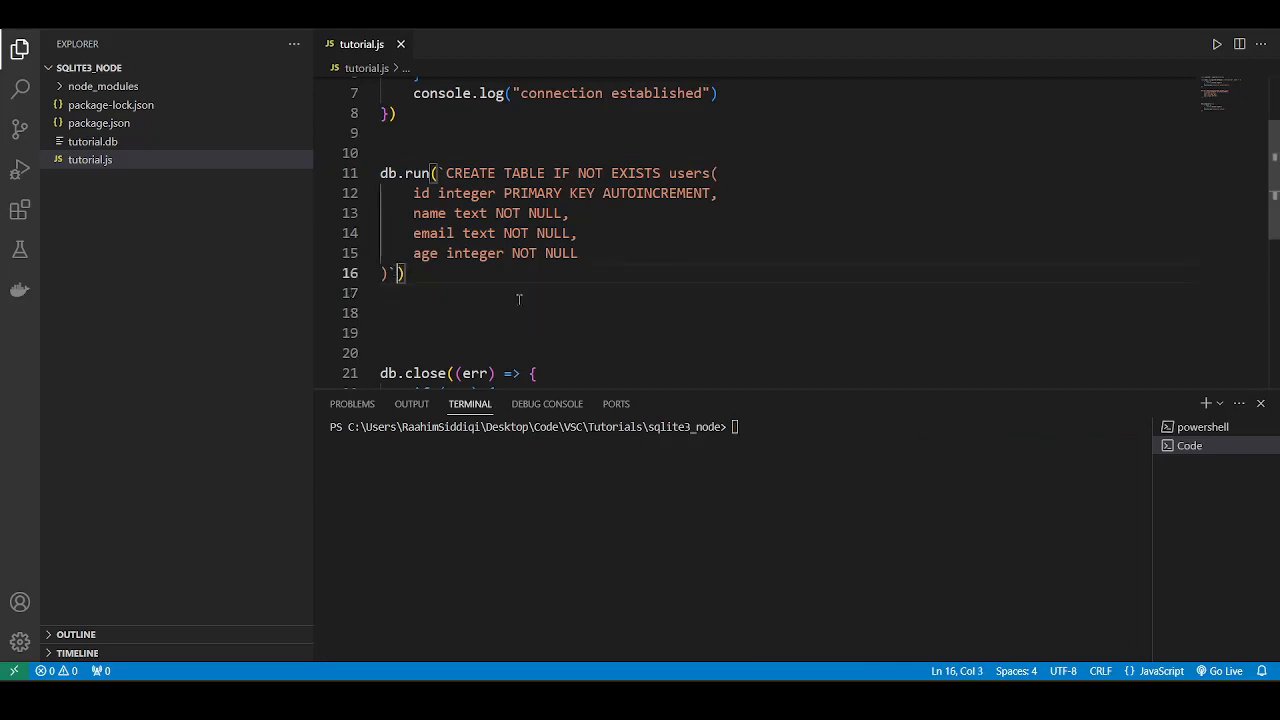
pyautogui.moveTo(412, 298)
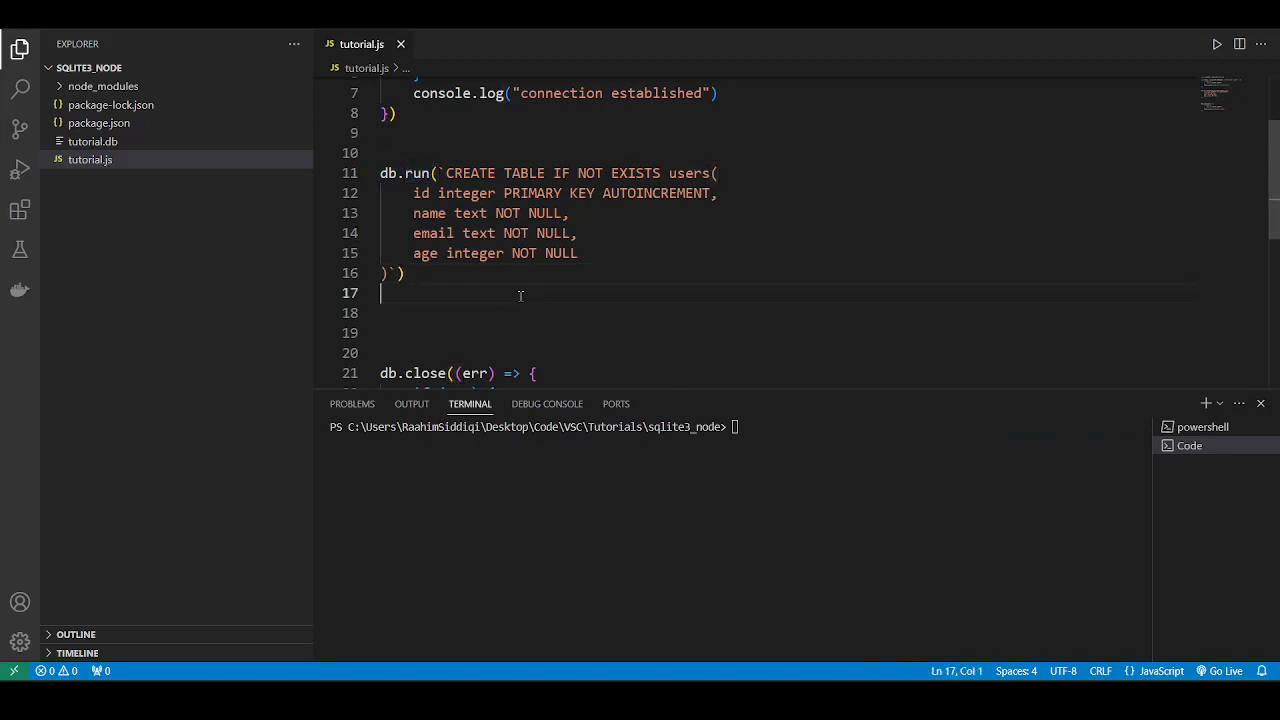
pyautogui.moveTo(432, 292)
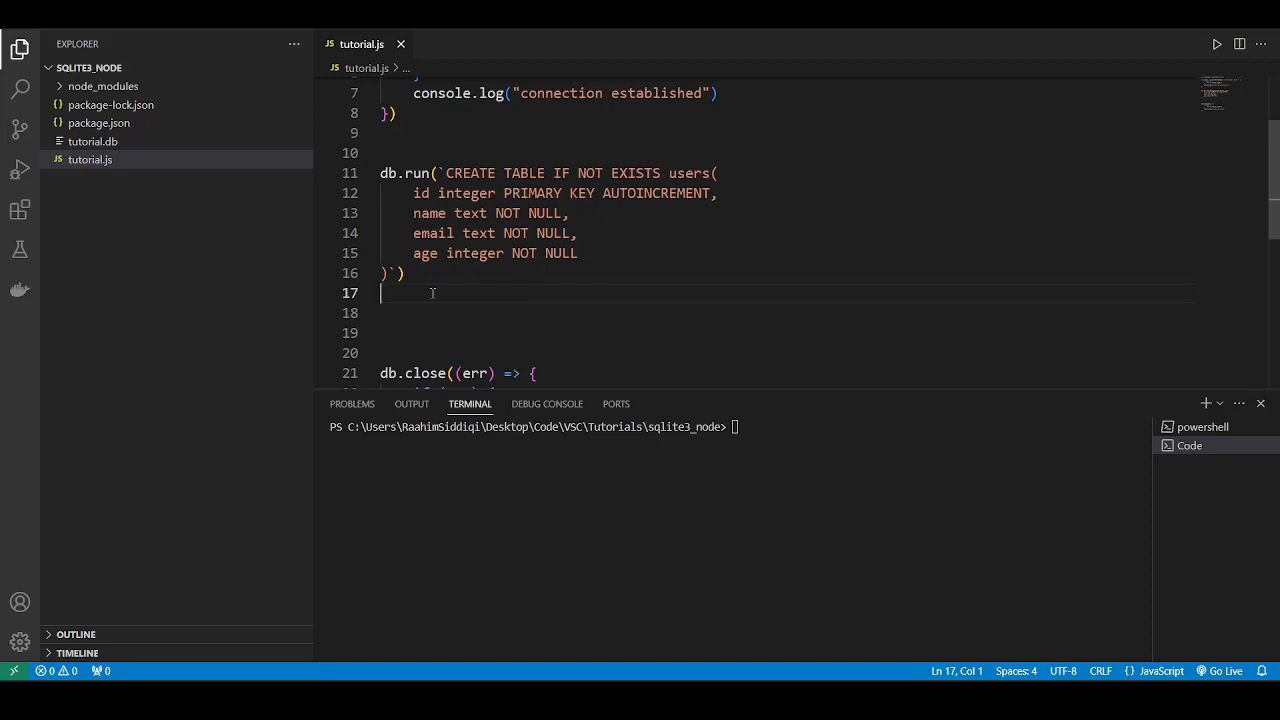
pyautogui.write('db.run(')
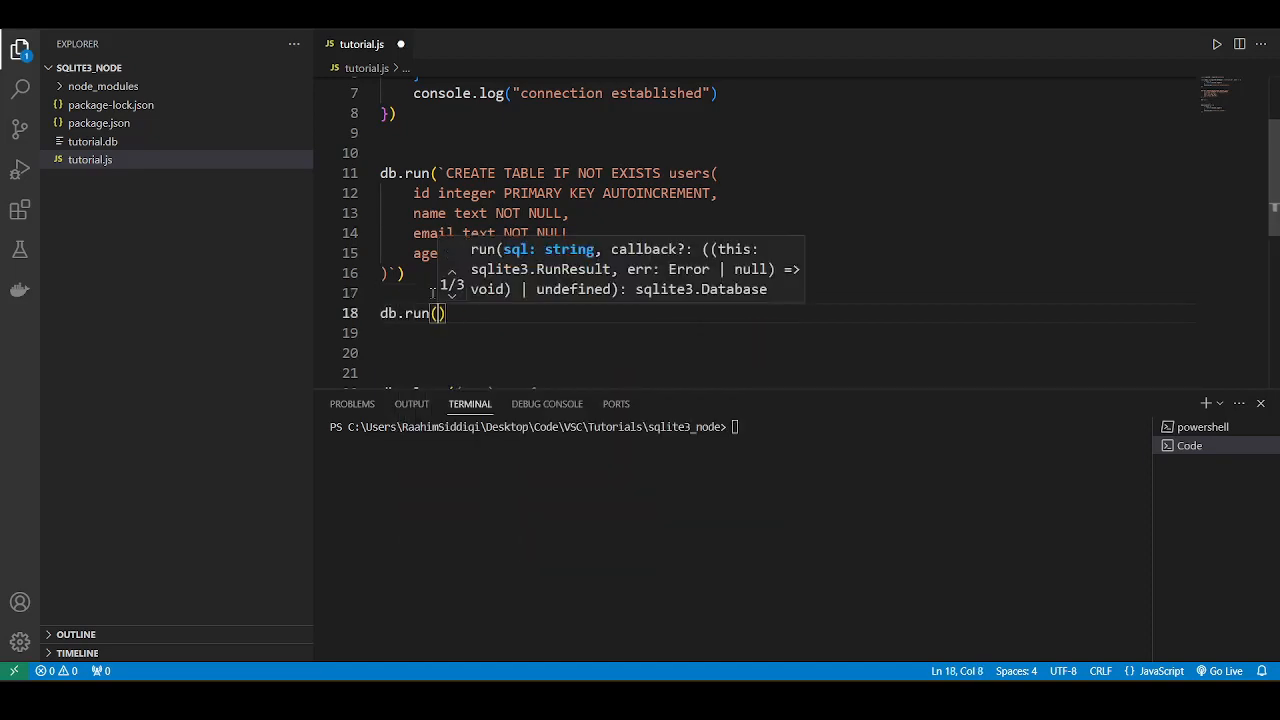
pyautogui.write('"INSERT INTO"')
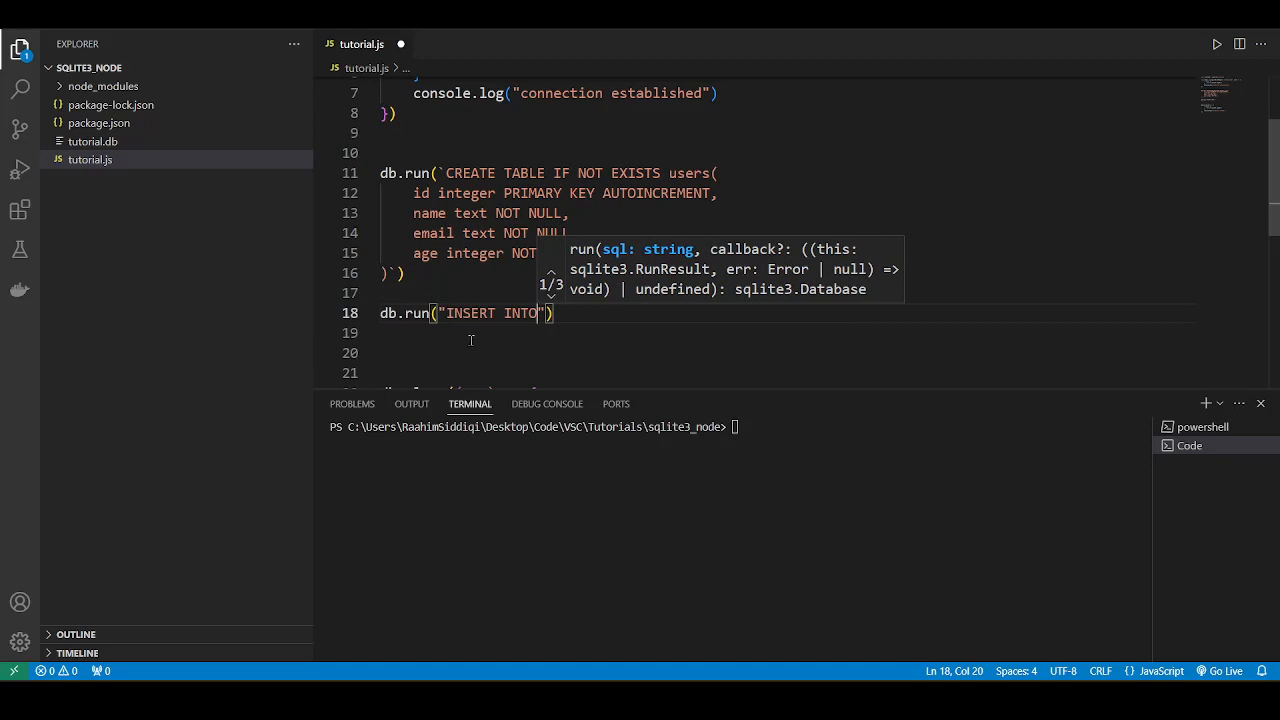
pyautogui.write('users')
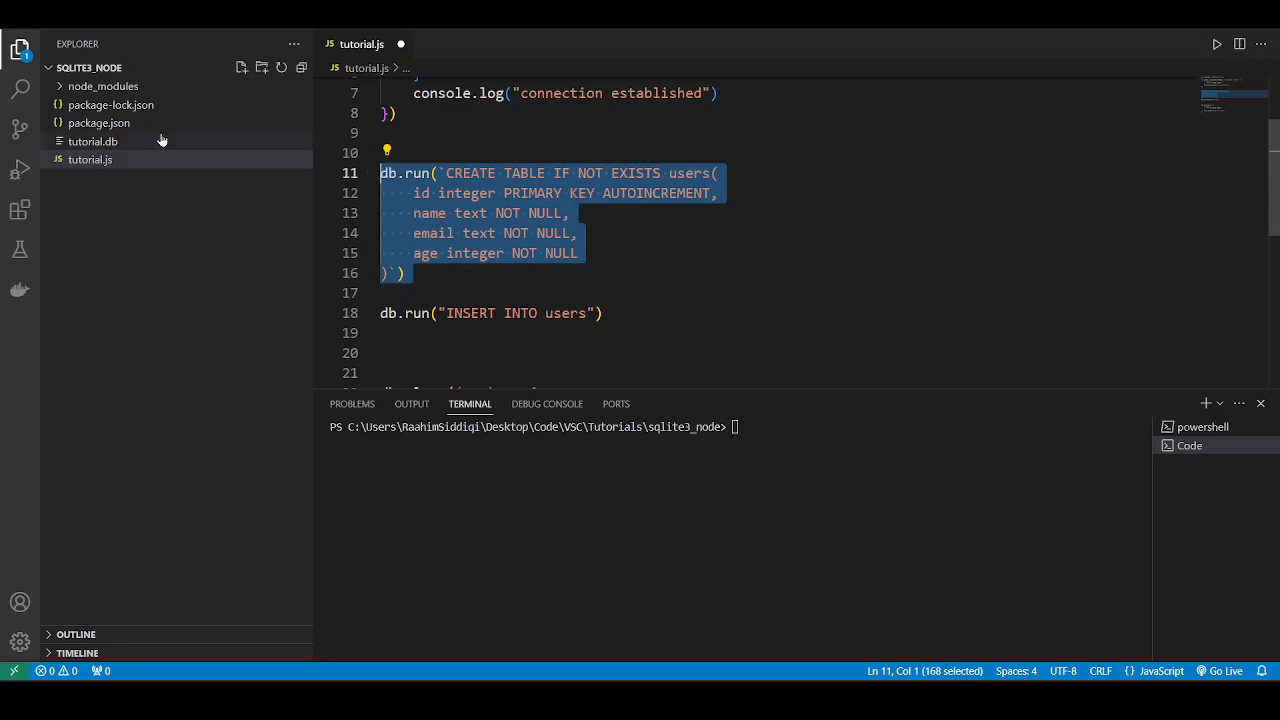
# Step: Extend the insert to users(name, email, age), then cut the query text out of db.run
pyautogui.click(92, 140)
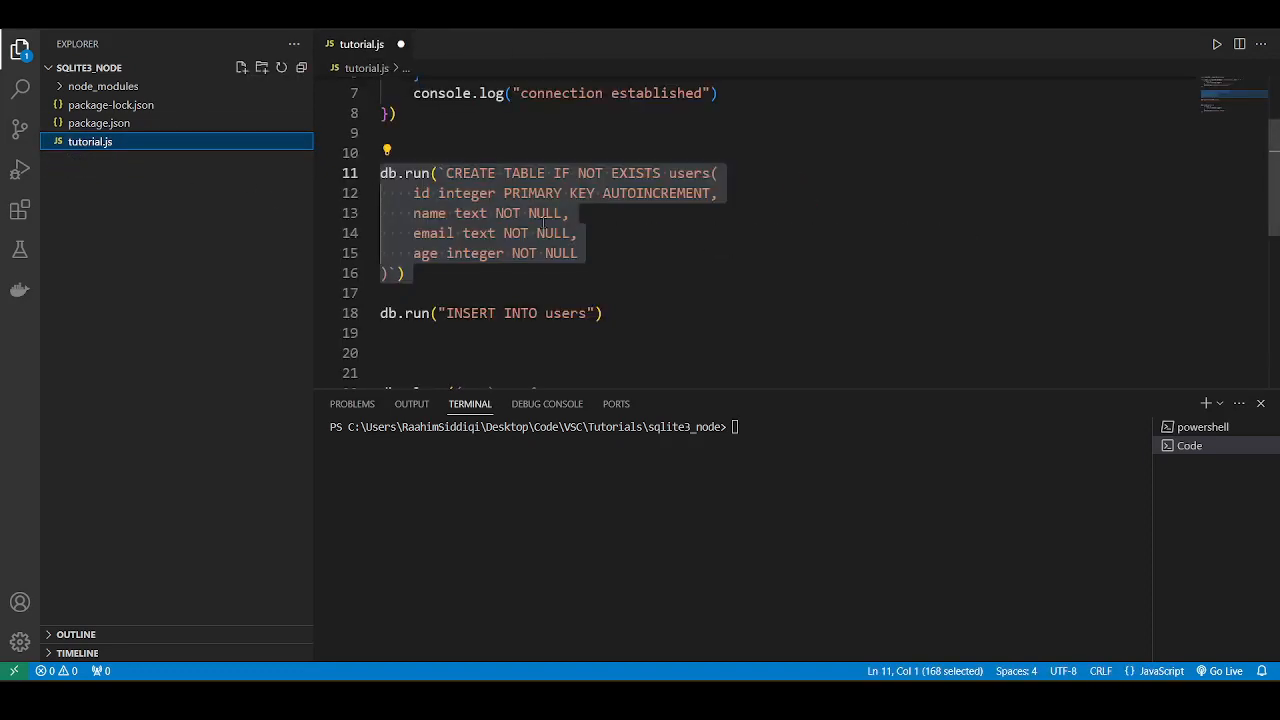
pyautogui.click(532, 292)
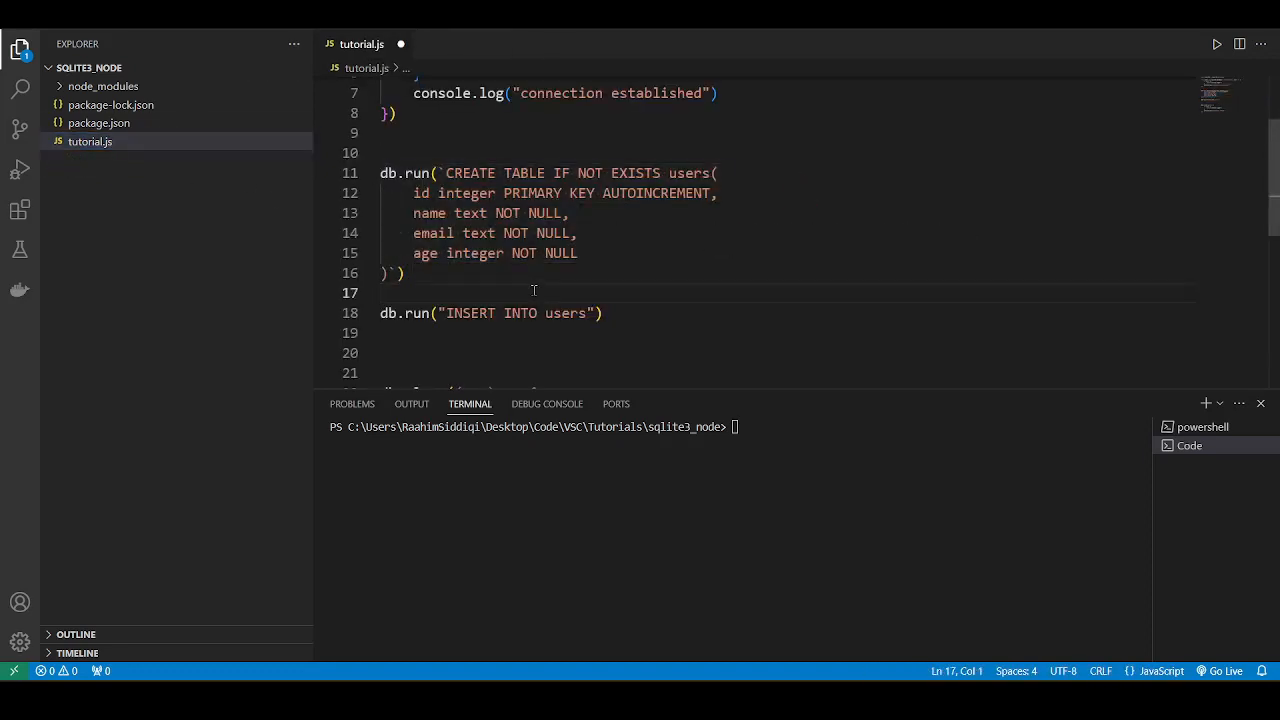
pyautogui.moveTo(394, 312); pyautogui.dragTo(604, 312)
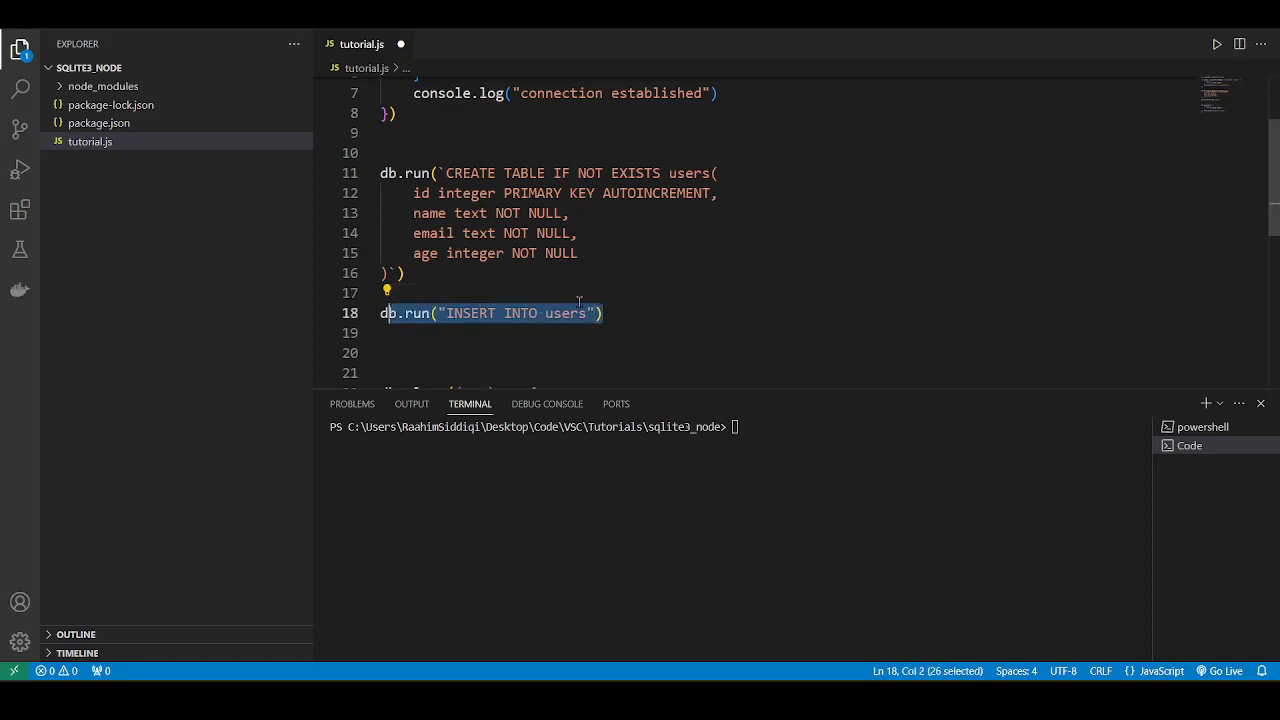
pyautogui.click(590, 312)
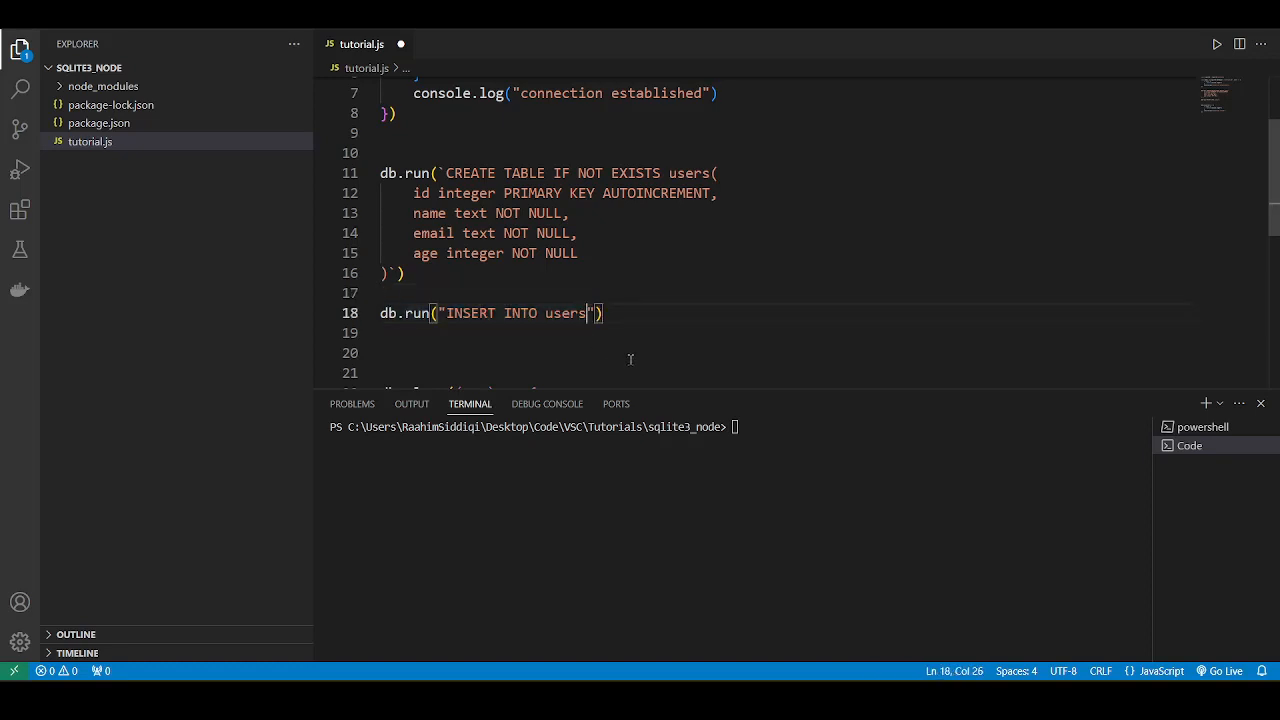
pyautogui.write('" "')
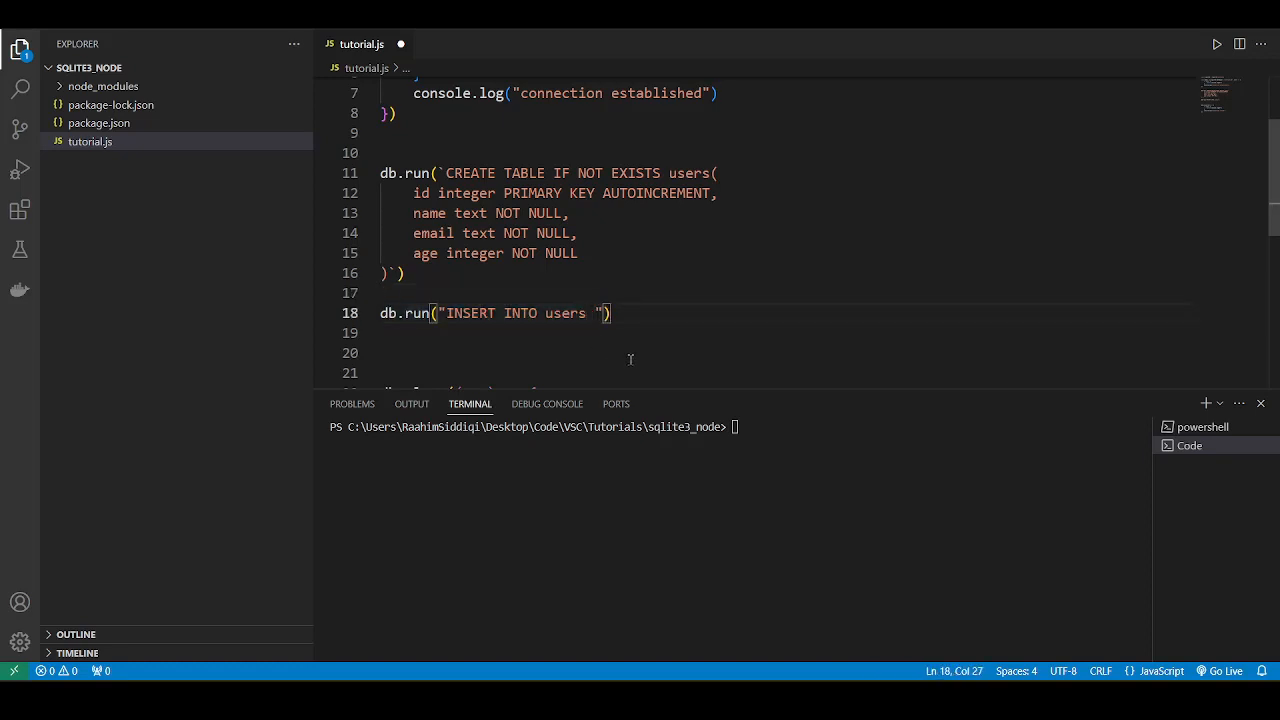
pyautogui.write('(')
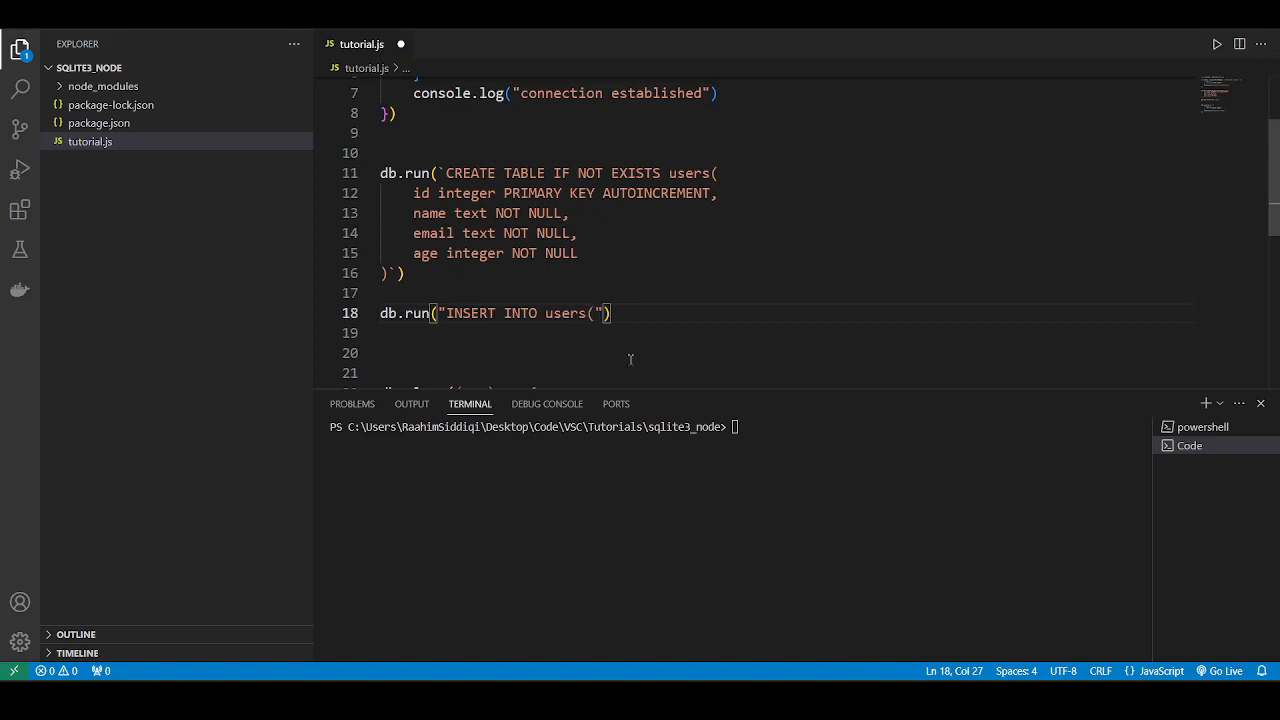
pyautogui.write('name, email, a')
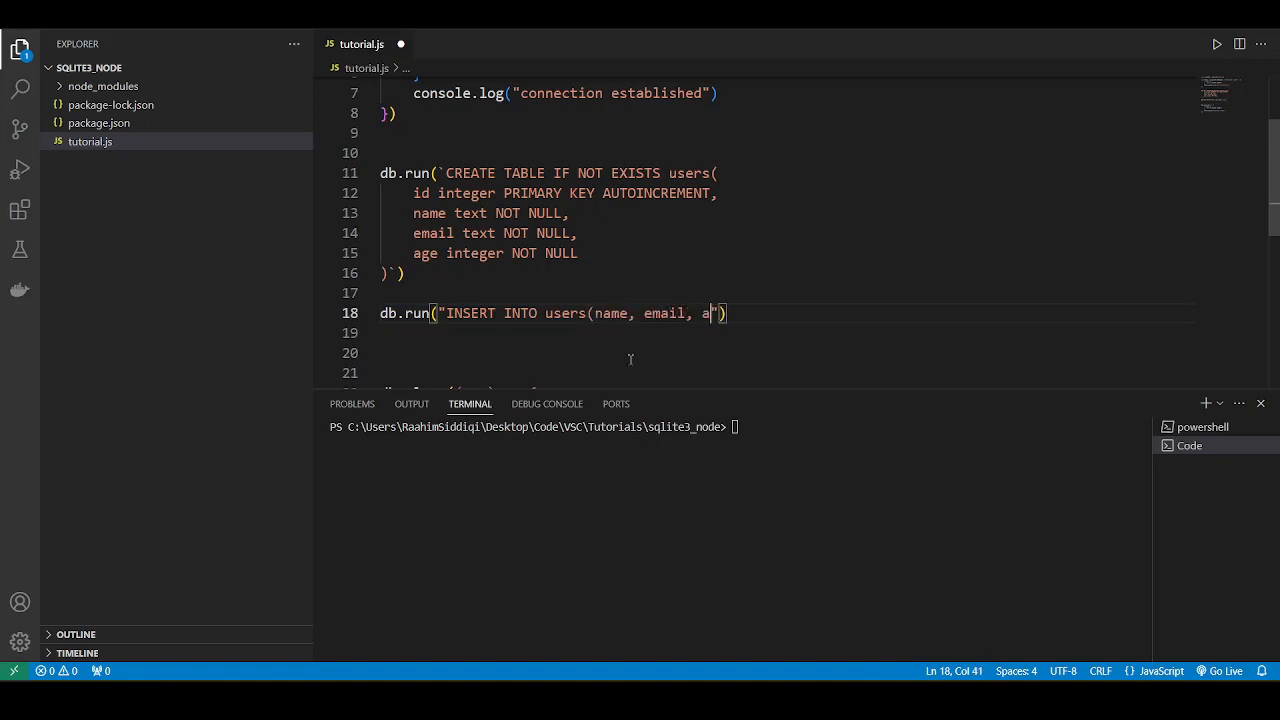
pyautogui.write('ge')
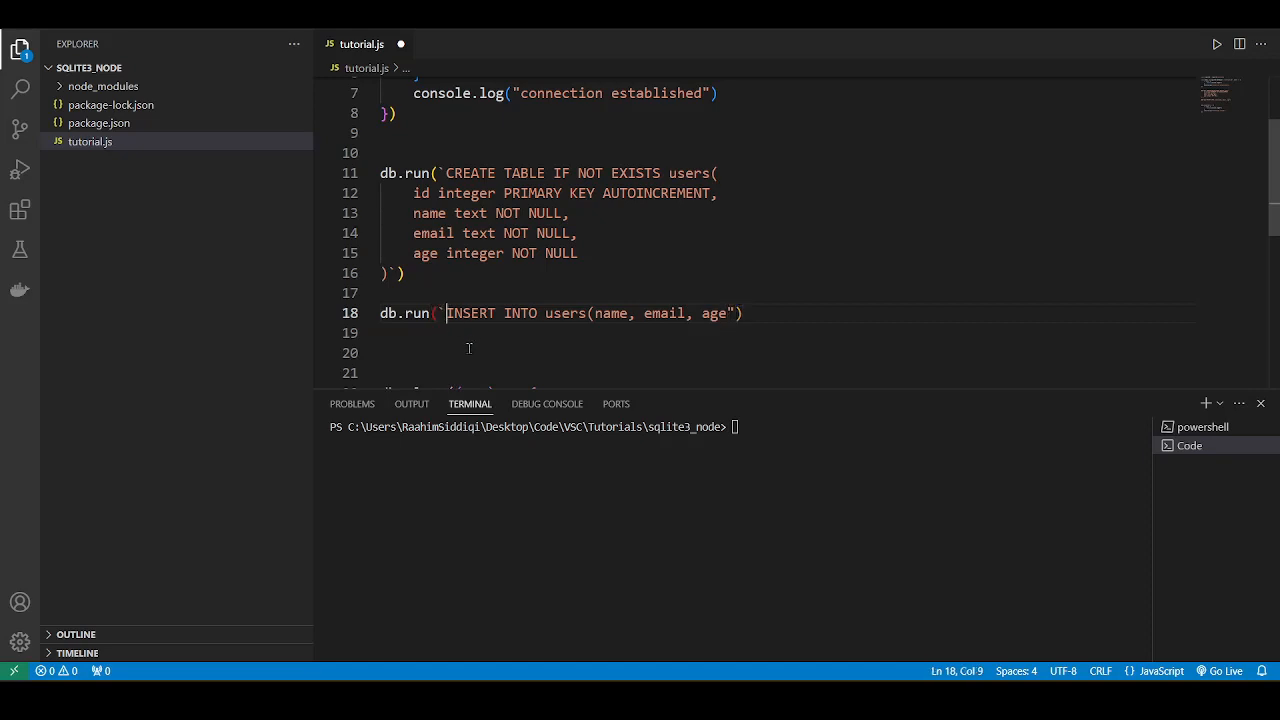
pyautogui.click(736, 312)
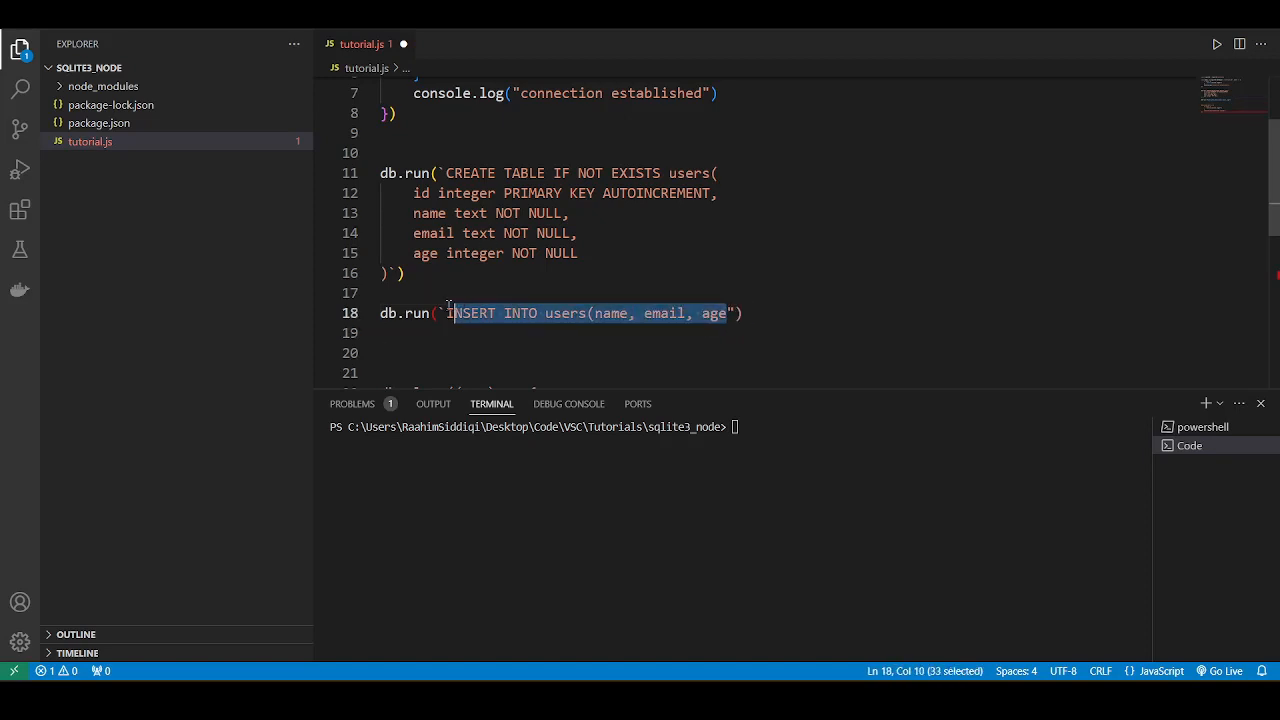
pyautogui.write('q')
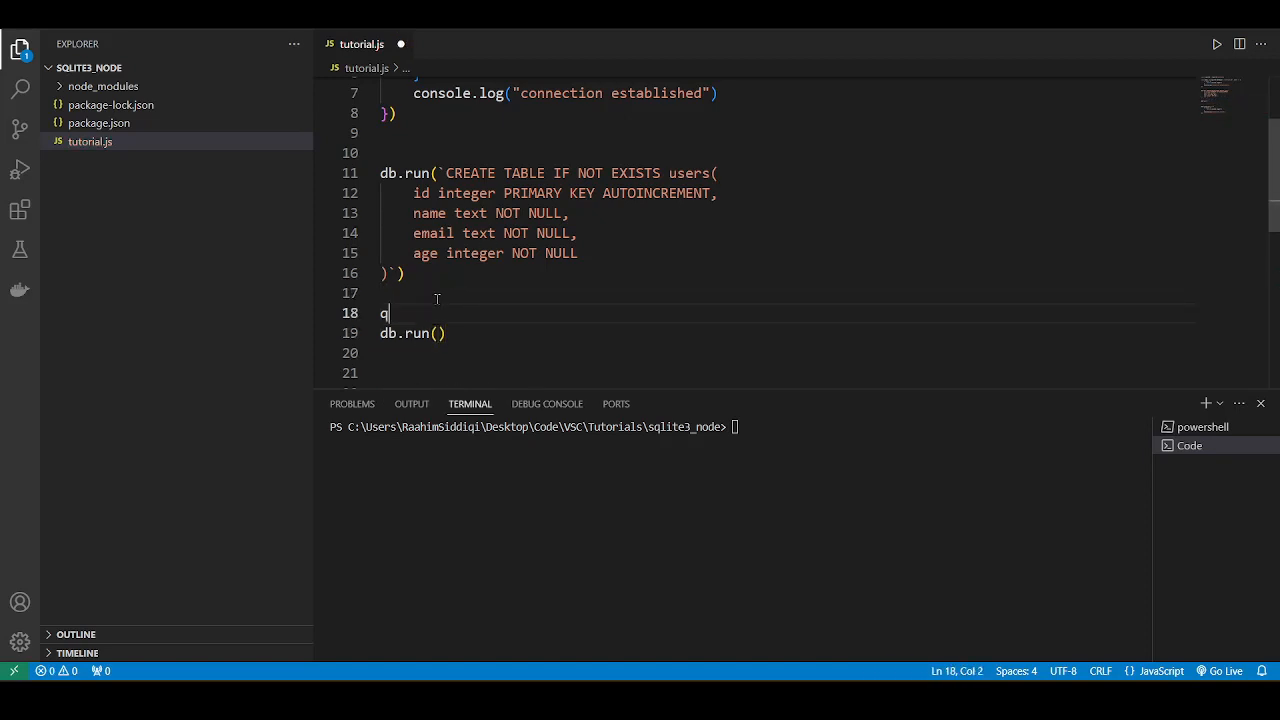
# Step: Write query = INSERT INTO users(name, email, age) VALUES (?, ?, ?)
pyautogui.write('uery = `INSERT INTO users(name, email, age')
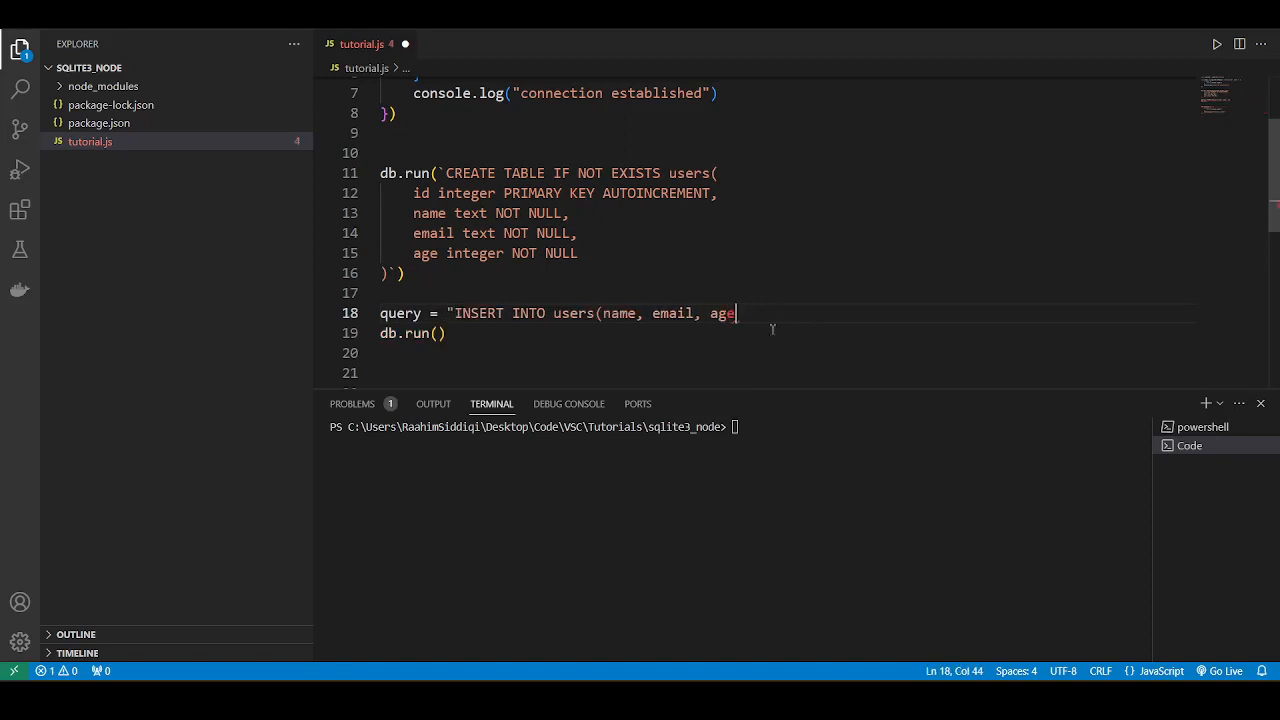
pyautogui.write(') VALUES')
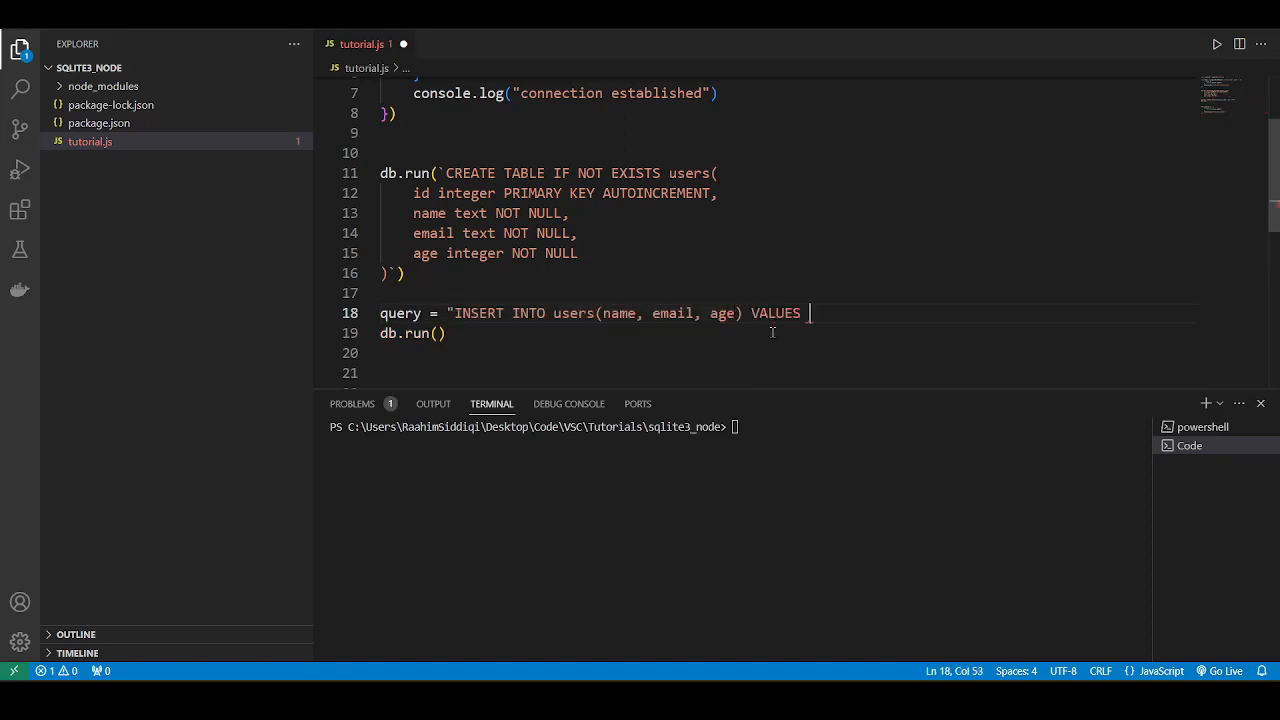
pyautogui.write('(?, ?, )')
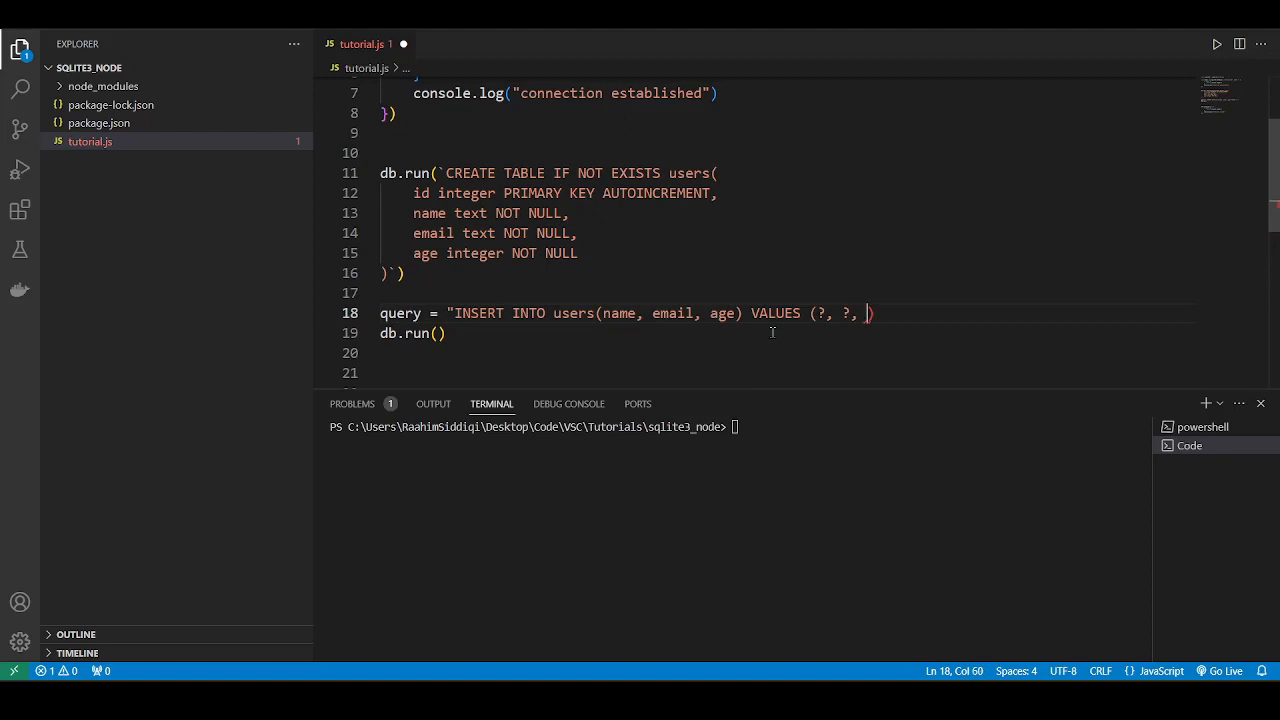
pyautogui.write('?)"')
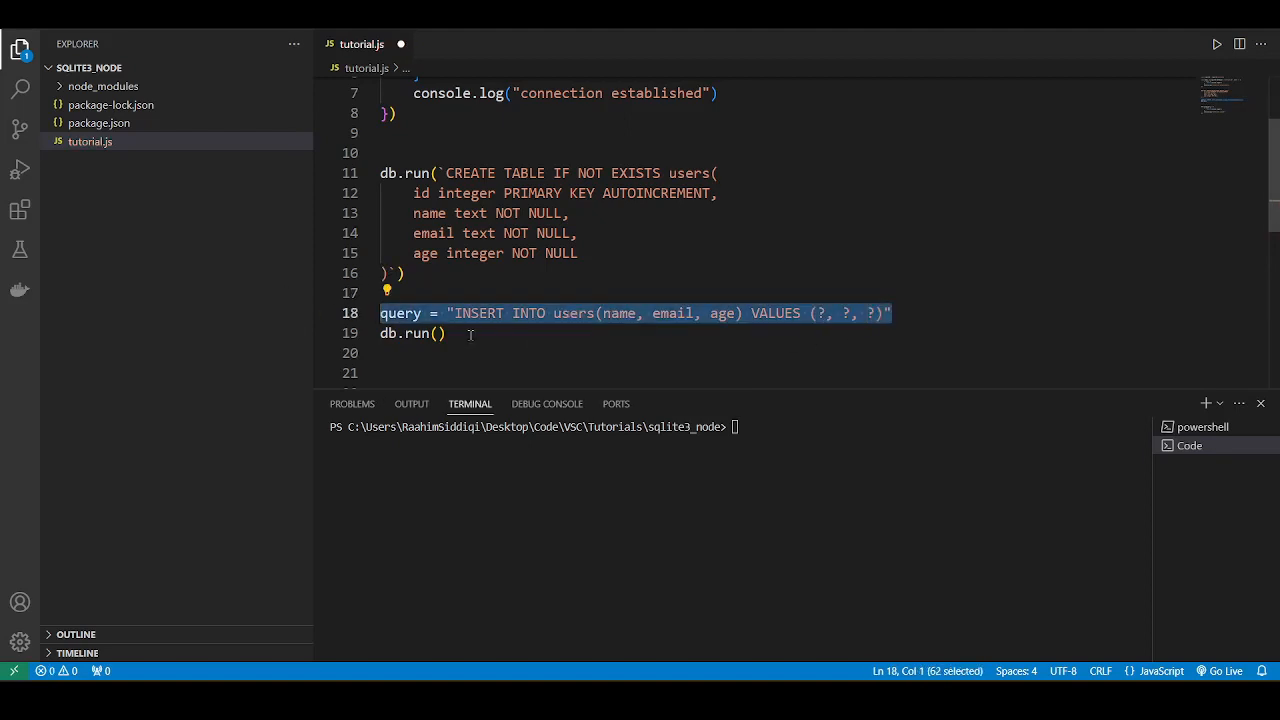
pyautogui.click(436, 332)
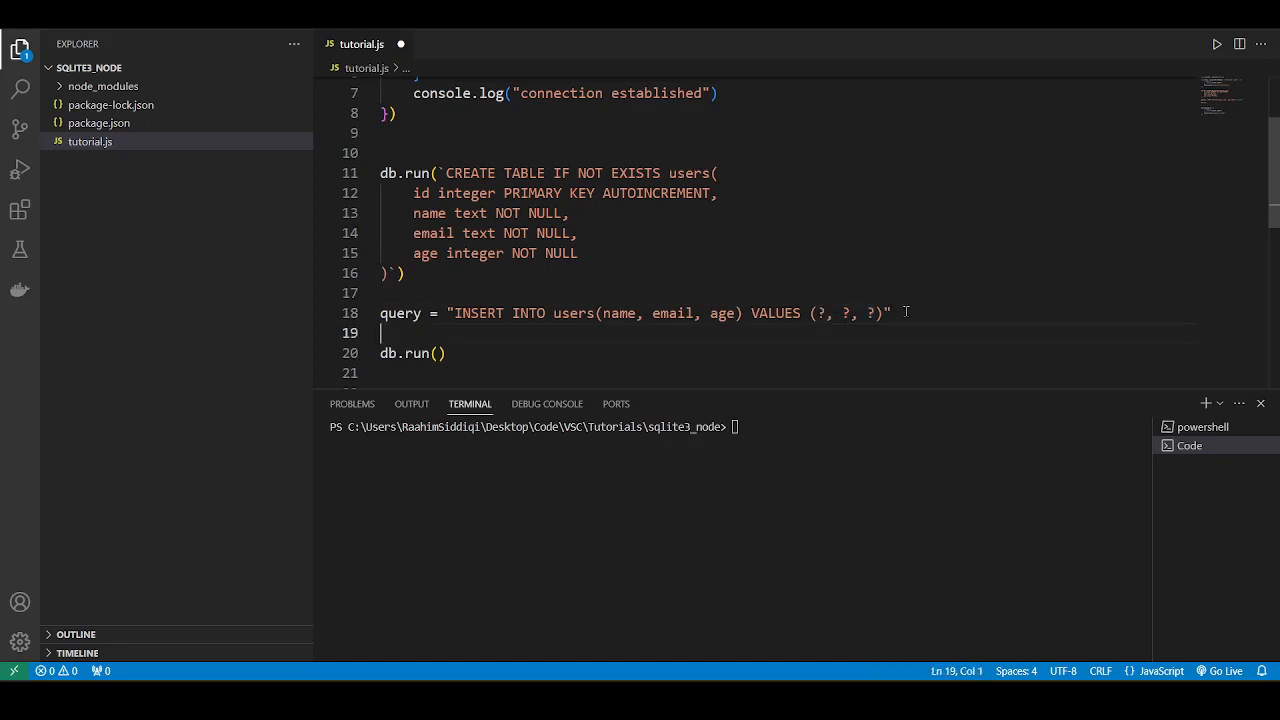
pyautogui.write('values = []')
pyautogui.click(782, 354)
pyautogui.write('query, values')
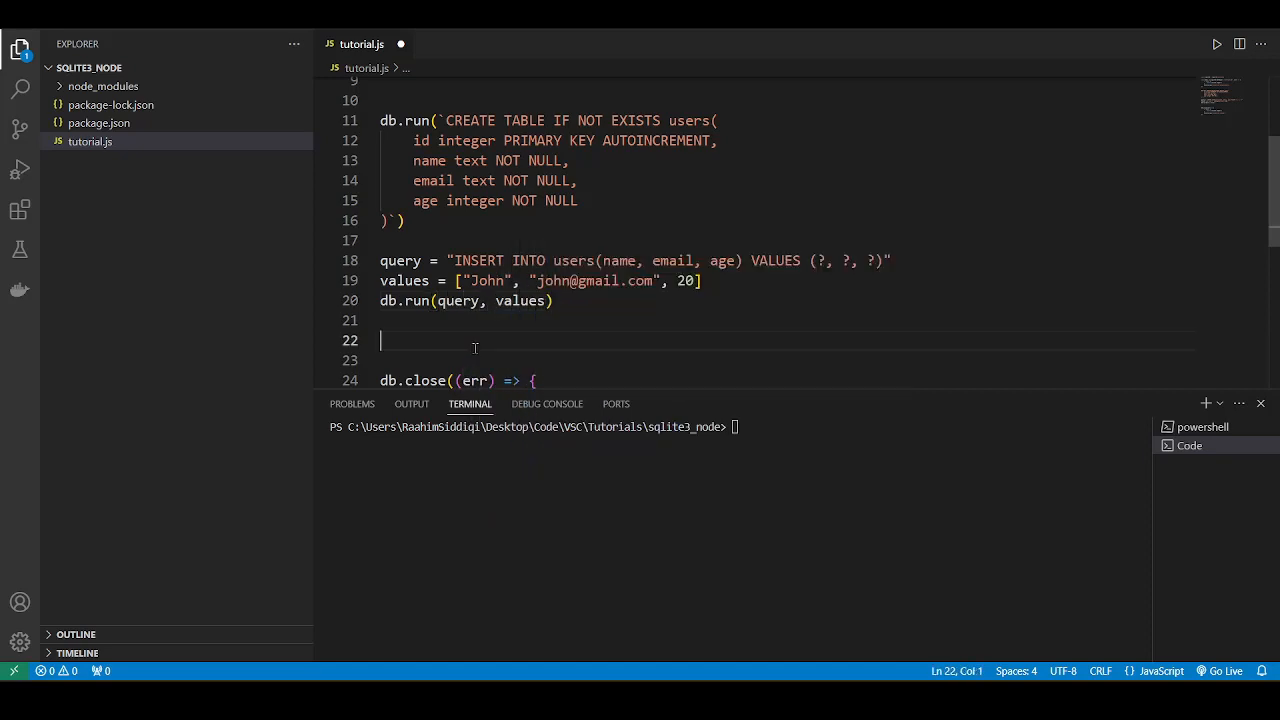
pyautogui.doubleClick(484, 280)
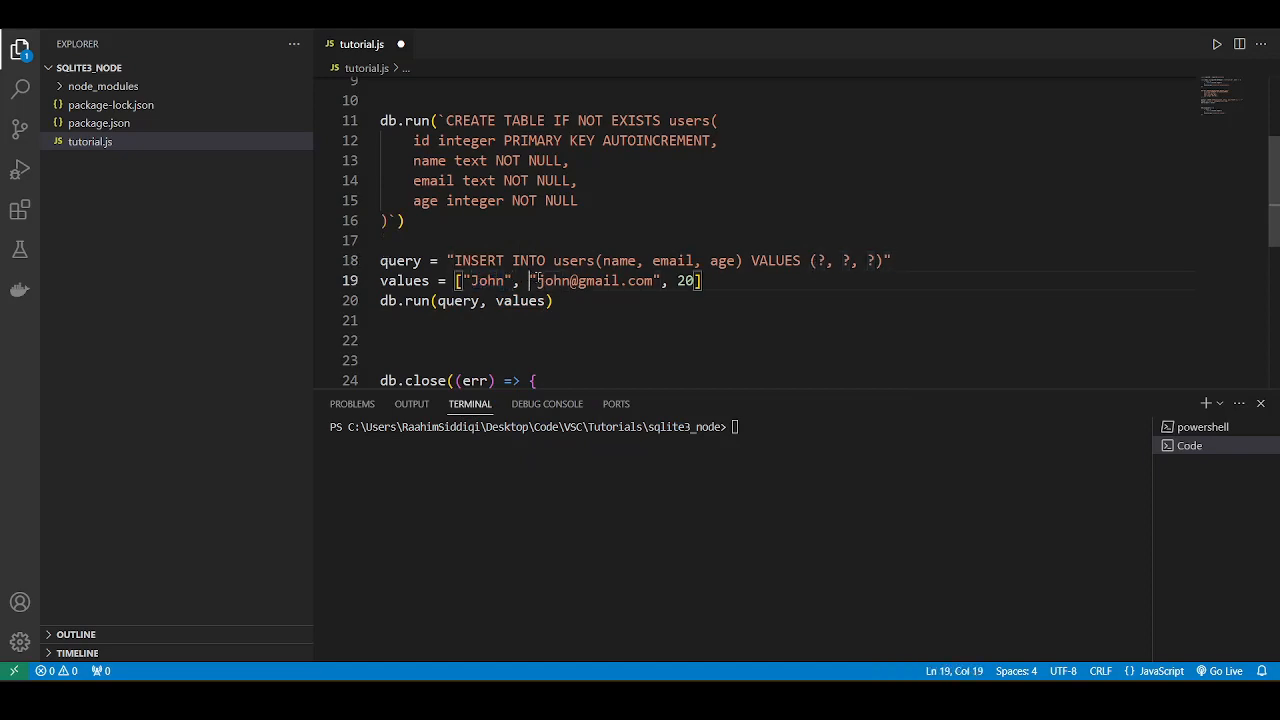
pyautogui.moveTo(532, 280); pyautogui.dragTo(664, 280)
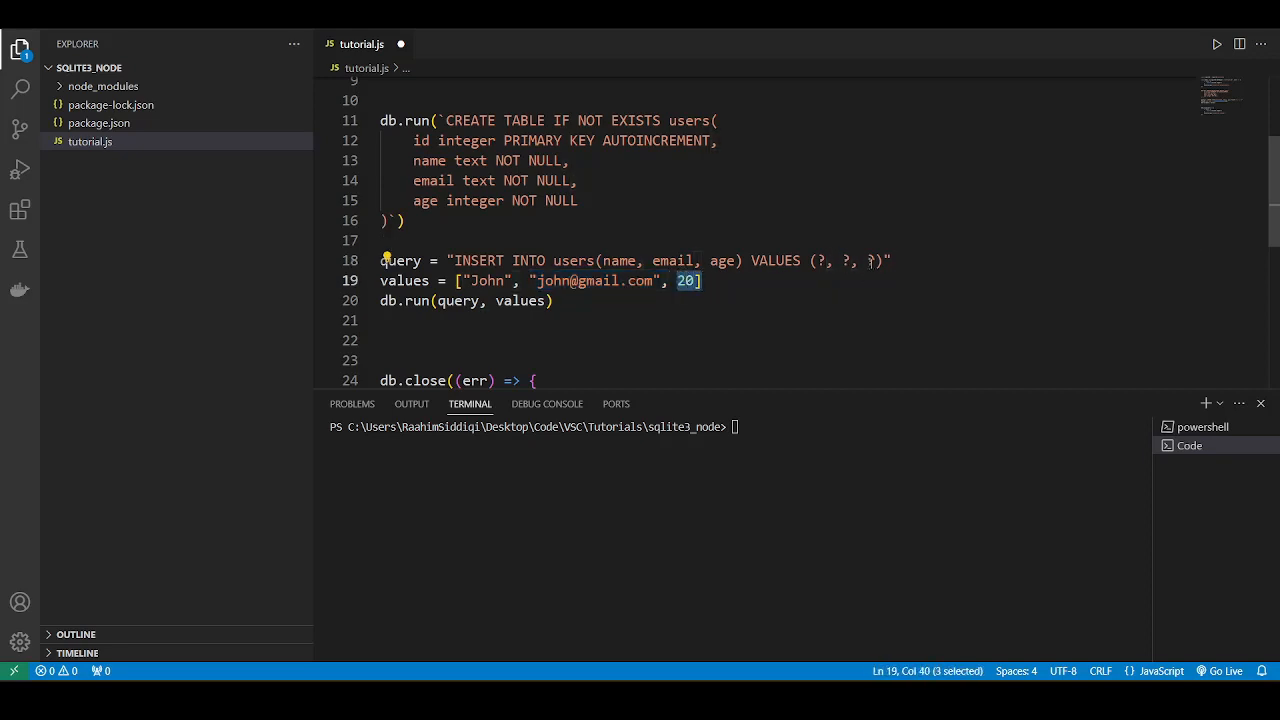
# Step: Pass query and values to the db.run call
pyautogui.doubleClick(618, 260)
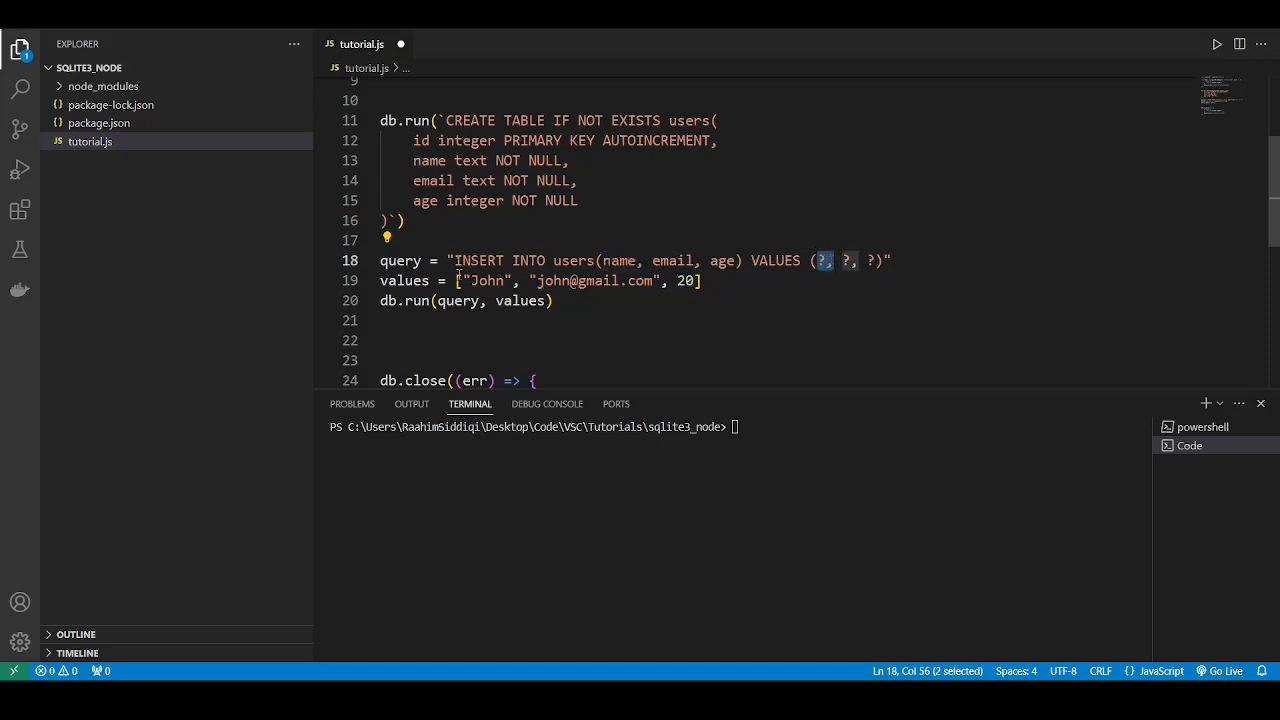
pyautogui.click(556, 300)
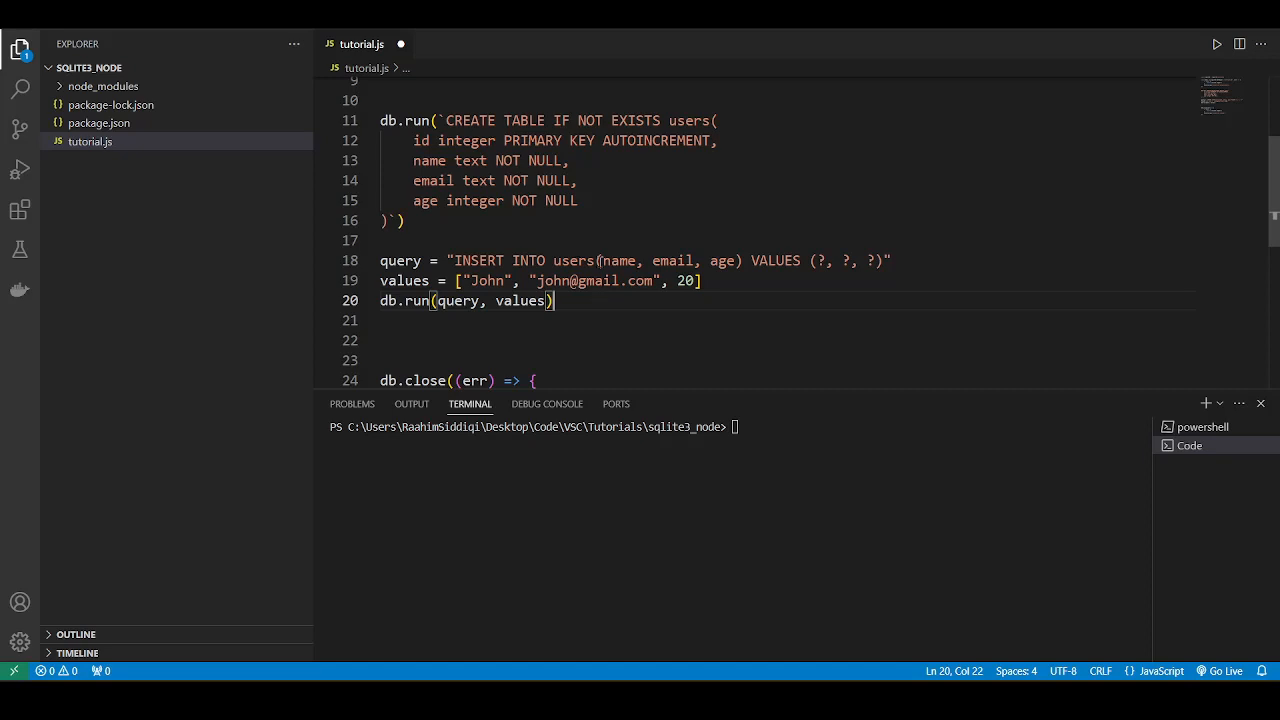
pyautogui.moveTo(620, 260); pyautogui.dragTo(700, 280)
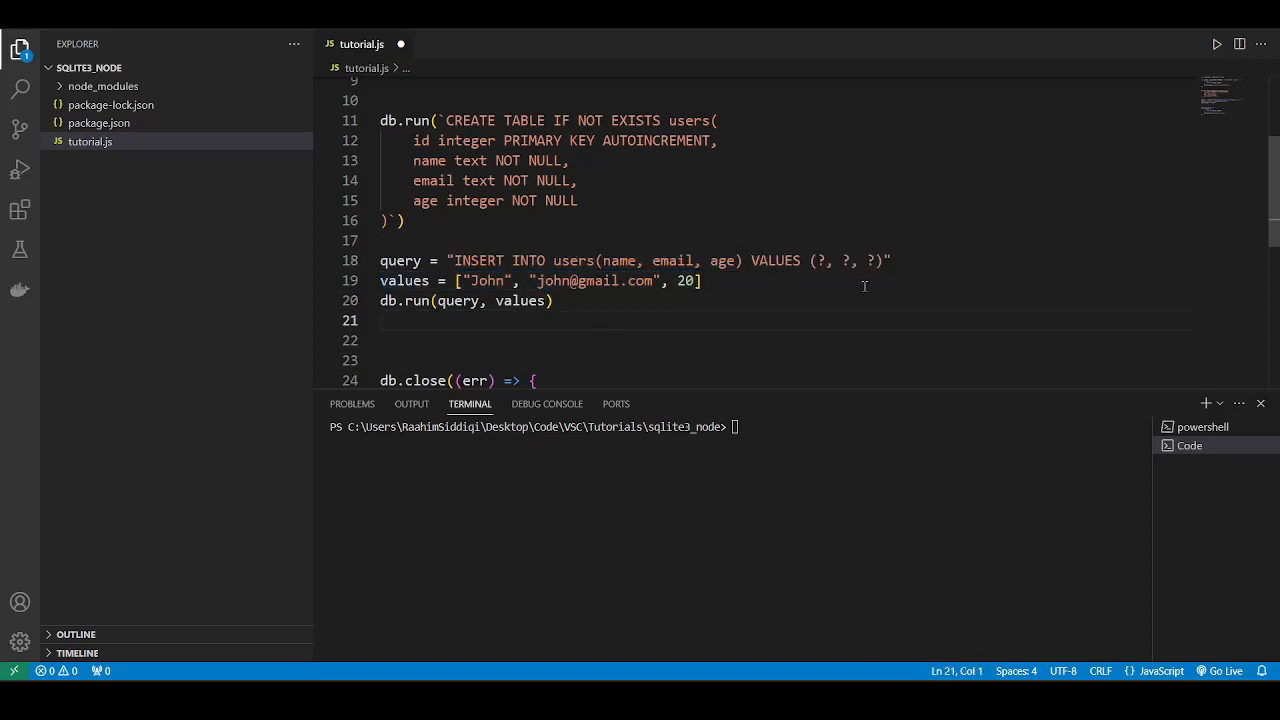
pyautogui.moveTo(380, 260); pyautogui.dragTo(700, 280)
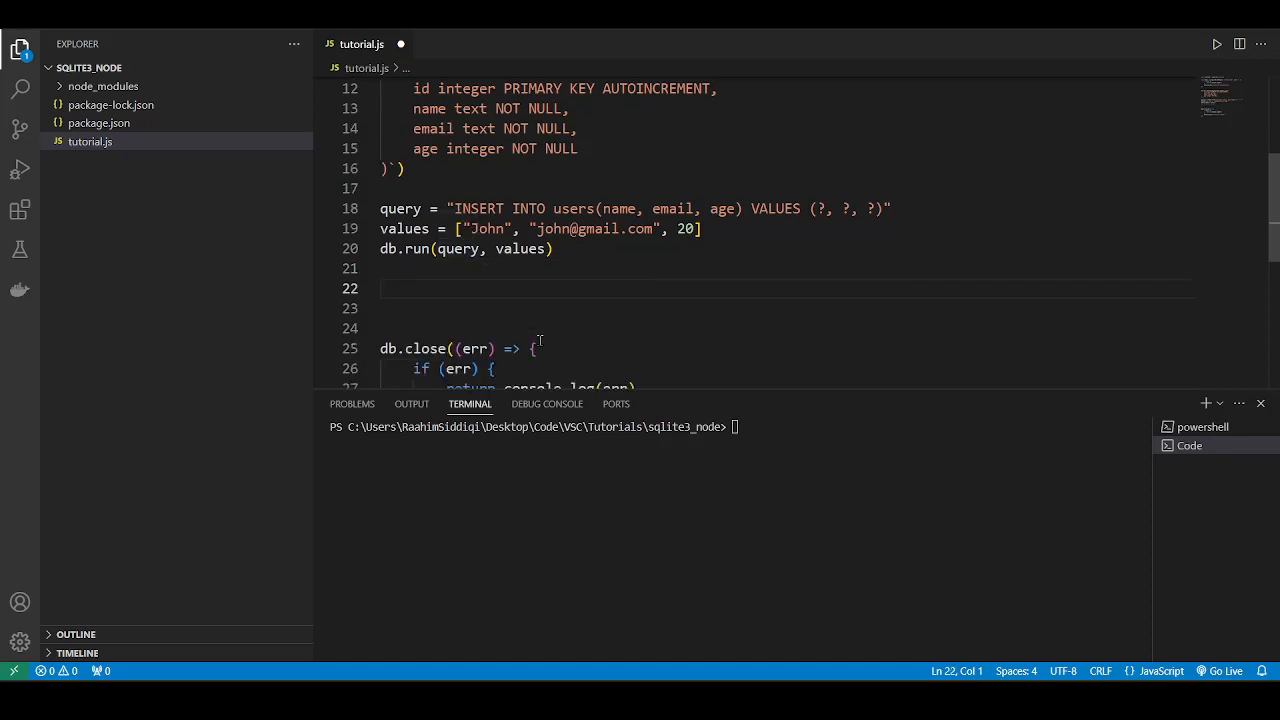
# Step: View tutorial.db's binary-file warning, then return to tutorial.js at the CREATE TABLE call
pyautogui.scroll(3)
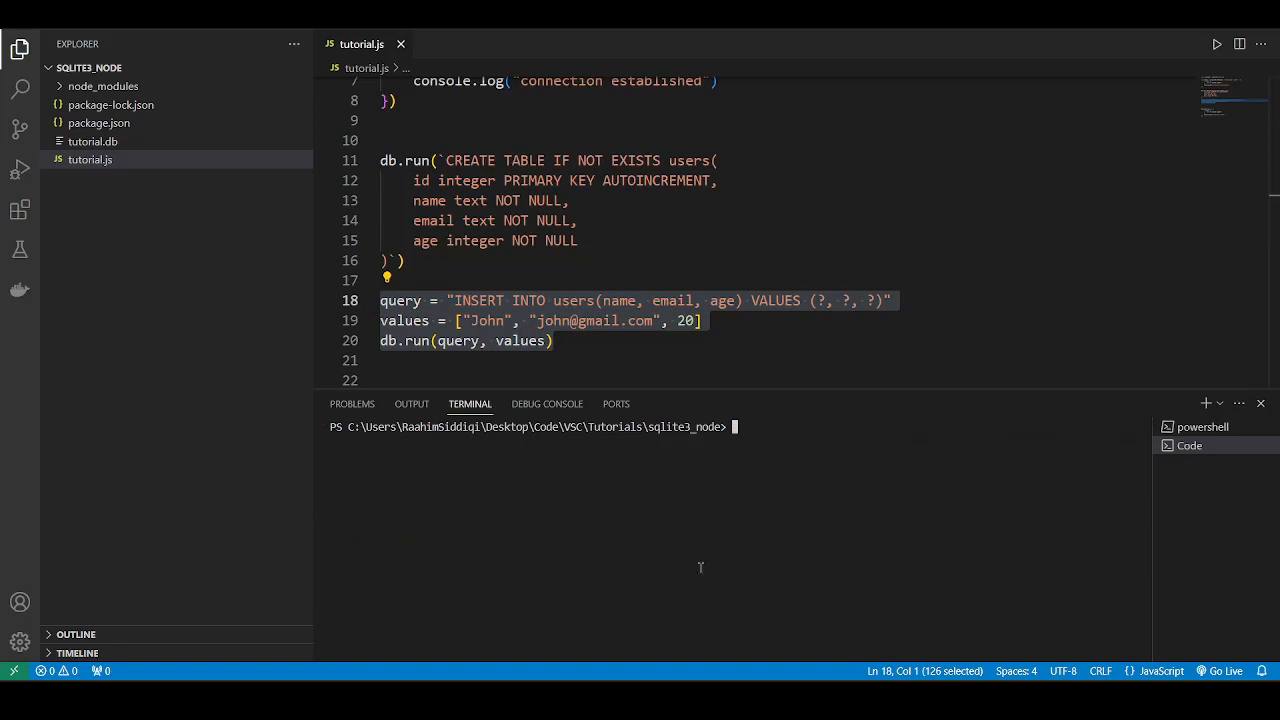
pyautogui.click(92, 140)
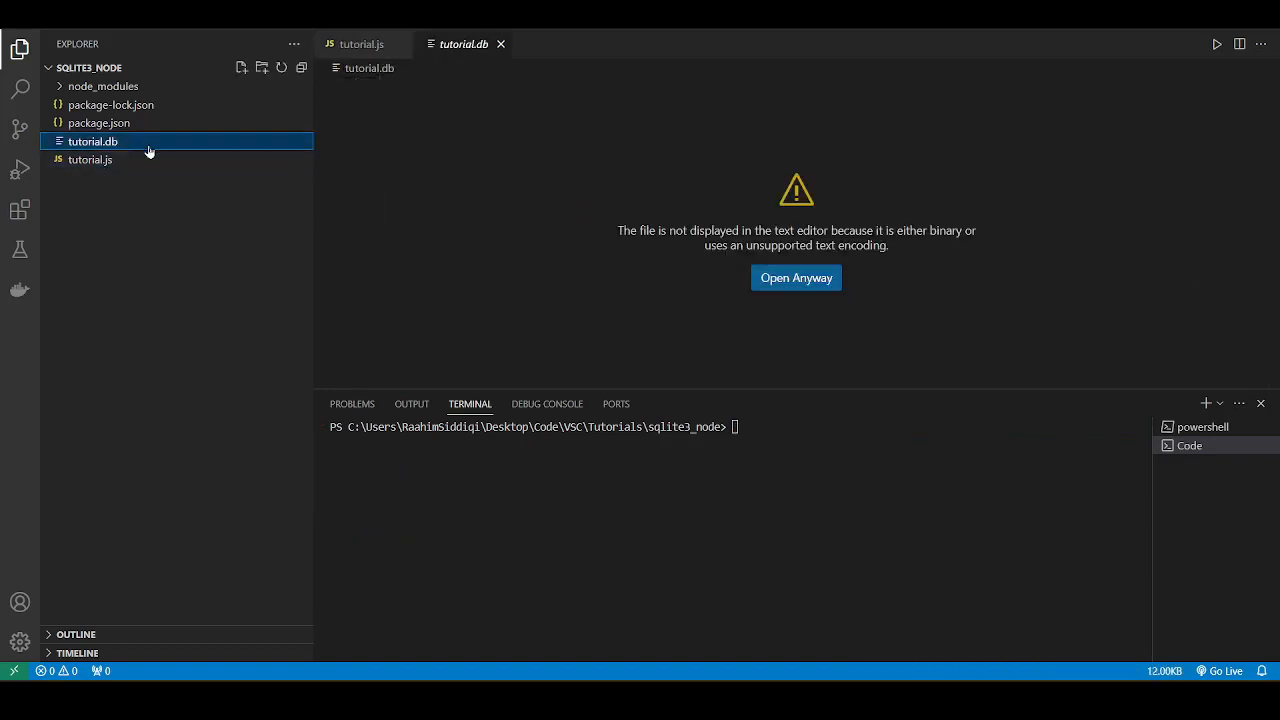
pyautogui.click(360, 44)
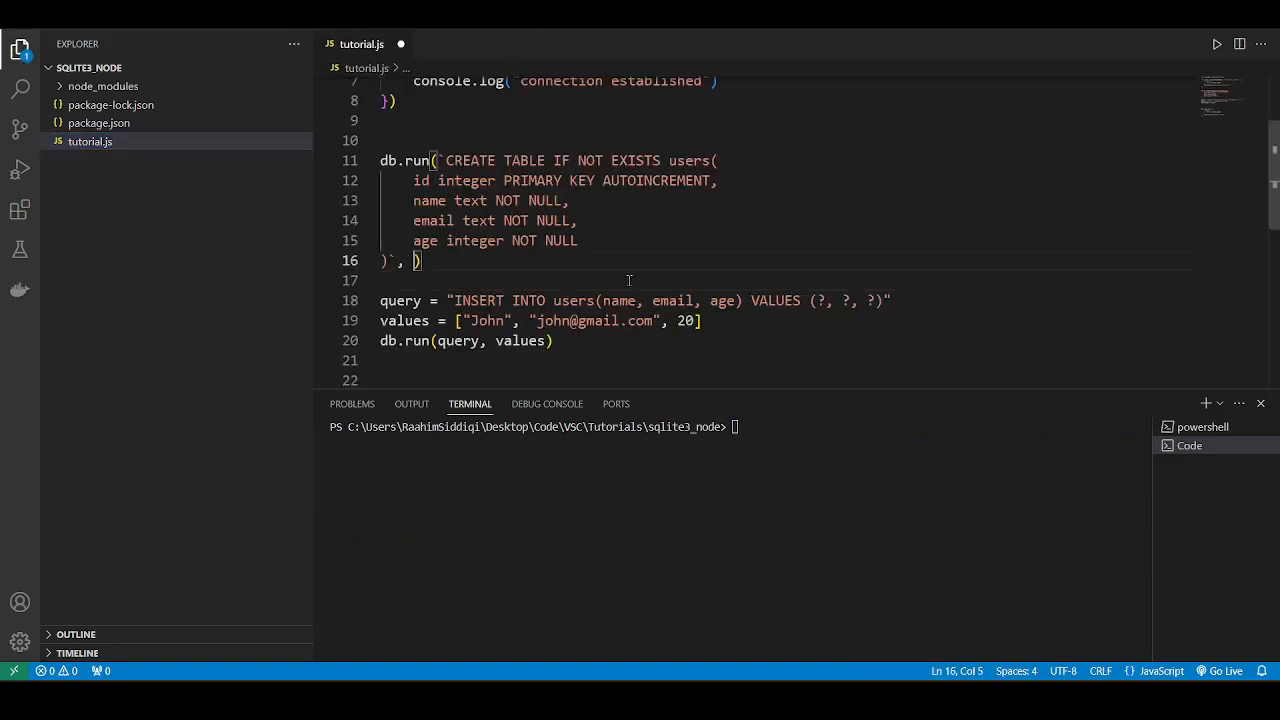
# Step: Wrap the insert code in an (error) => callback on CREATE TABLE and run the script
pyautogui.write('() => {})')
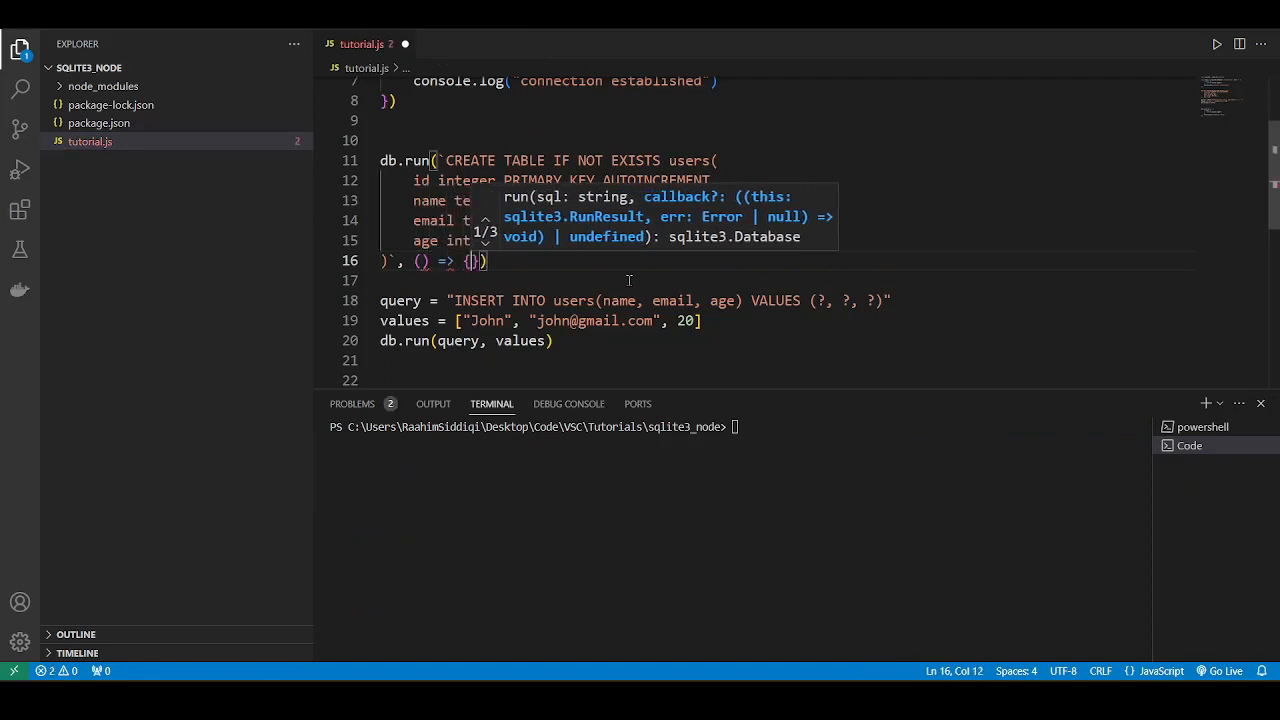
pyautogui.press('Enter')
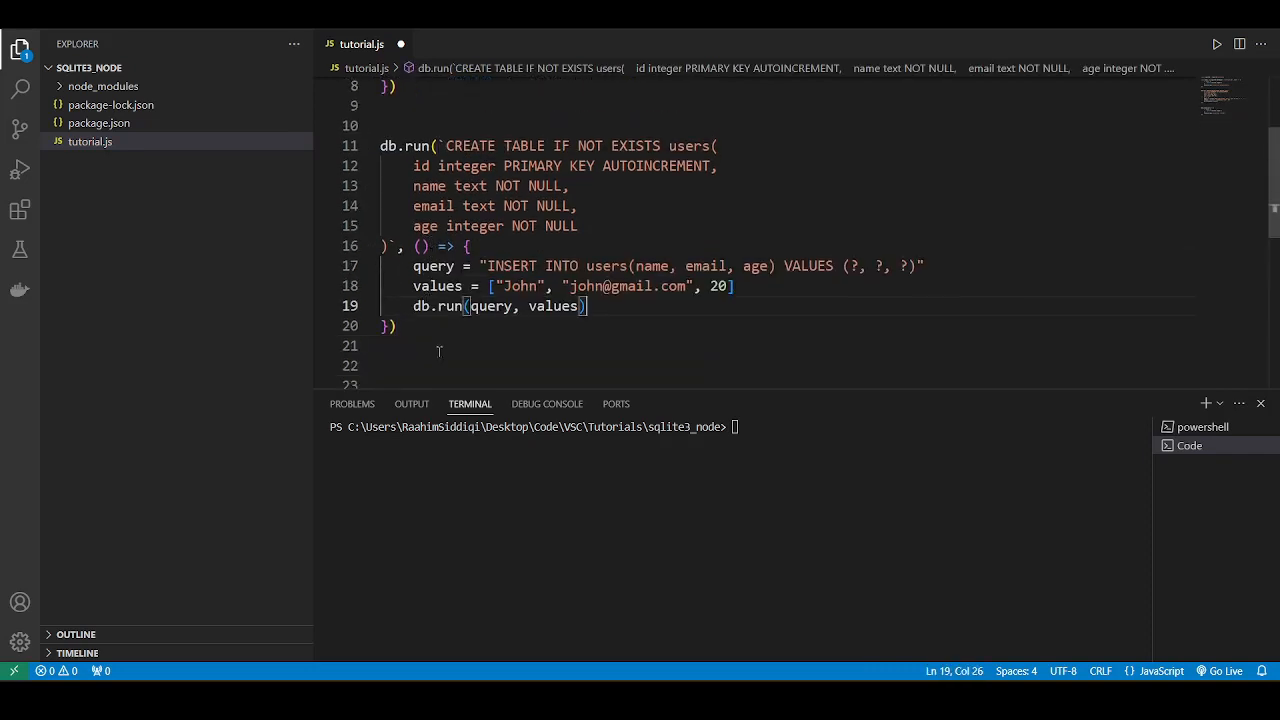
pyautogui.click(416, 246)
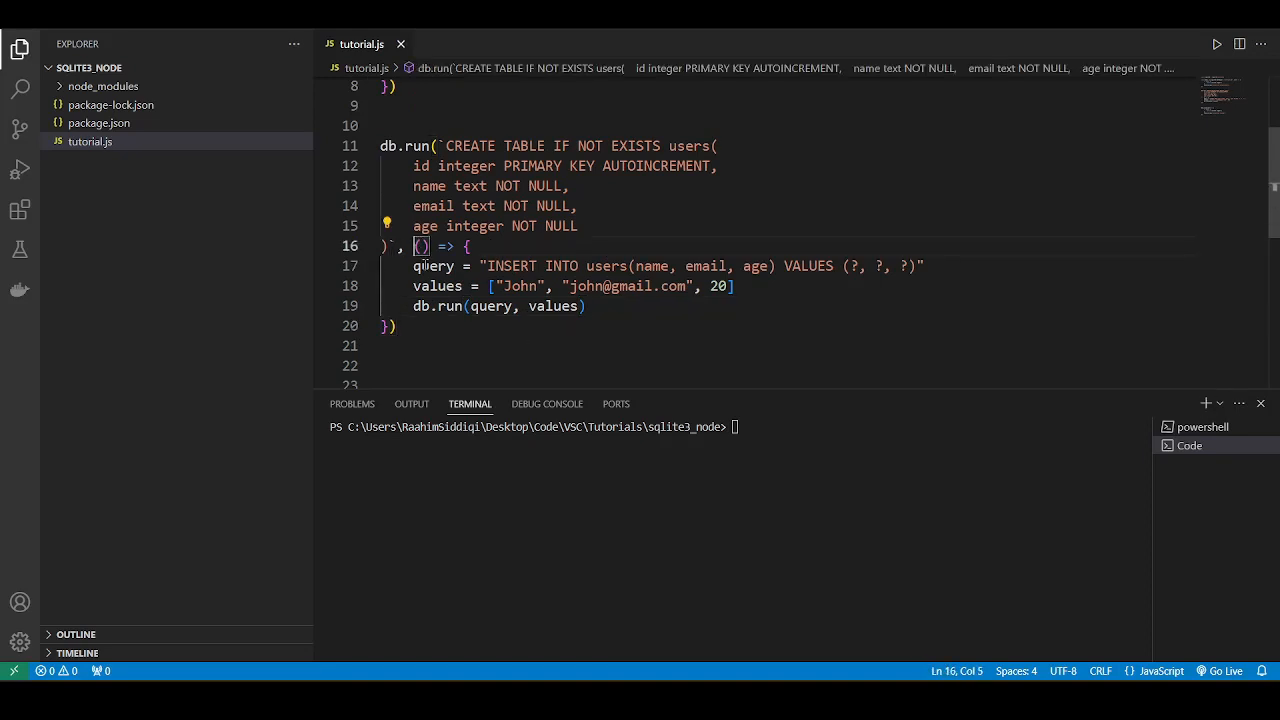
pyautogui.write('error')
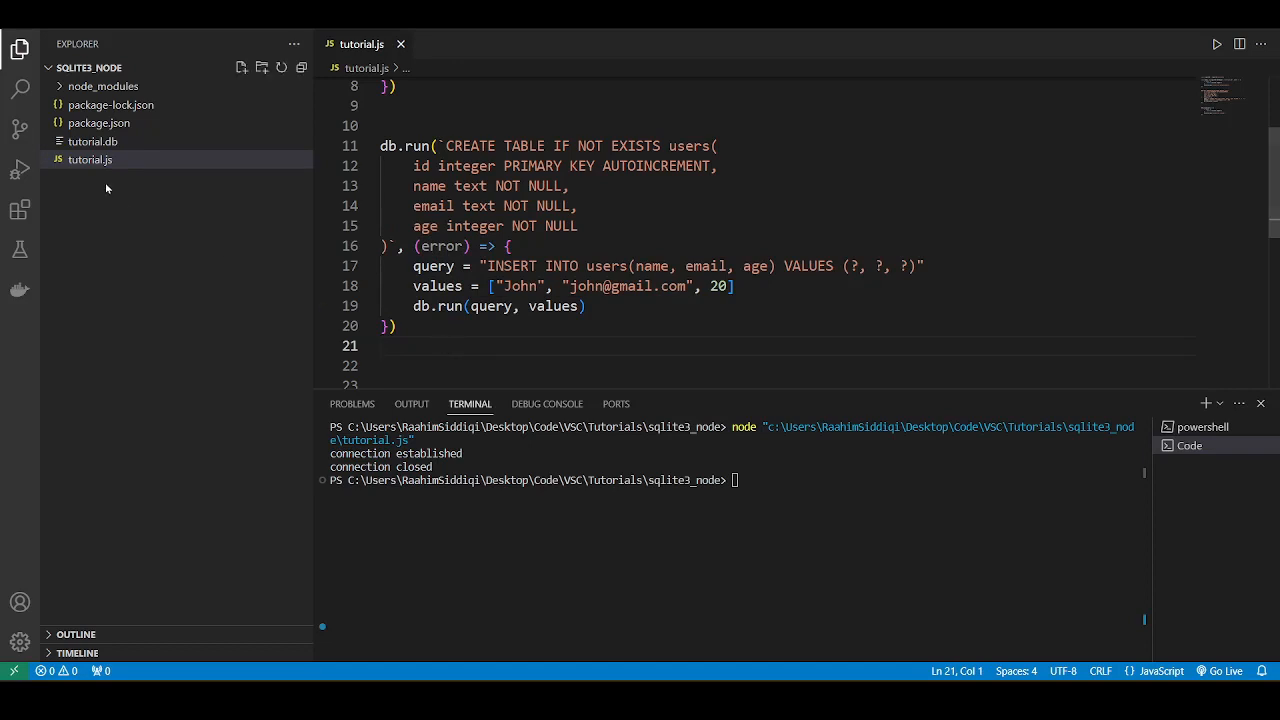
pyautogui.moveTo(604, 310)
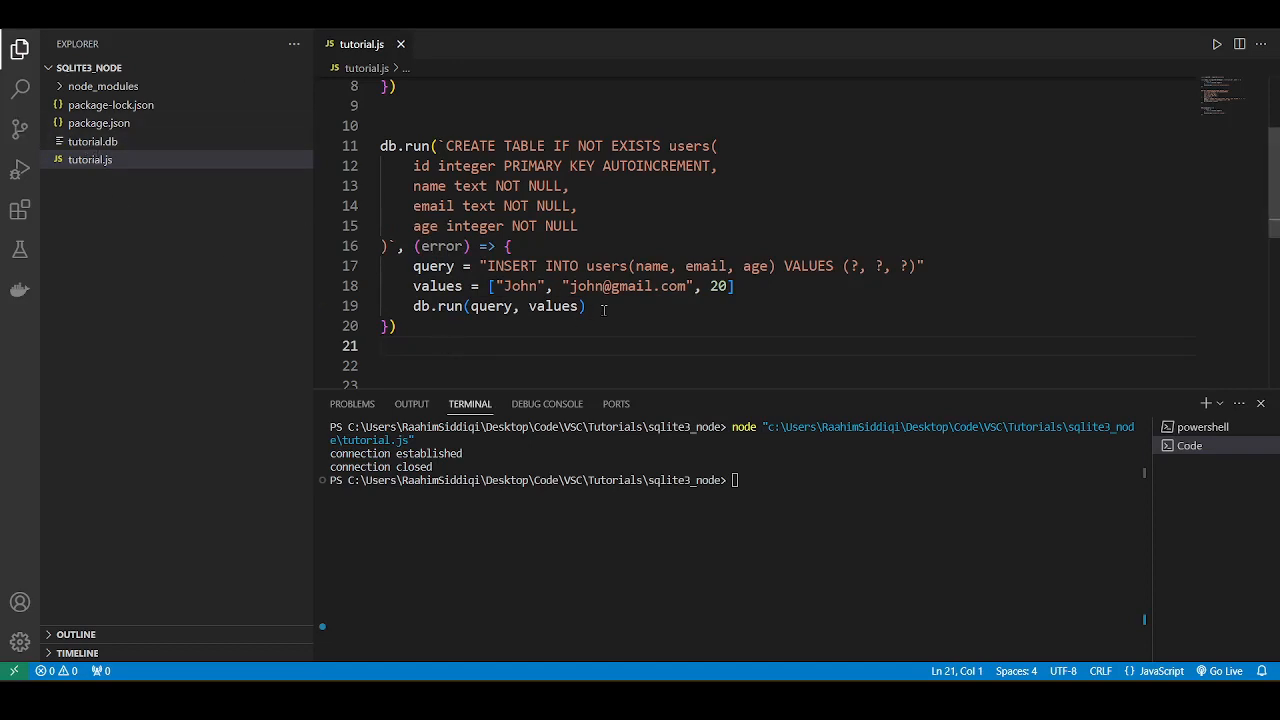
pyautogui.moveTo(412, 264); pyautogui.dragTo(584, 306)
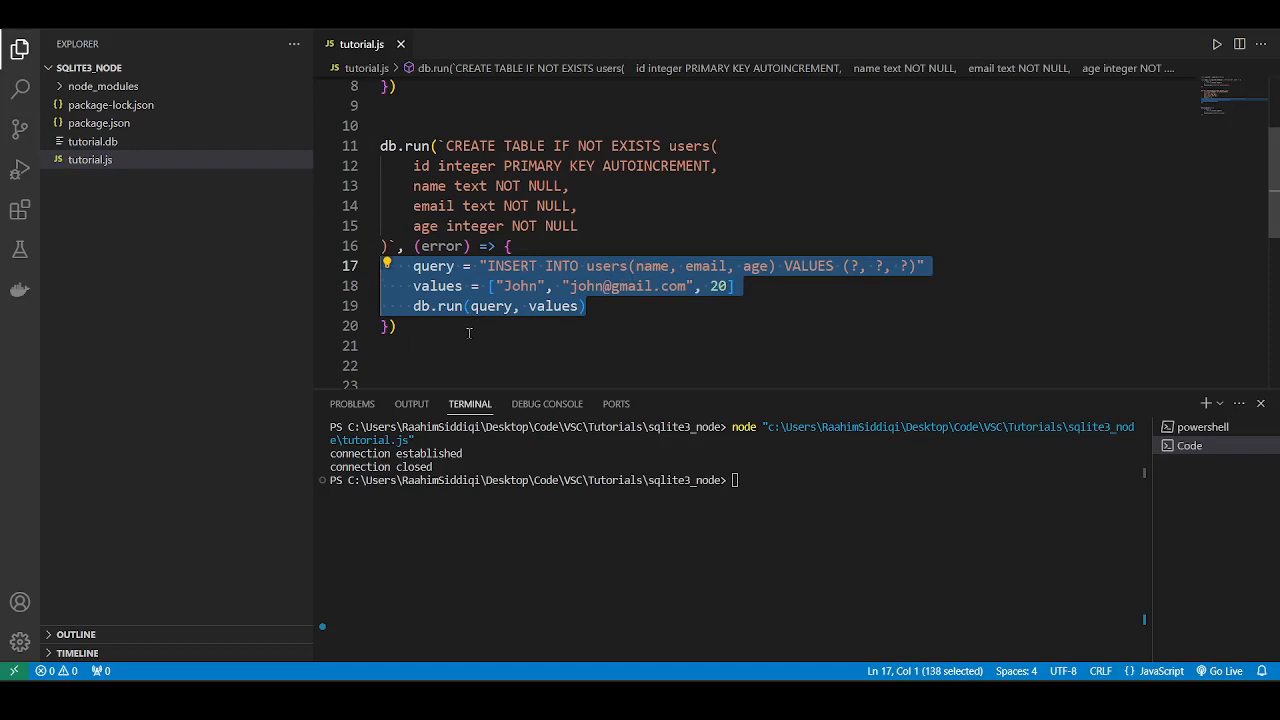
pyautogui.click(584, 306)
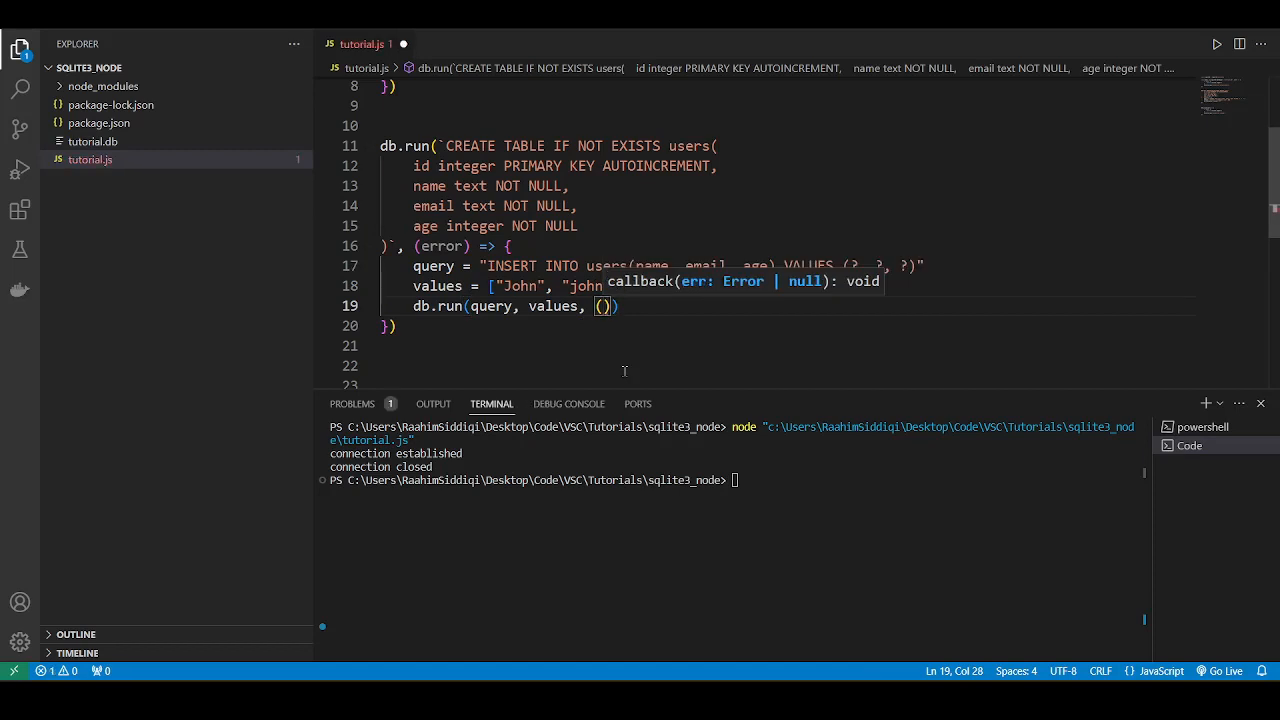
pyautogui.write('e')
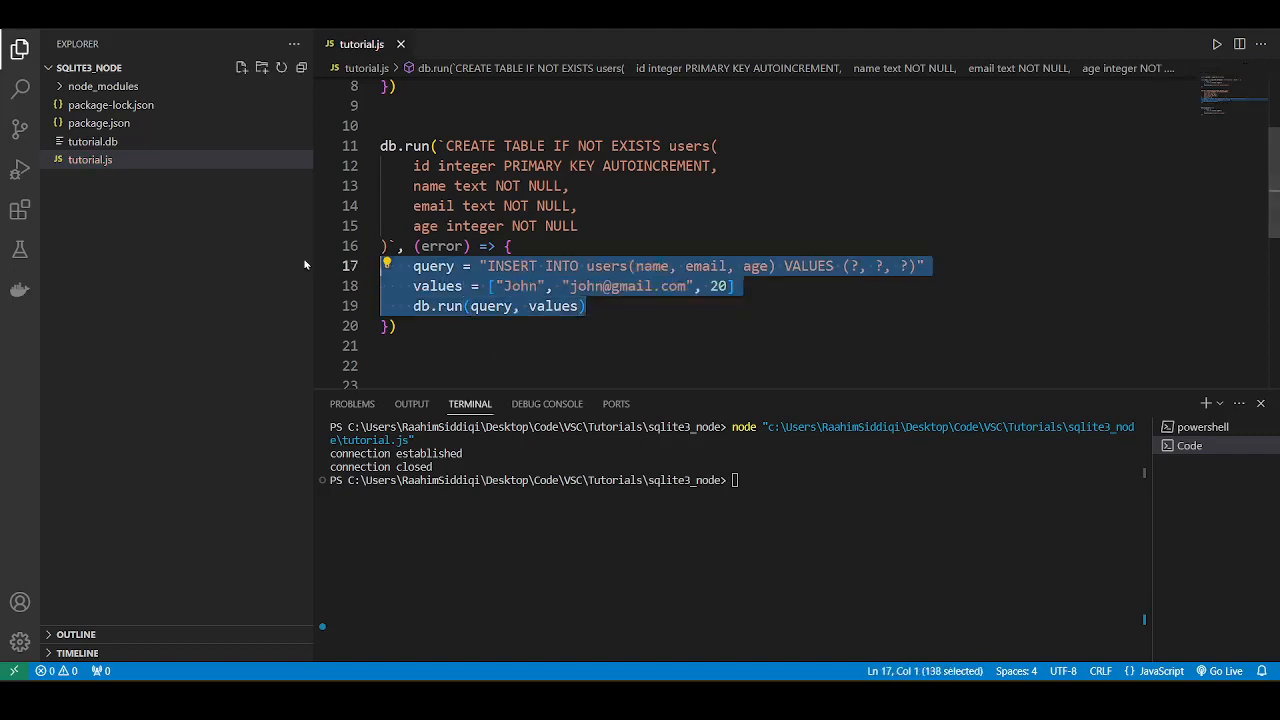
# Step: Comment out the John insert and start a db.all("SELECT * FROM users") query
pyautogui.press('ctrl+/')
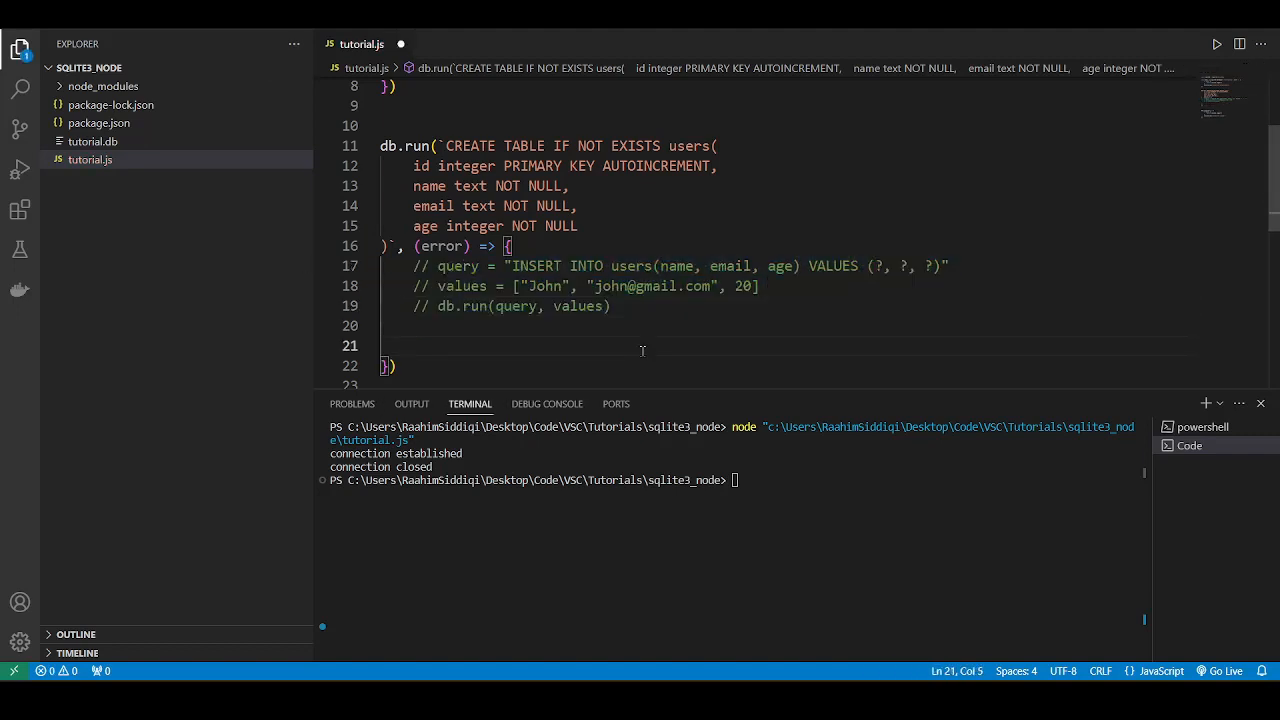
pyautogui.write('db.run("")')
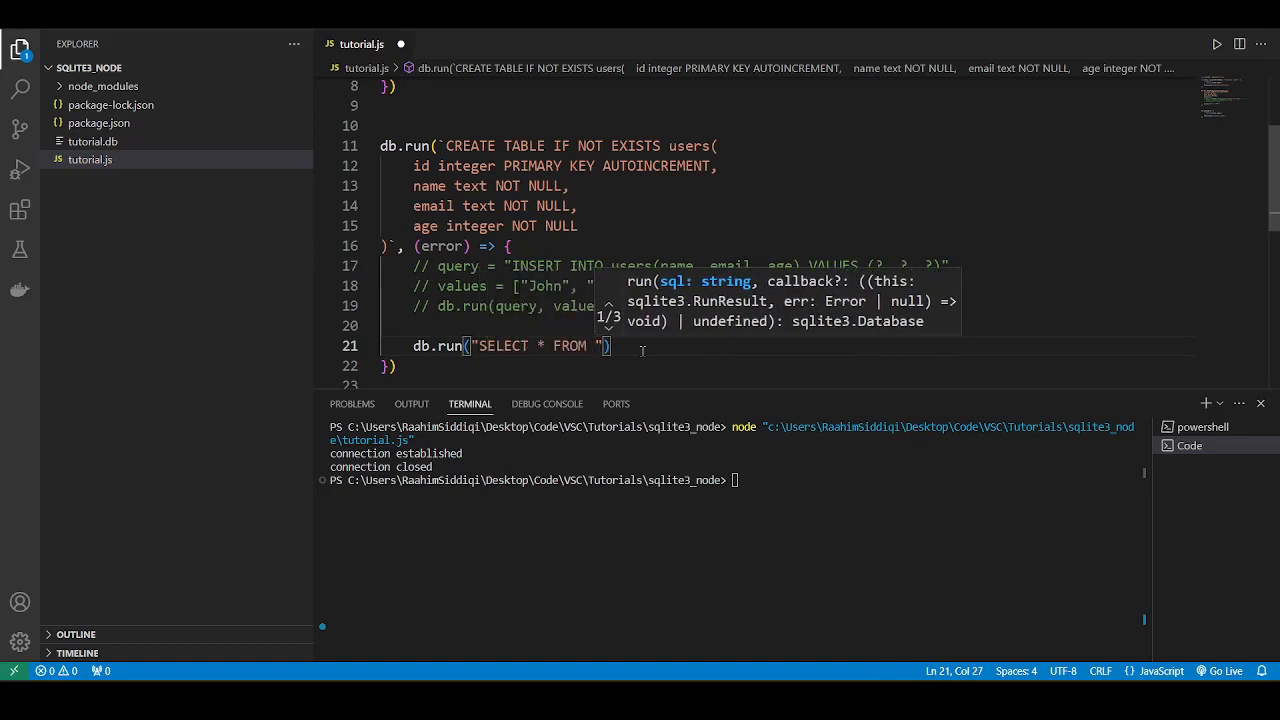
pyautogui.write('users')
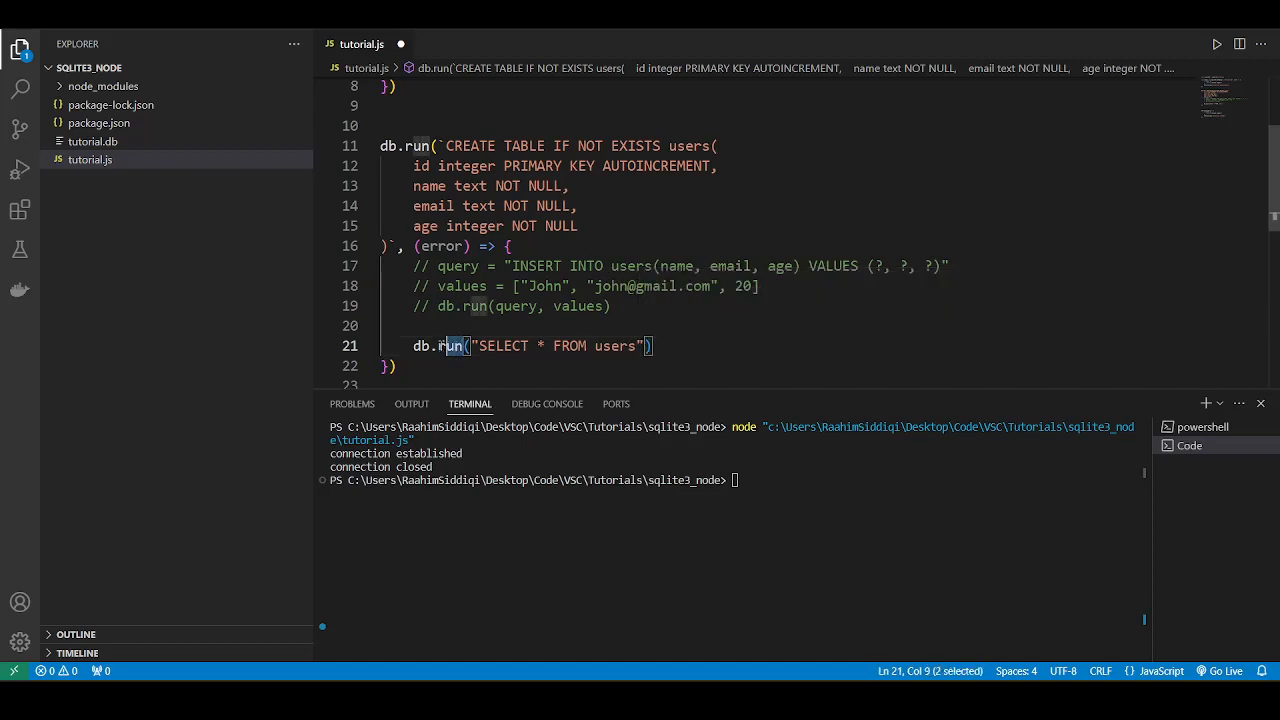
pyautogui.write('all')
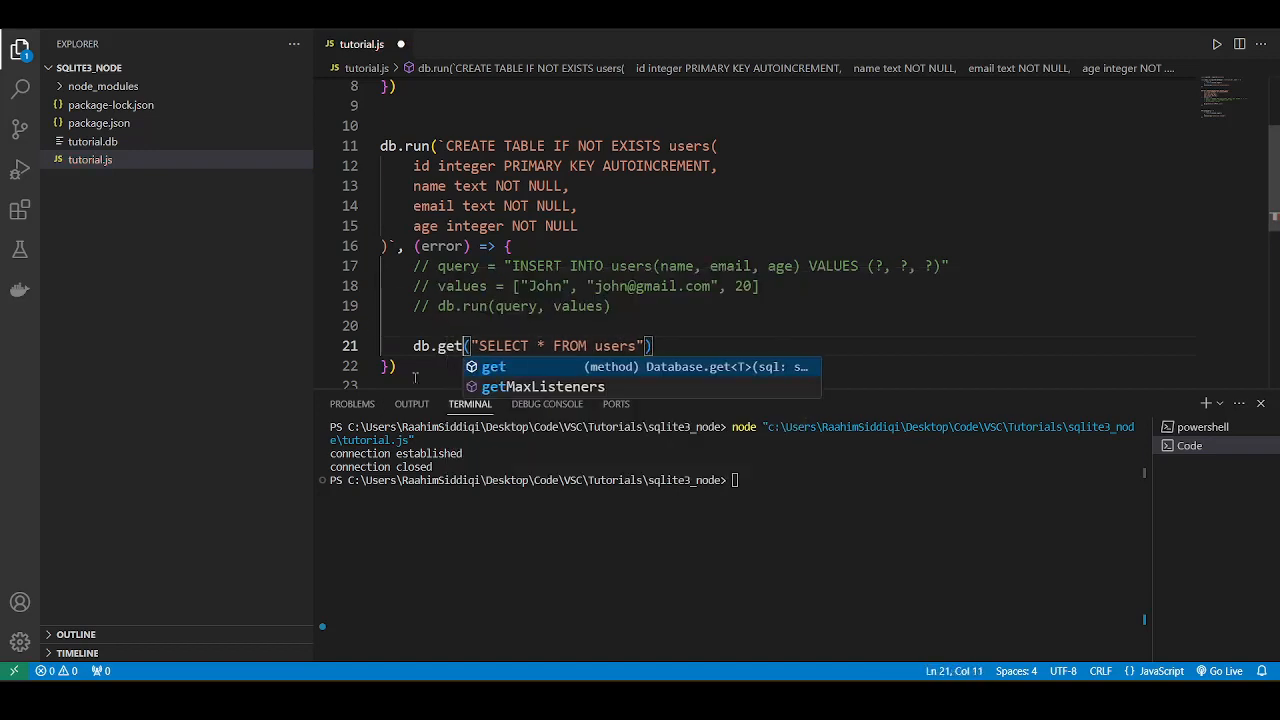
pyautogui.press('Backspace')
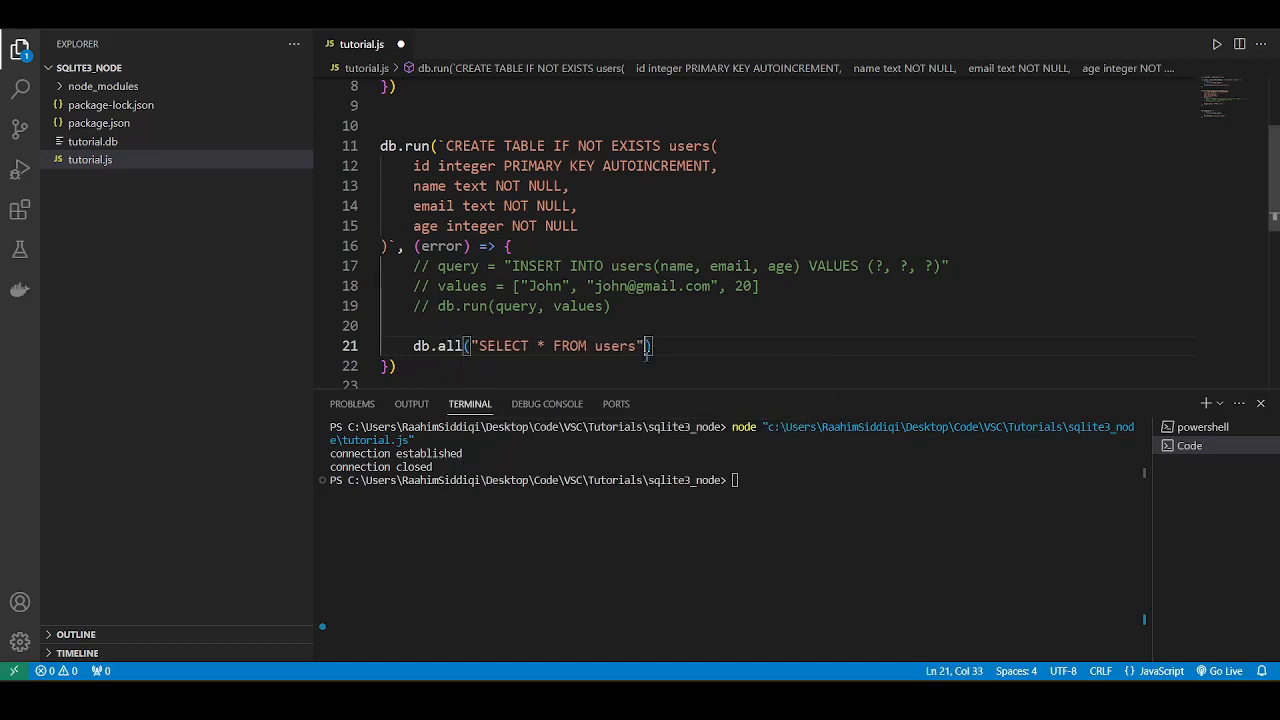
# Step: Add an (error, rows) callback that logs the returned rows with console.log
pyautogui.write(', ()')
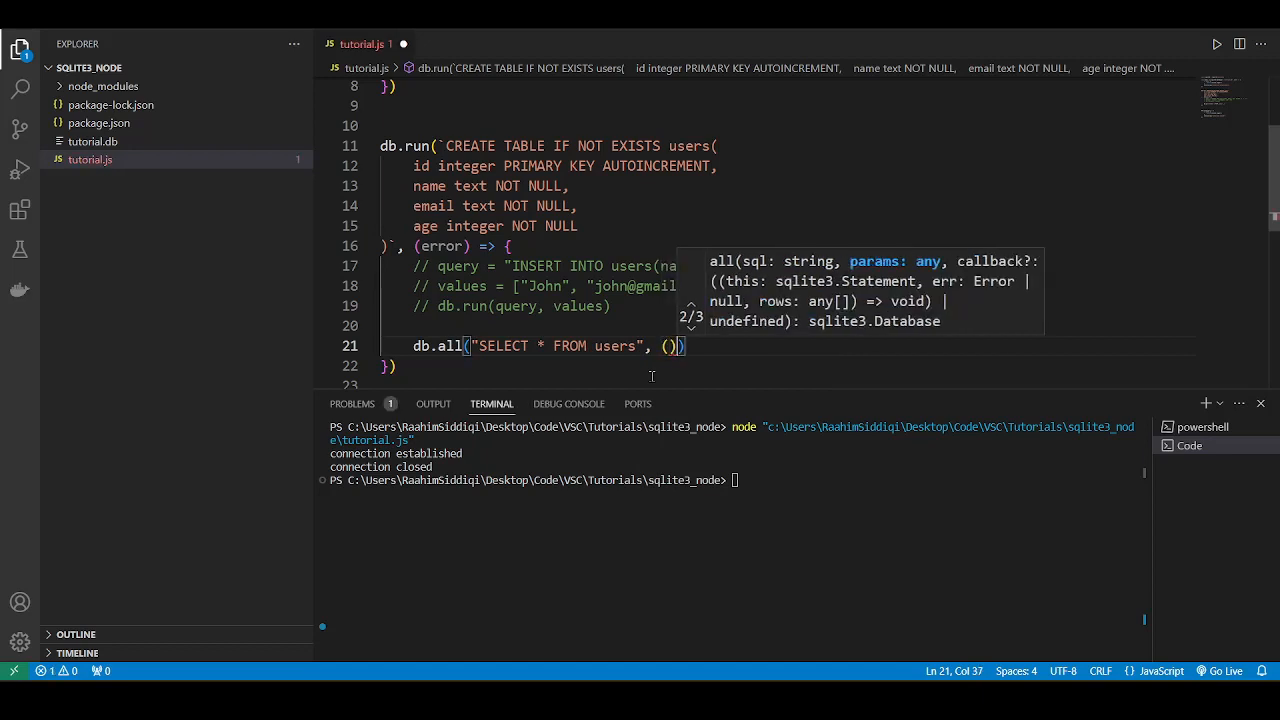
pyautogui.write('error, r')
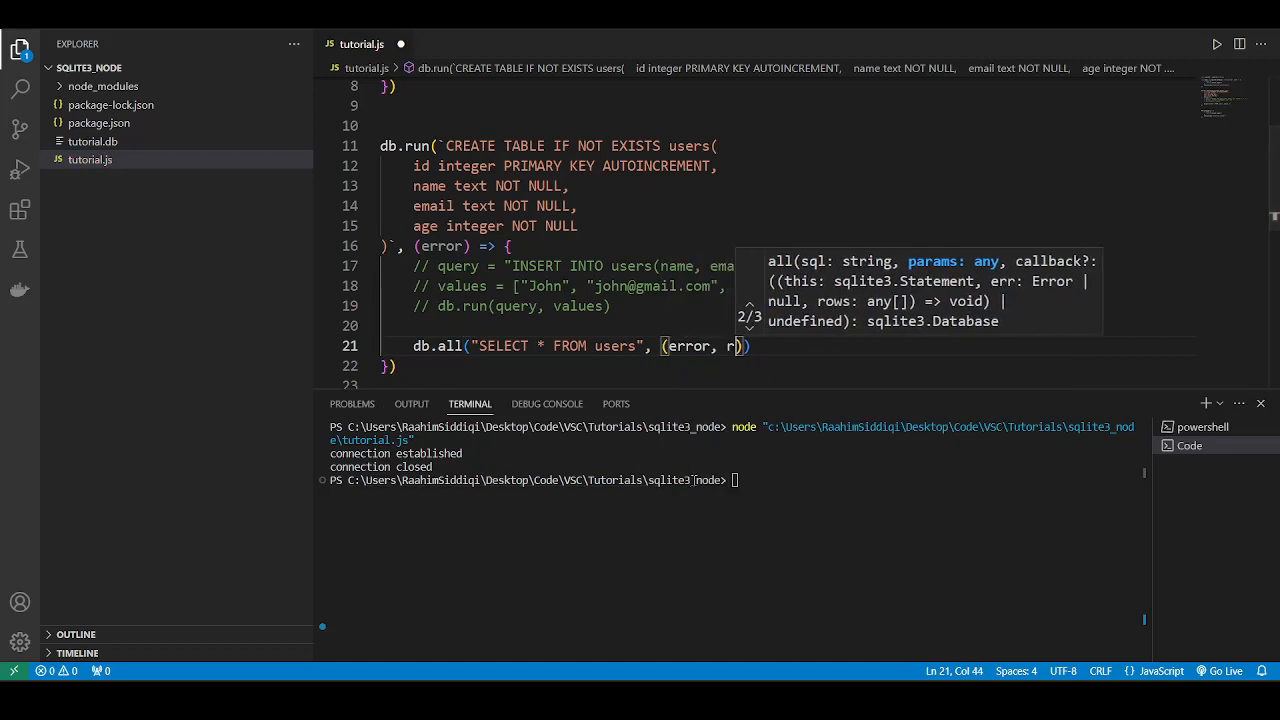
pyautogui.write('ows')
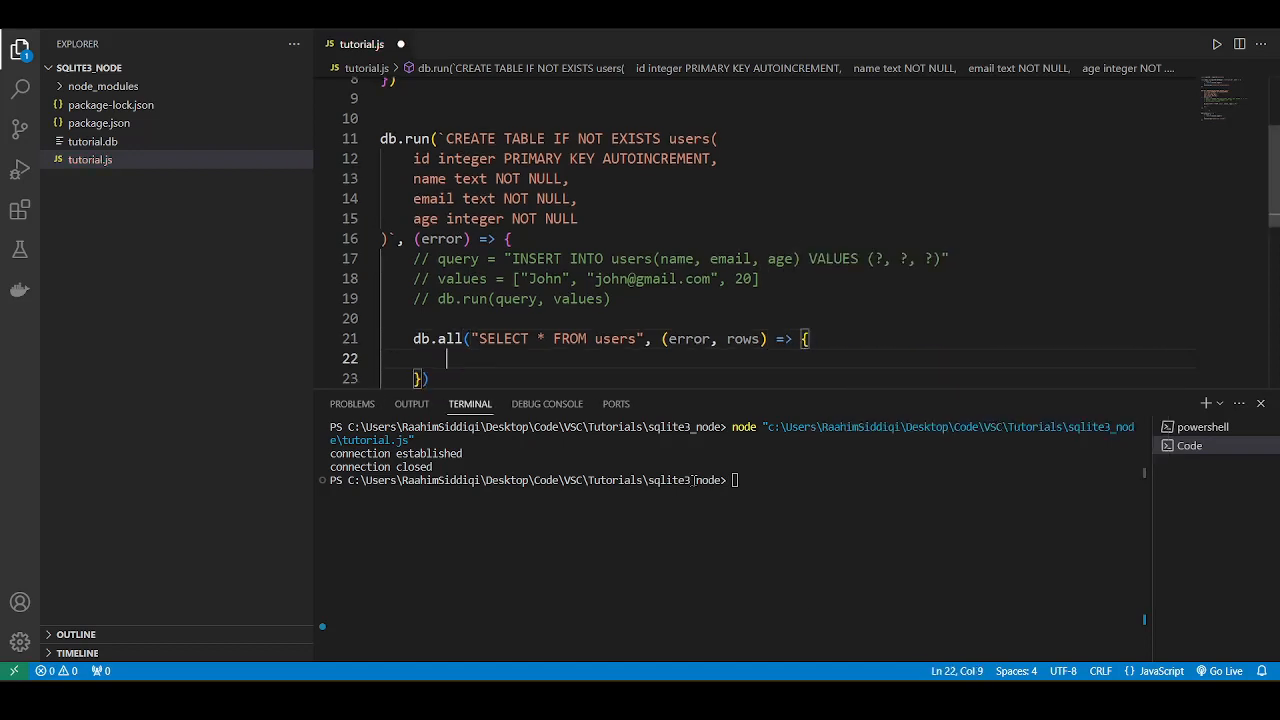
pyautogui.write('console.log')
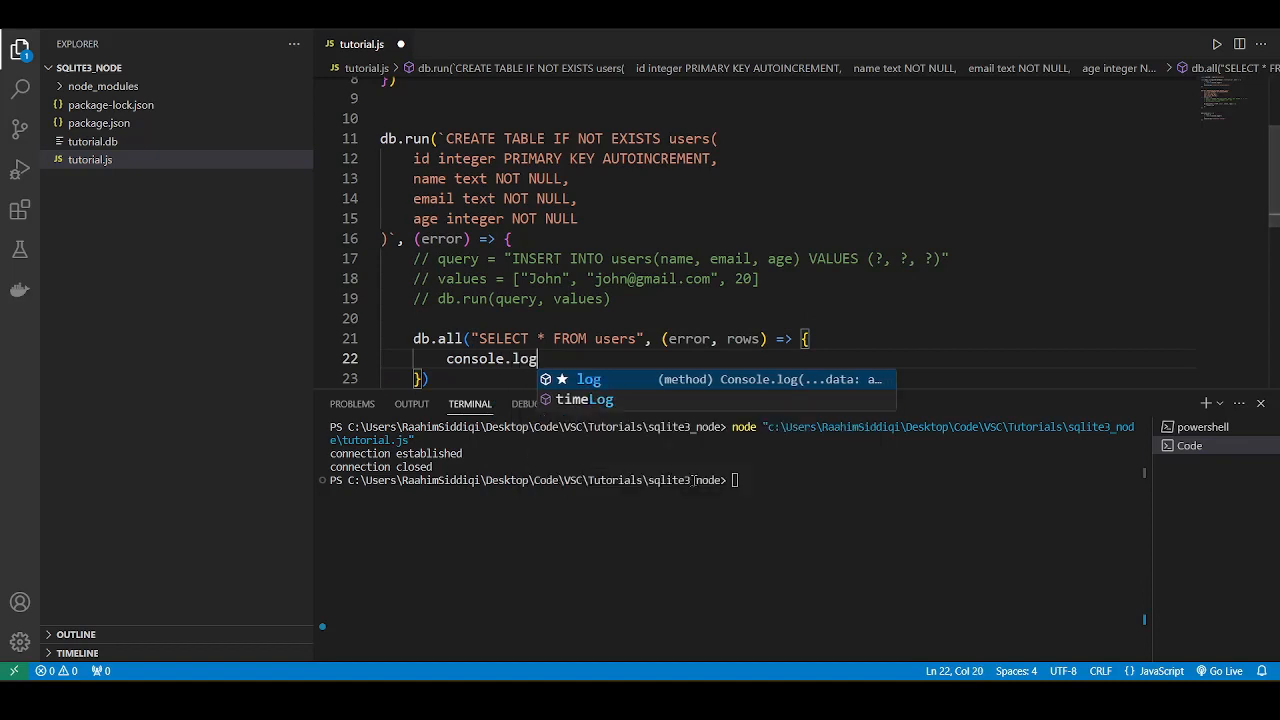
pyautogui.write('(rows')
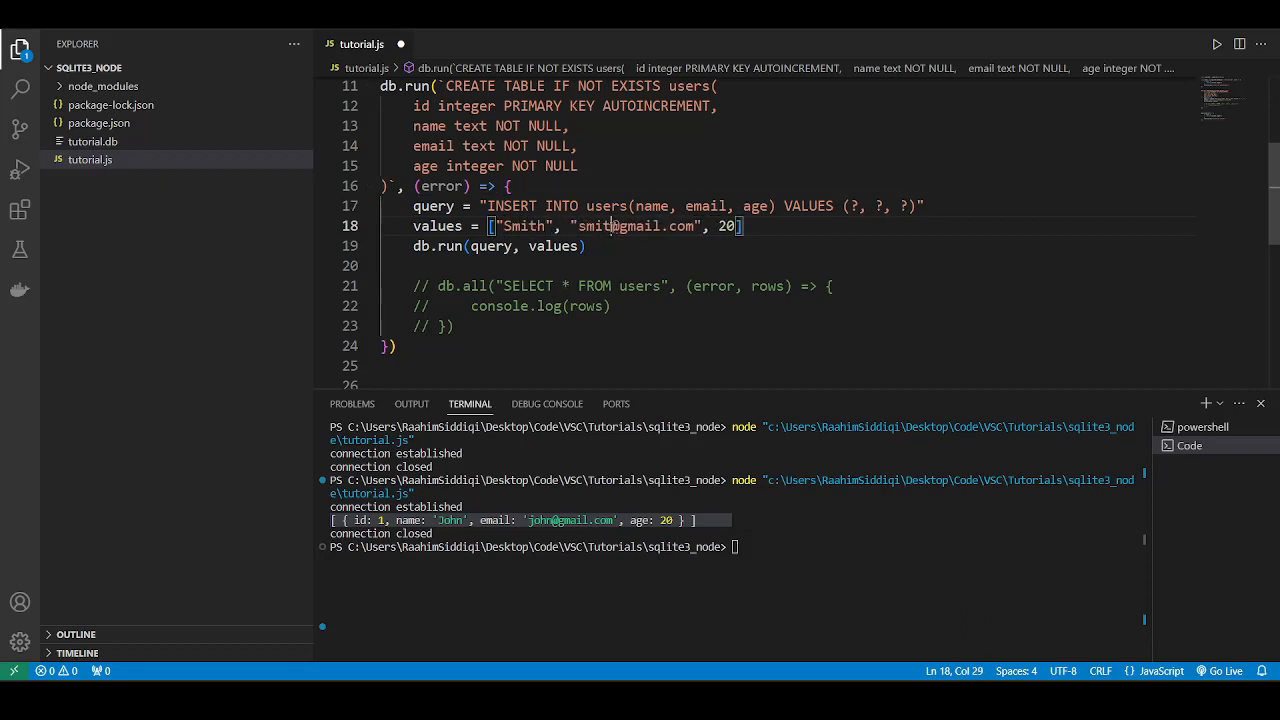
# Step: Insert Smith aged 30, then run the select-all and highlight both user rows in the terminal
pyautogui.write('3')
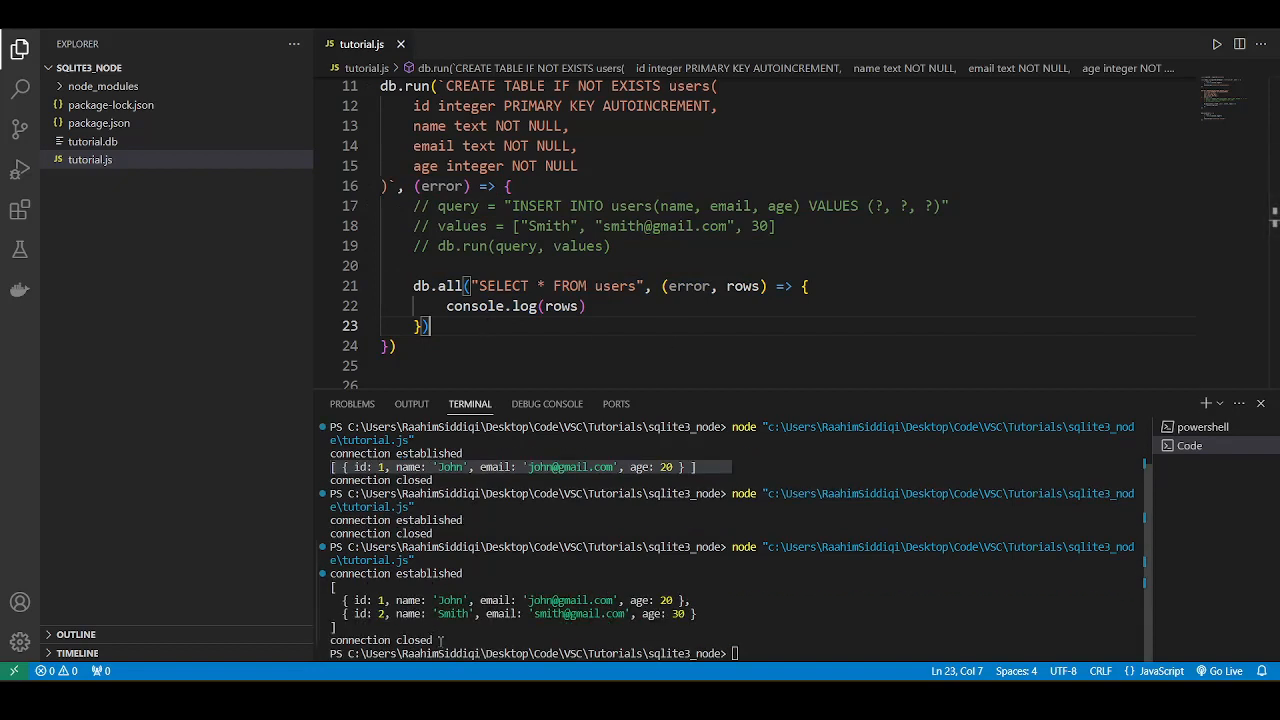
pyautogui.moveTo(340, 600); pyautogui.dragTo(690, 612)
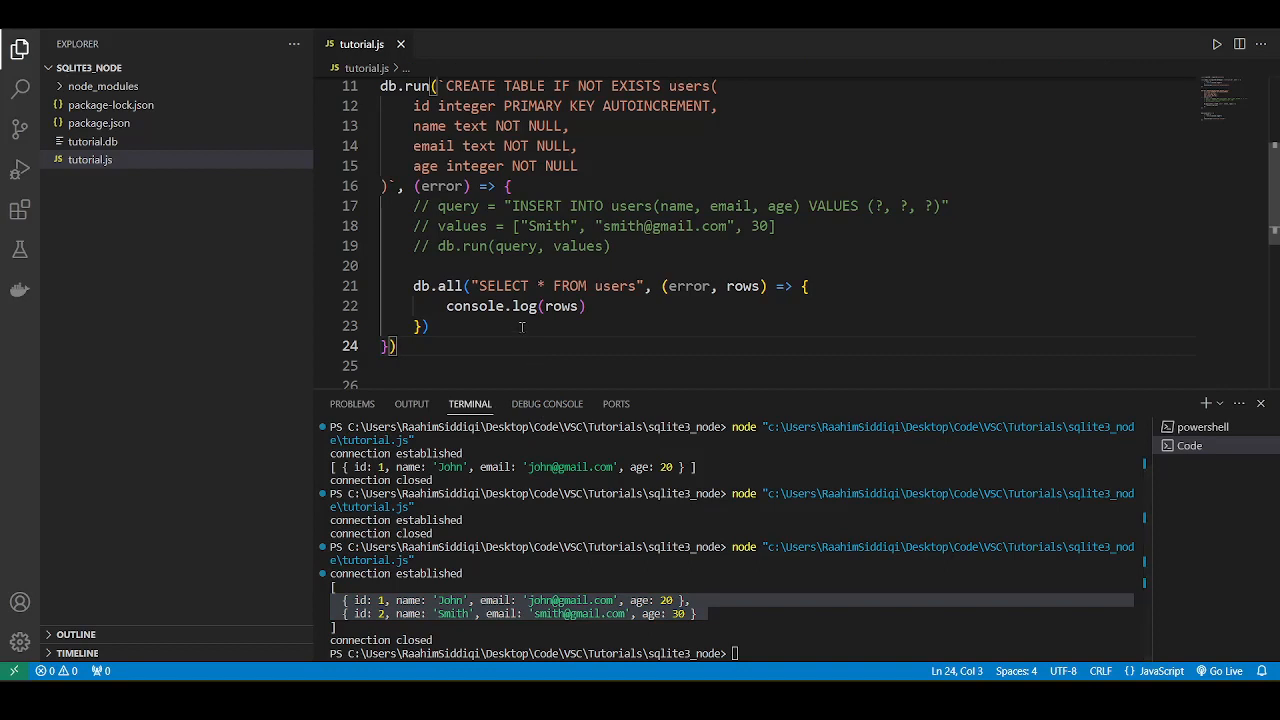
# Step: Comment out the select-all block and begin a query = `UPDATE users` template string
pyautogui.press('ctrl+/')
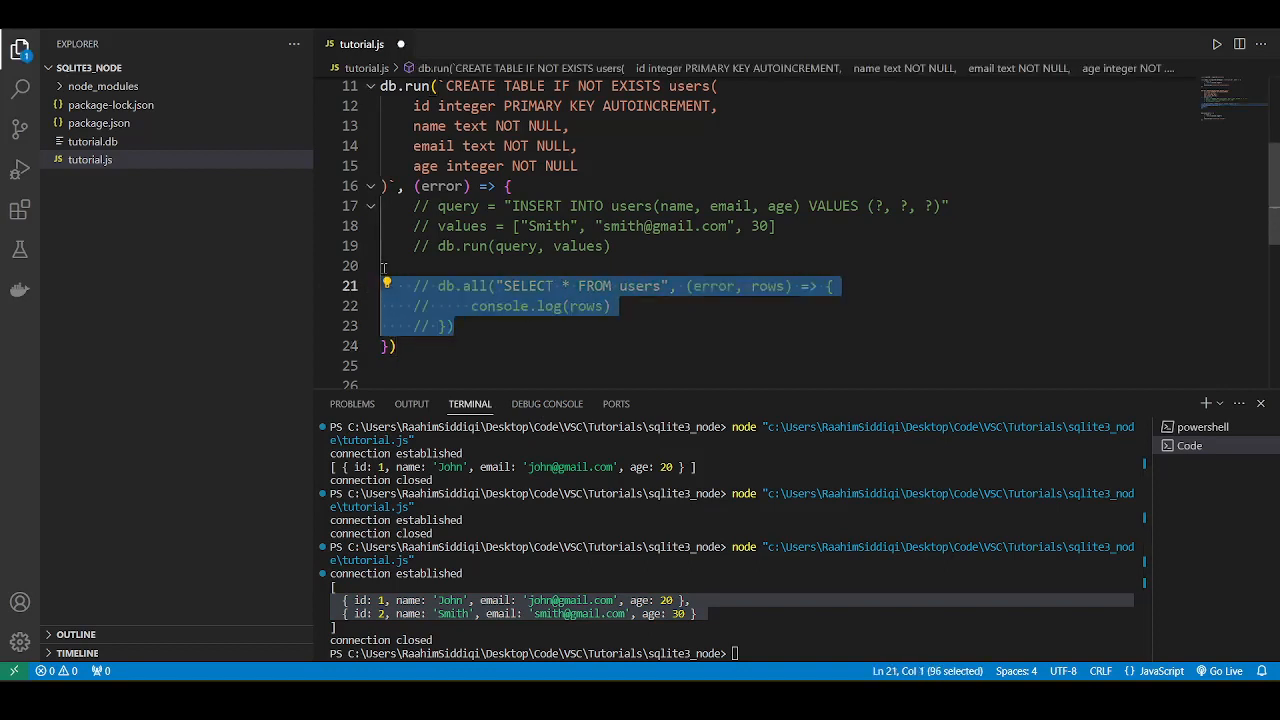
pyautogui.click(400, 246)
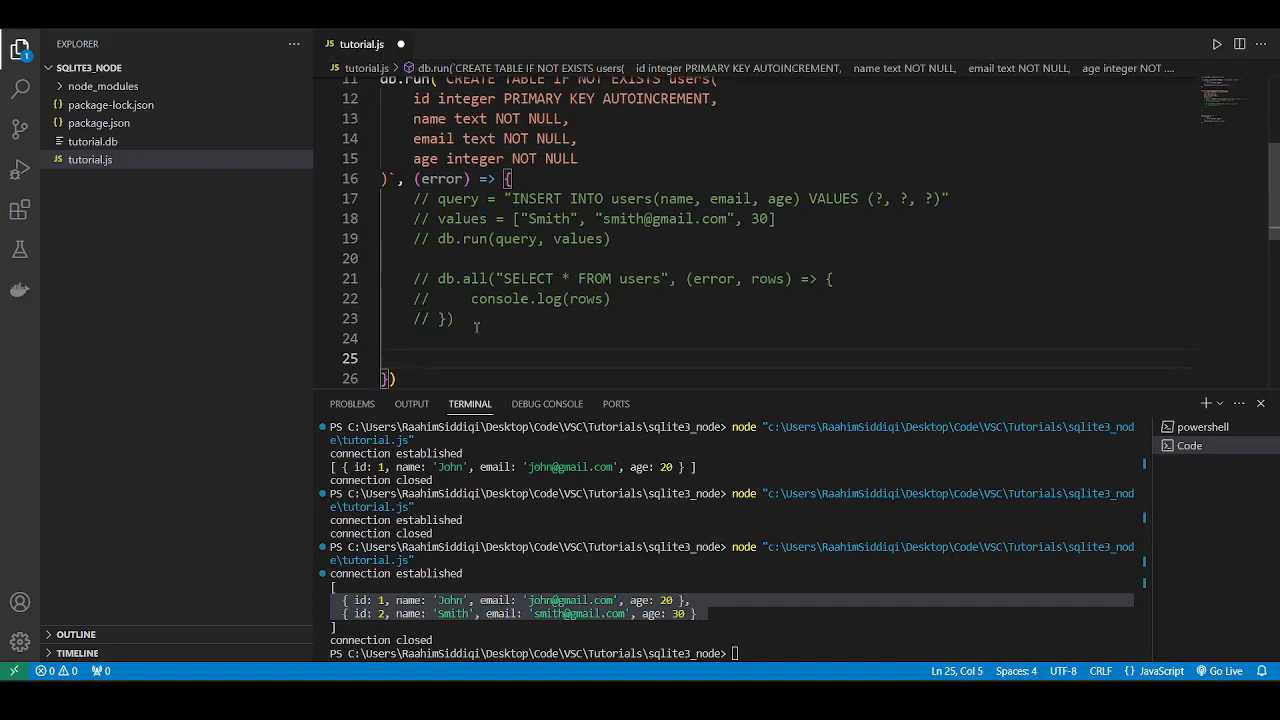
pyautogui.write('//')
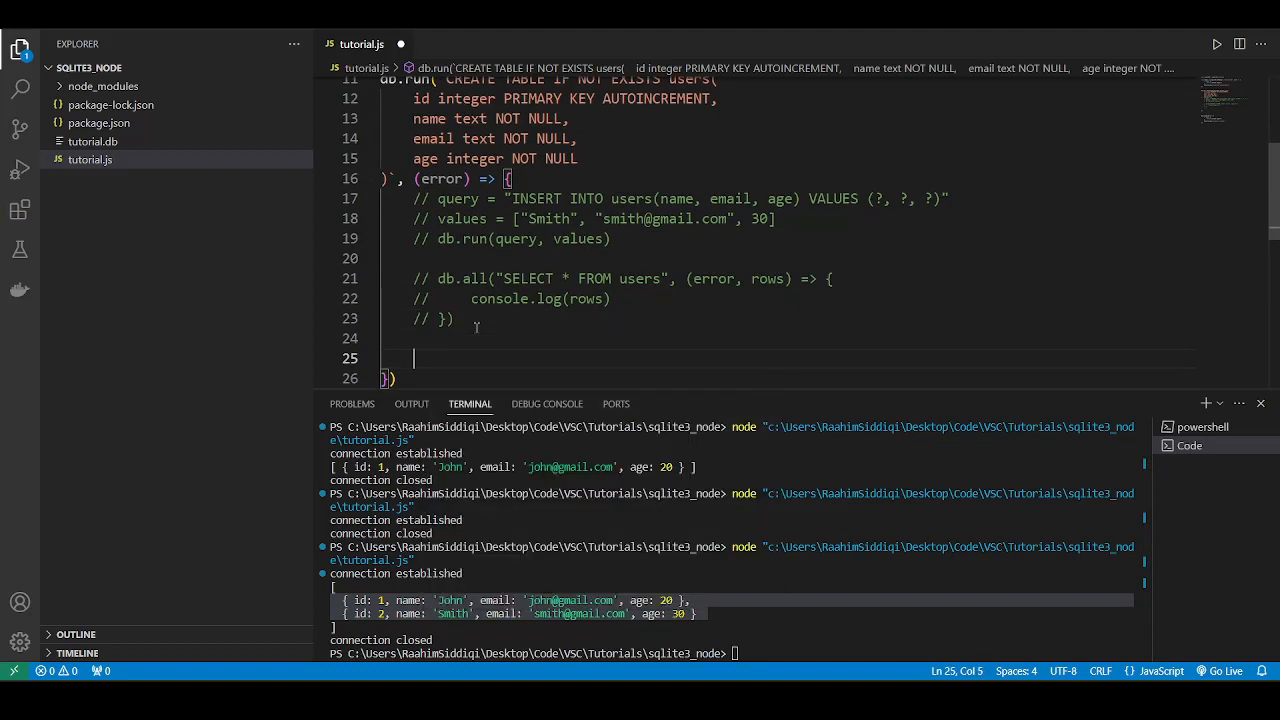
pyautogui.write('q')
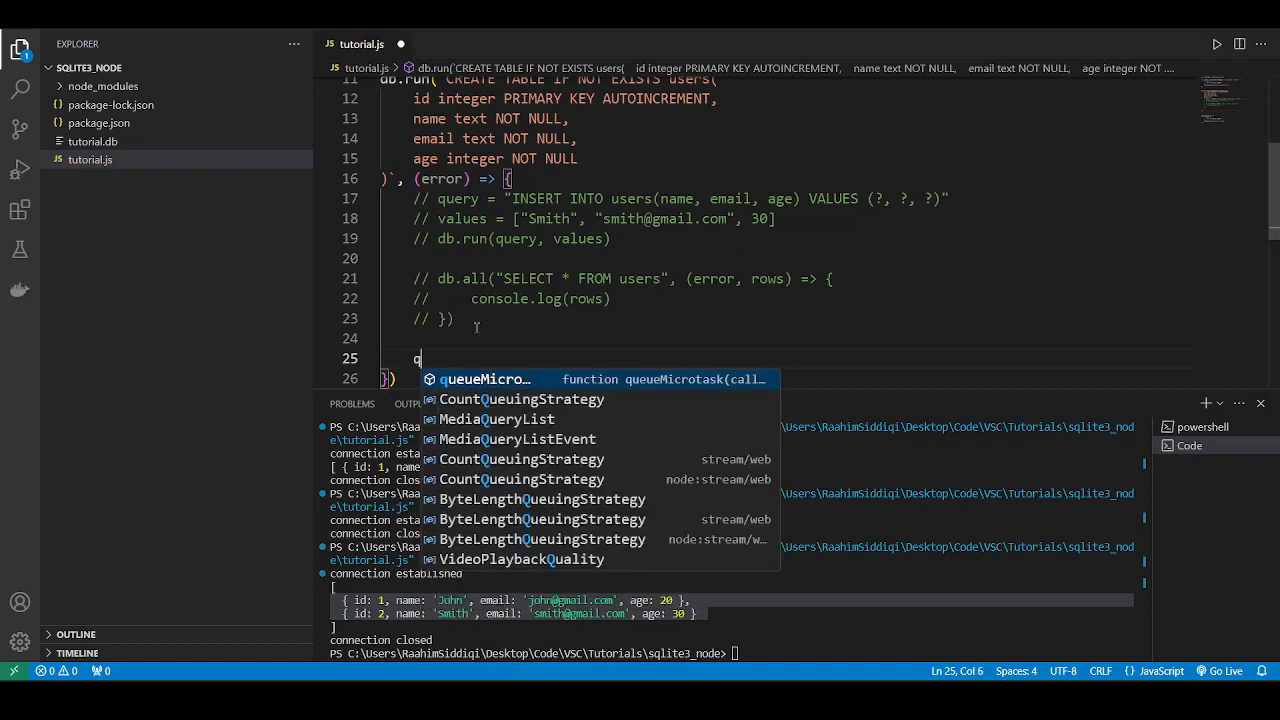
pyautogui.write('uery =')
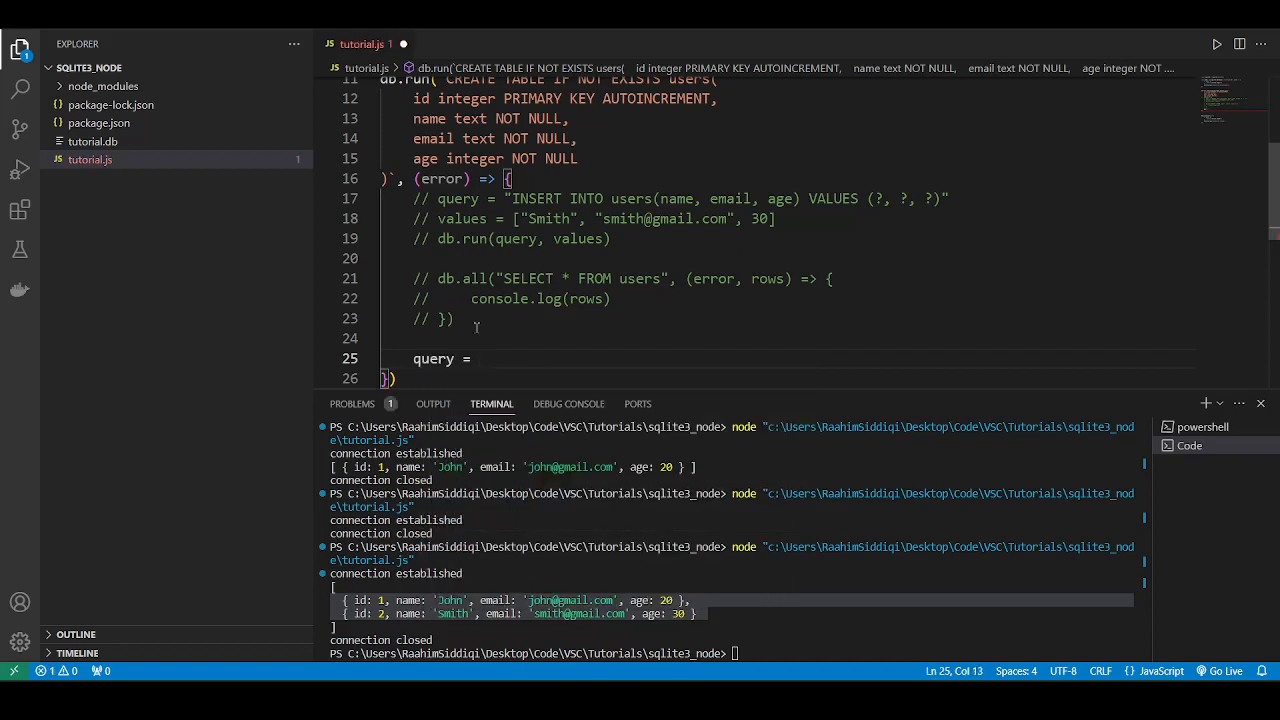
pyautogui.write('``')
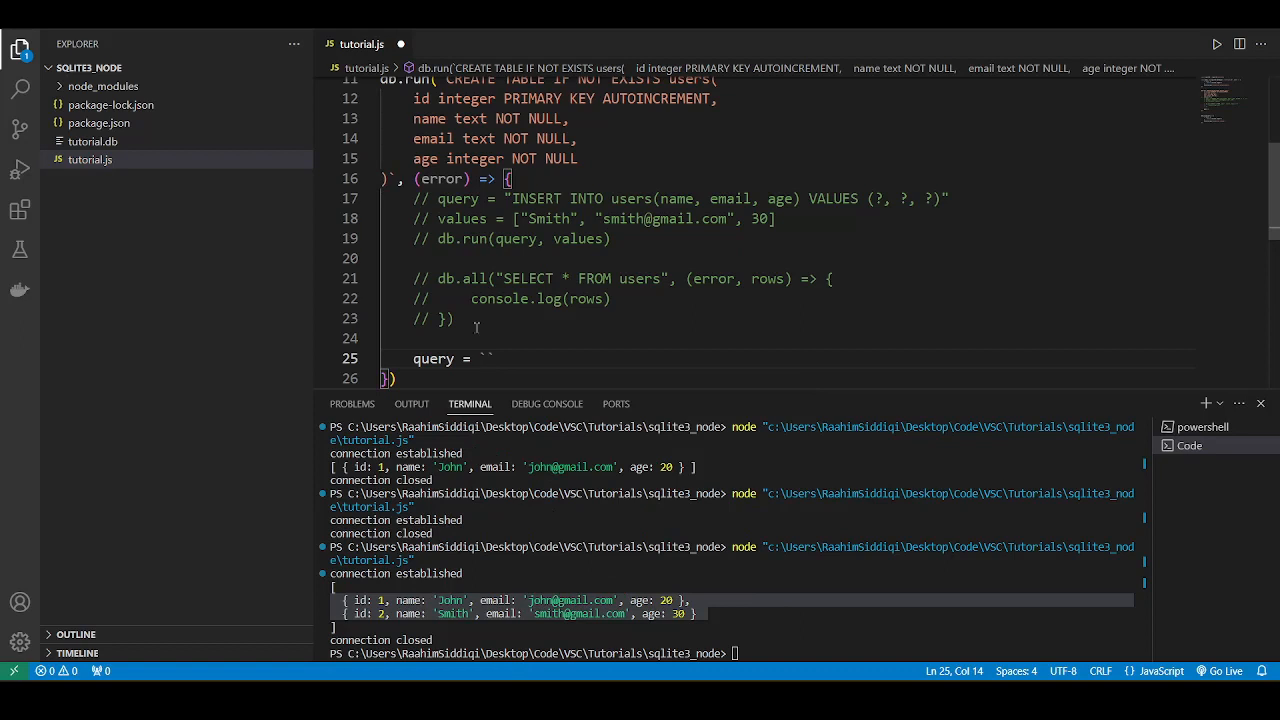
pyautogui.write('UPDATE users')
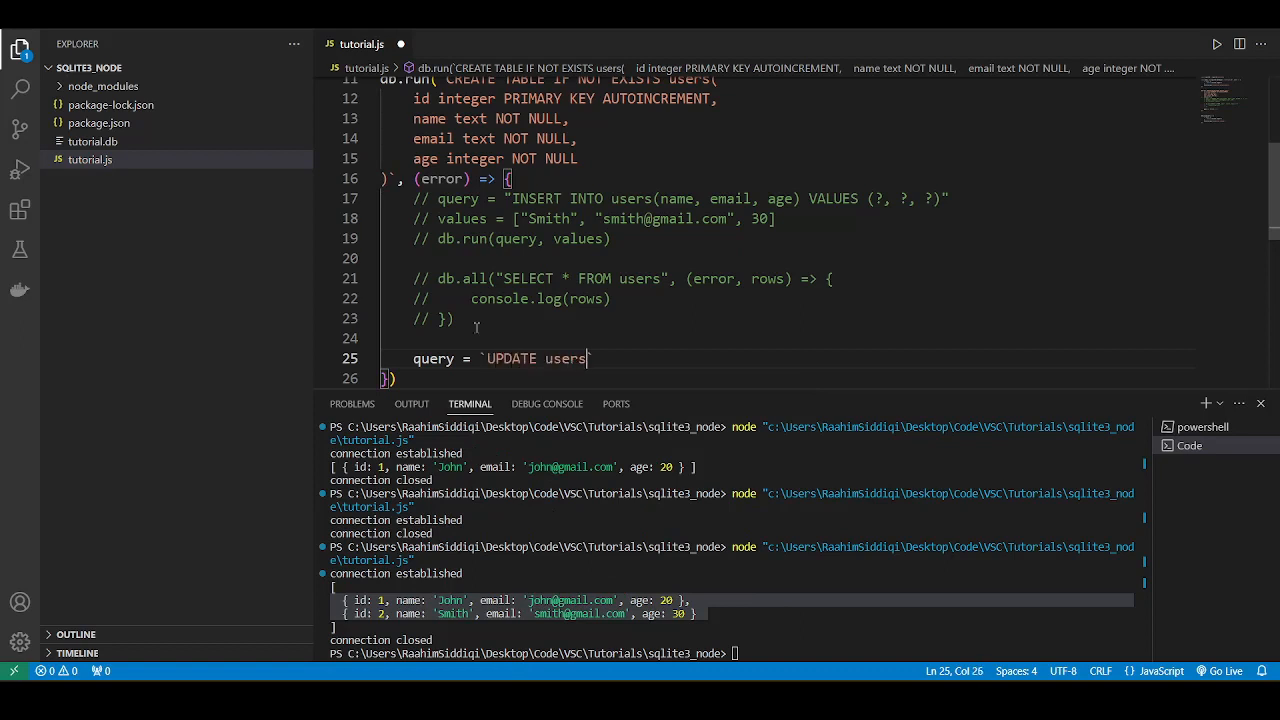
# Step: Complete the query with SET ... = ? and WHERE id = ? clauses and start passing it to db.run
pyautogui.press('enter')
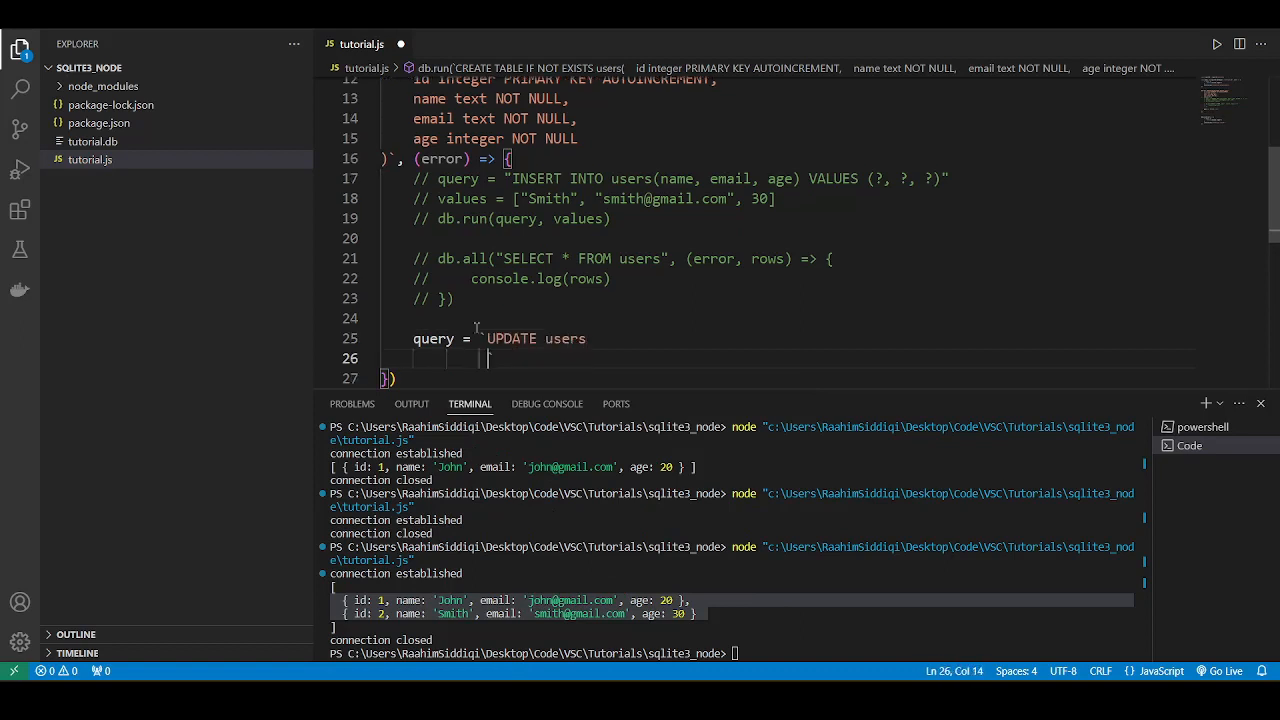
pyautogui.write('SET')
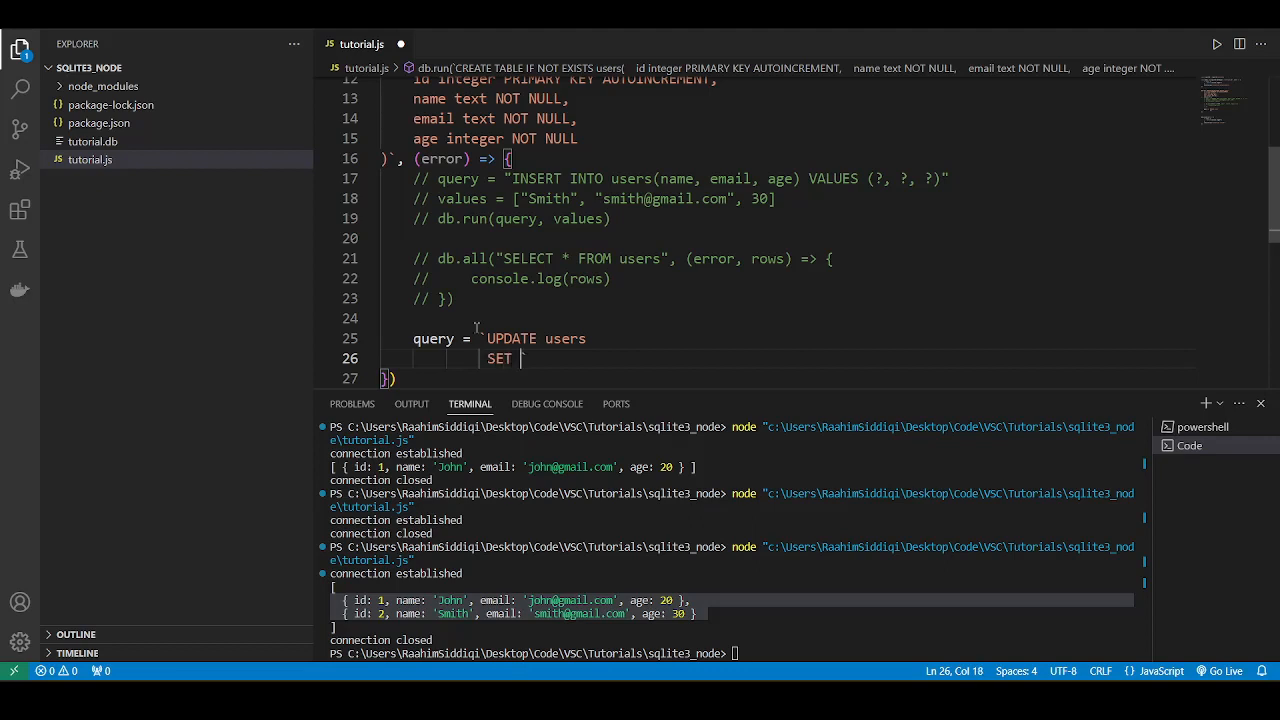
pyautogui.write('name = ?`')
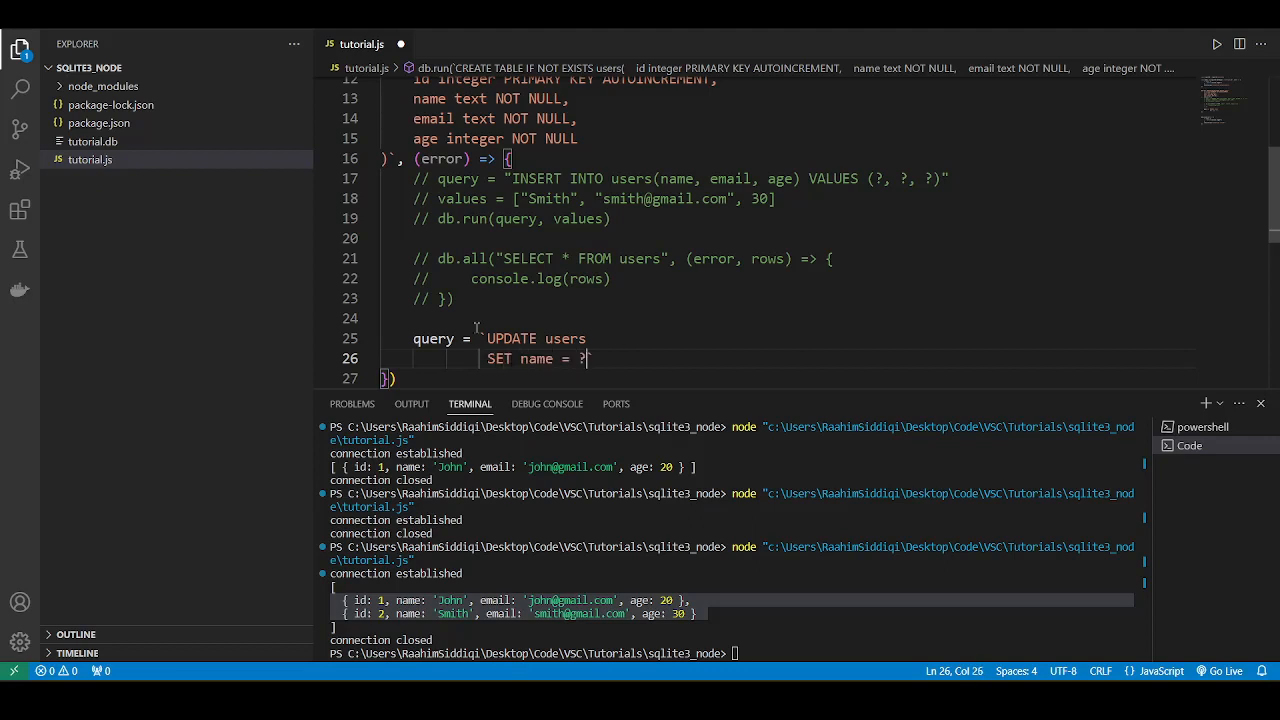
pyautogui.press('enter')
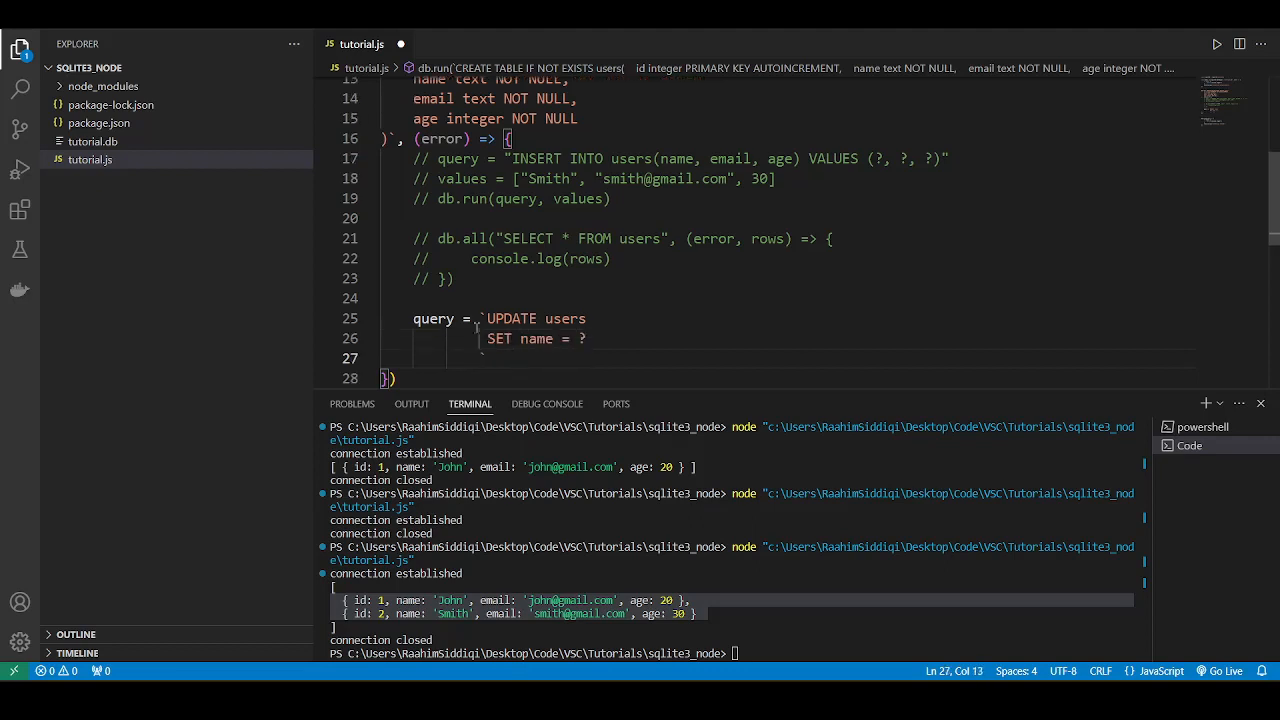
pyautogui.write('WHERE name =')
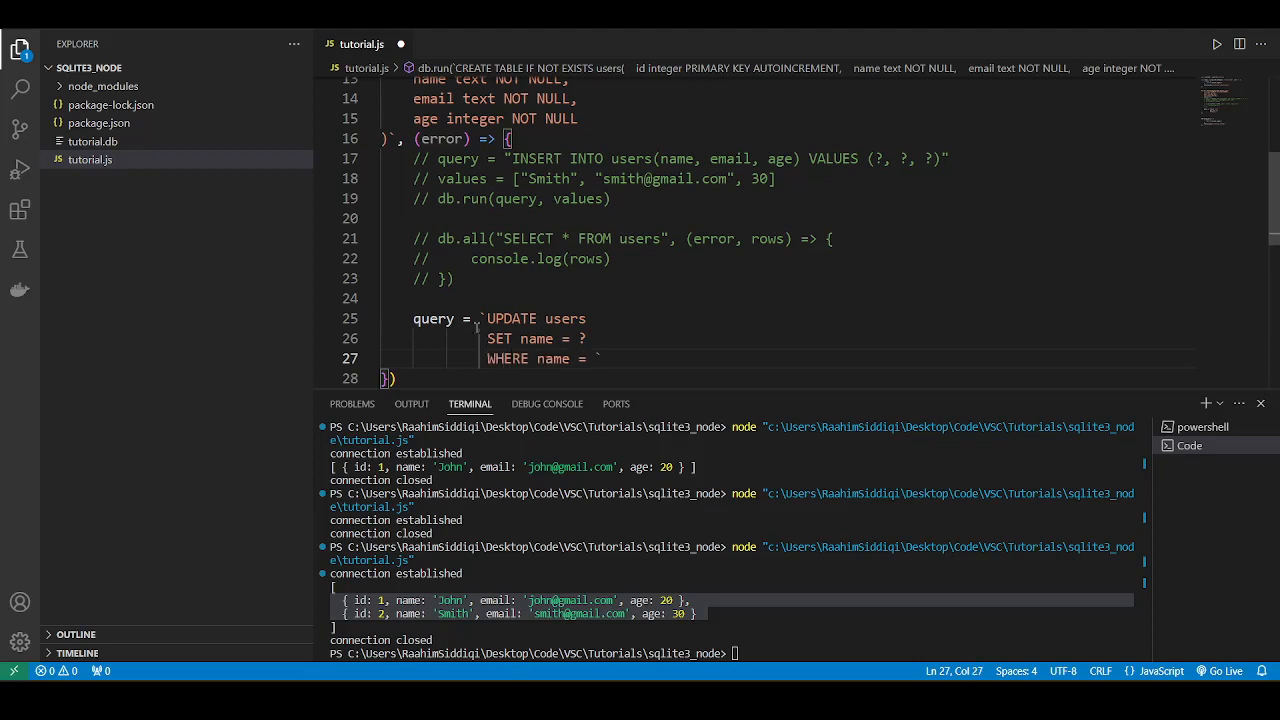
pyautogui.write('id')
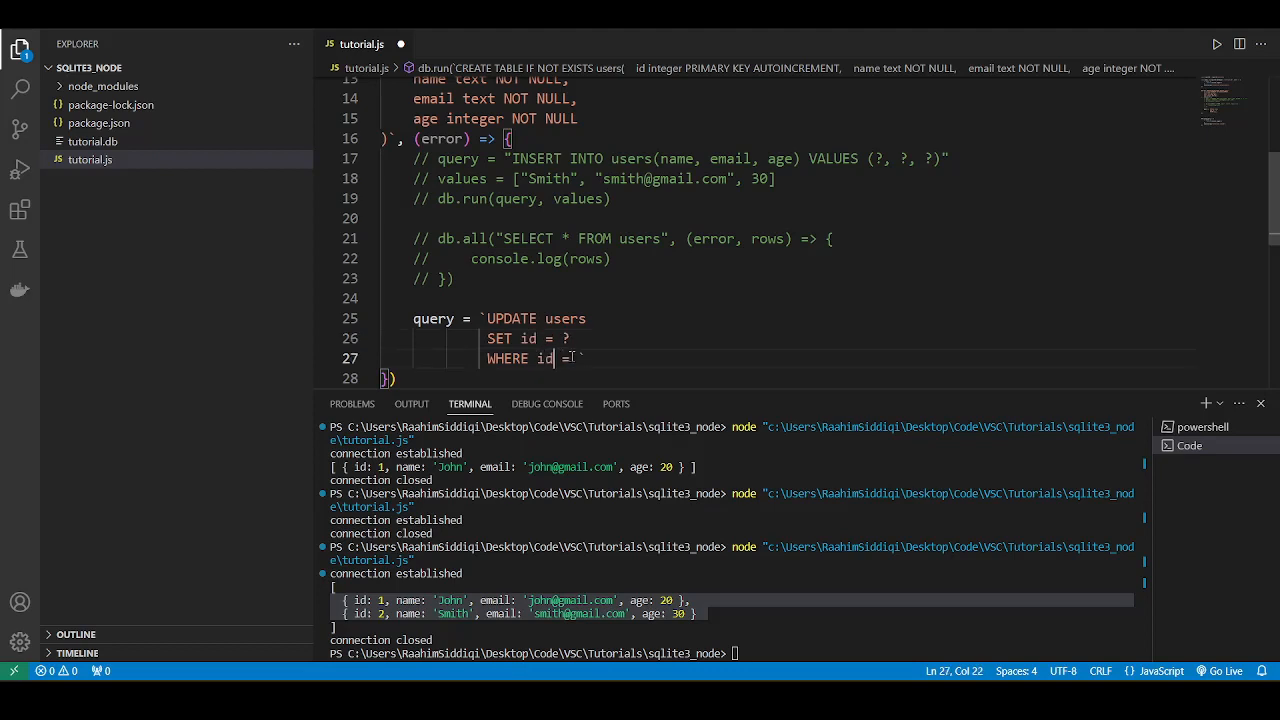
pyautogui.write('?')
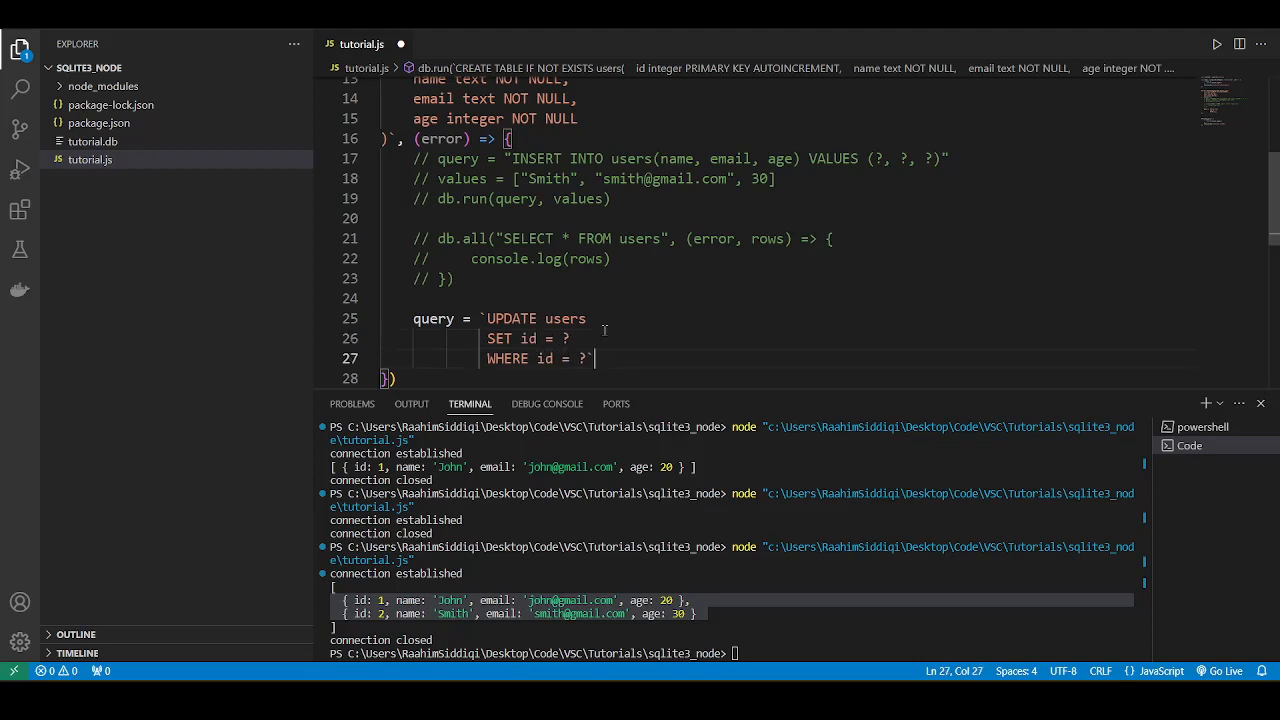
pyautogui.write('db.run(query, [')
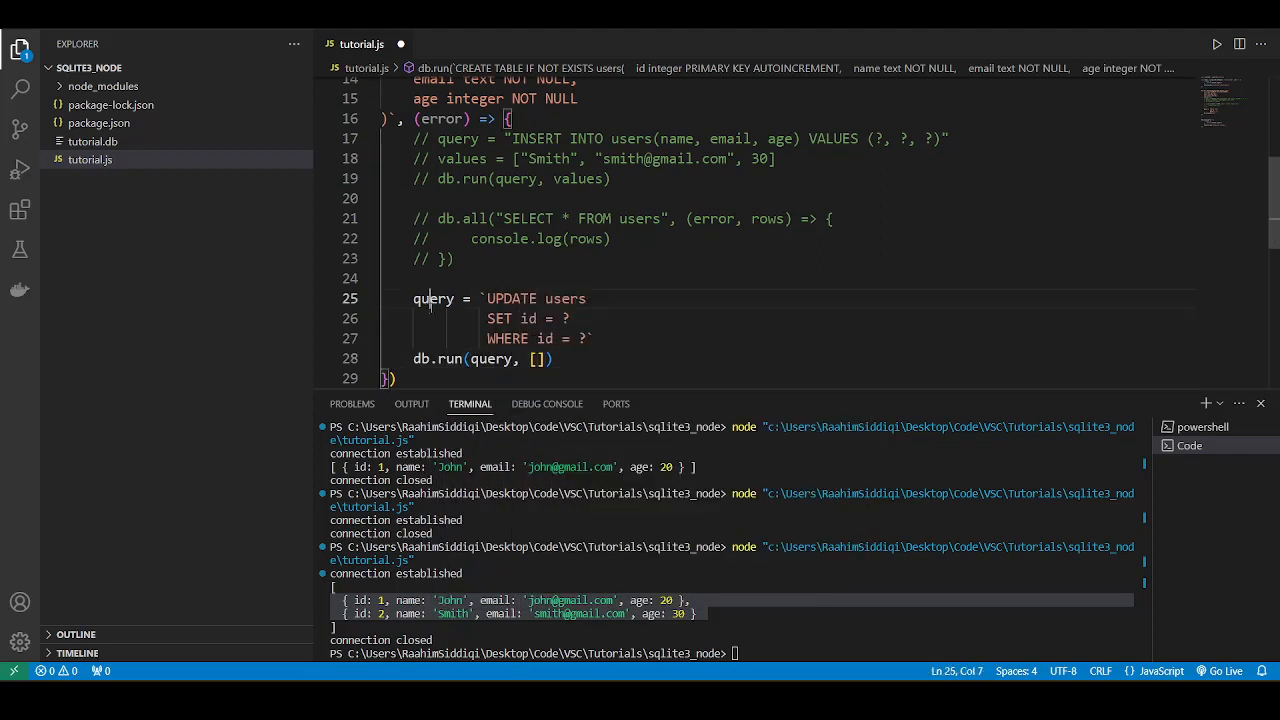
pyautogui.click(536, 358)
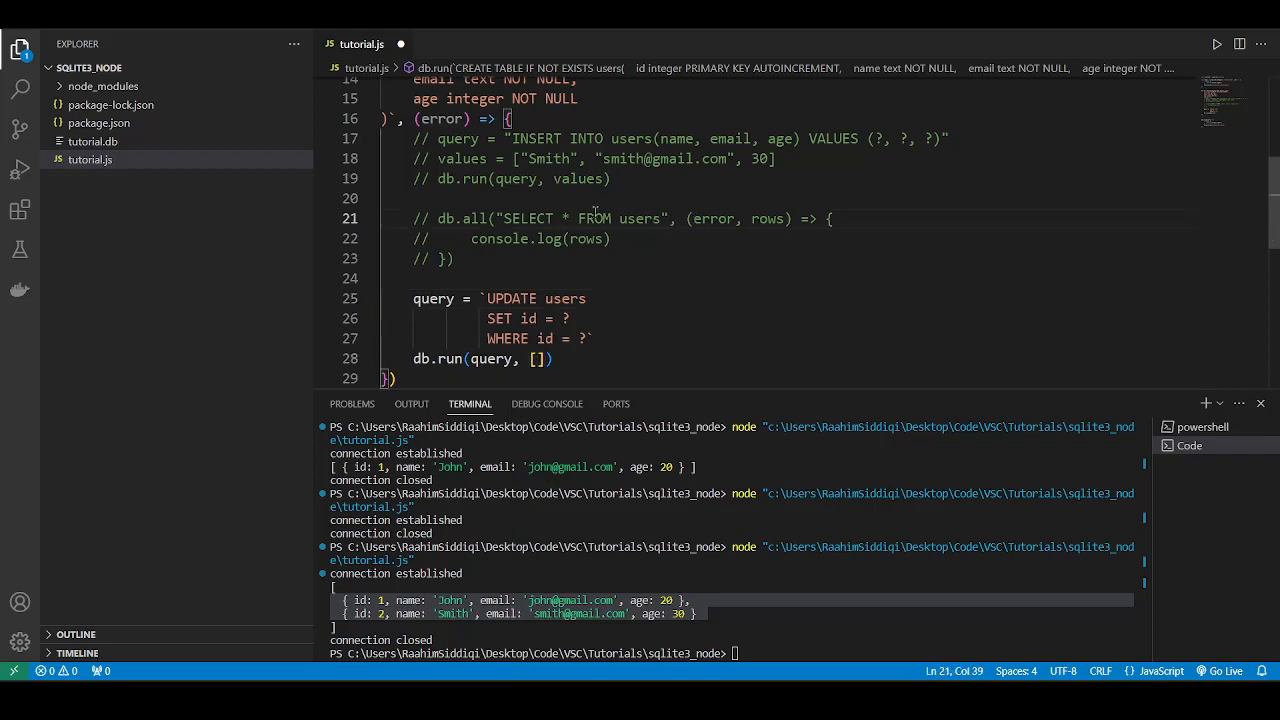
pyautogui.moveTo(424, 218); pyautogui.dragTo(692, 218)
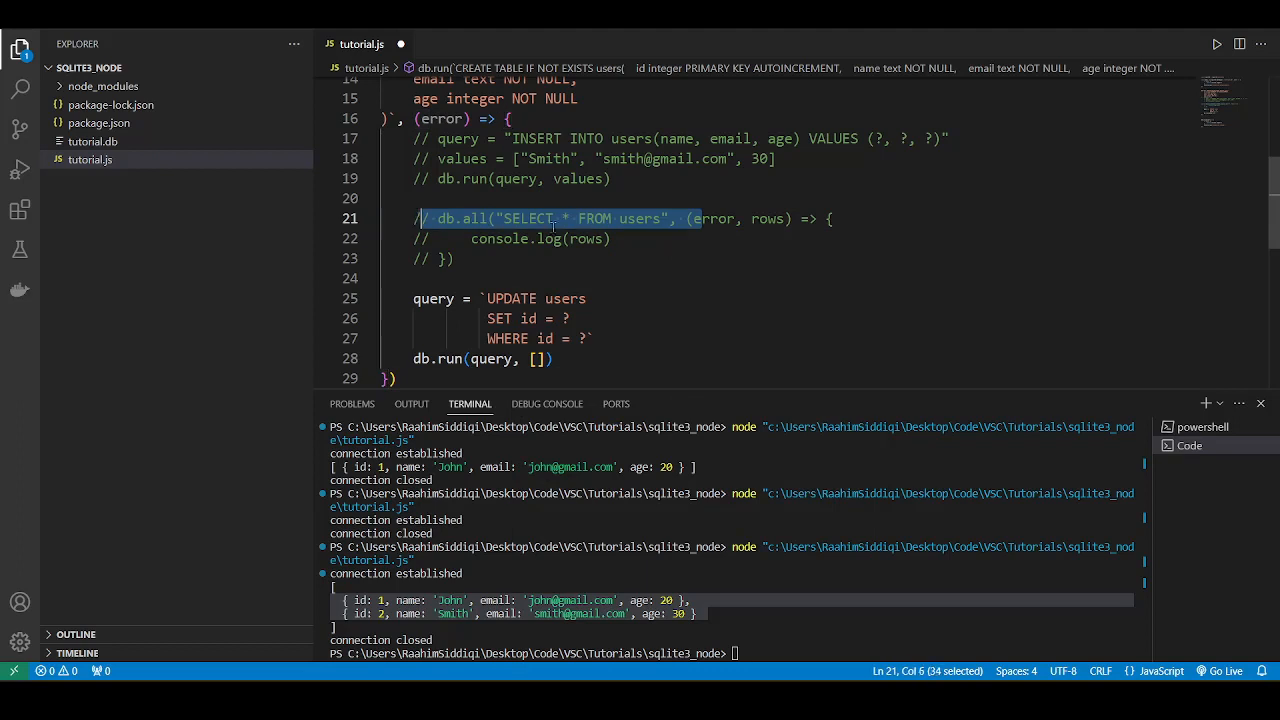
pyautogui.click(662, 218)
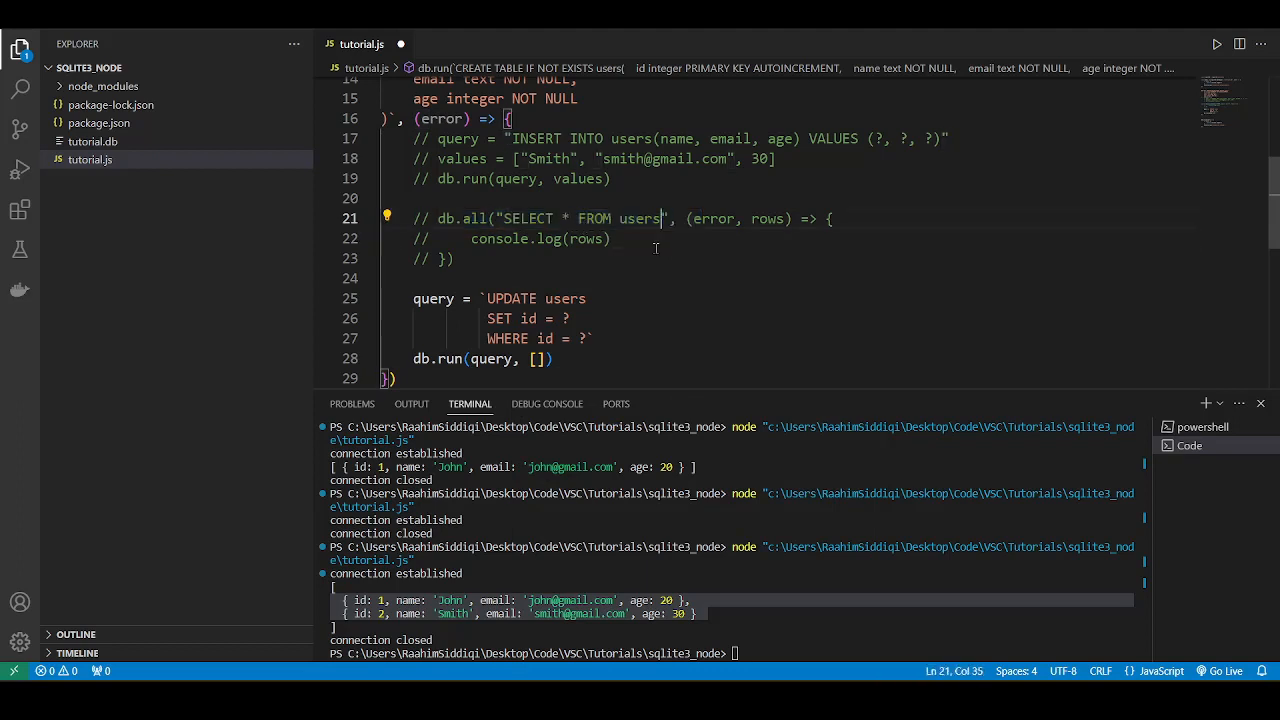
pyautogui.write('WHERE id = 2')
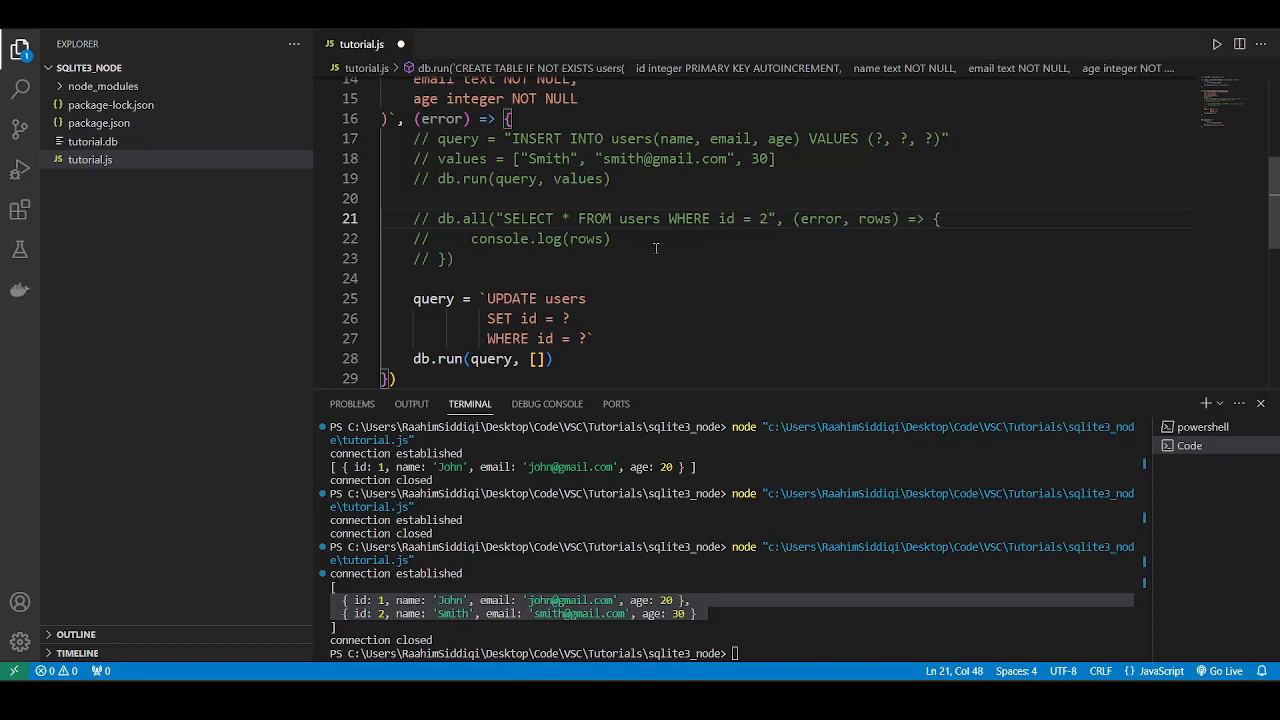
pyautogui.click(792, 218)
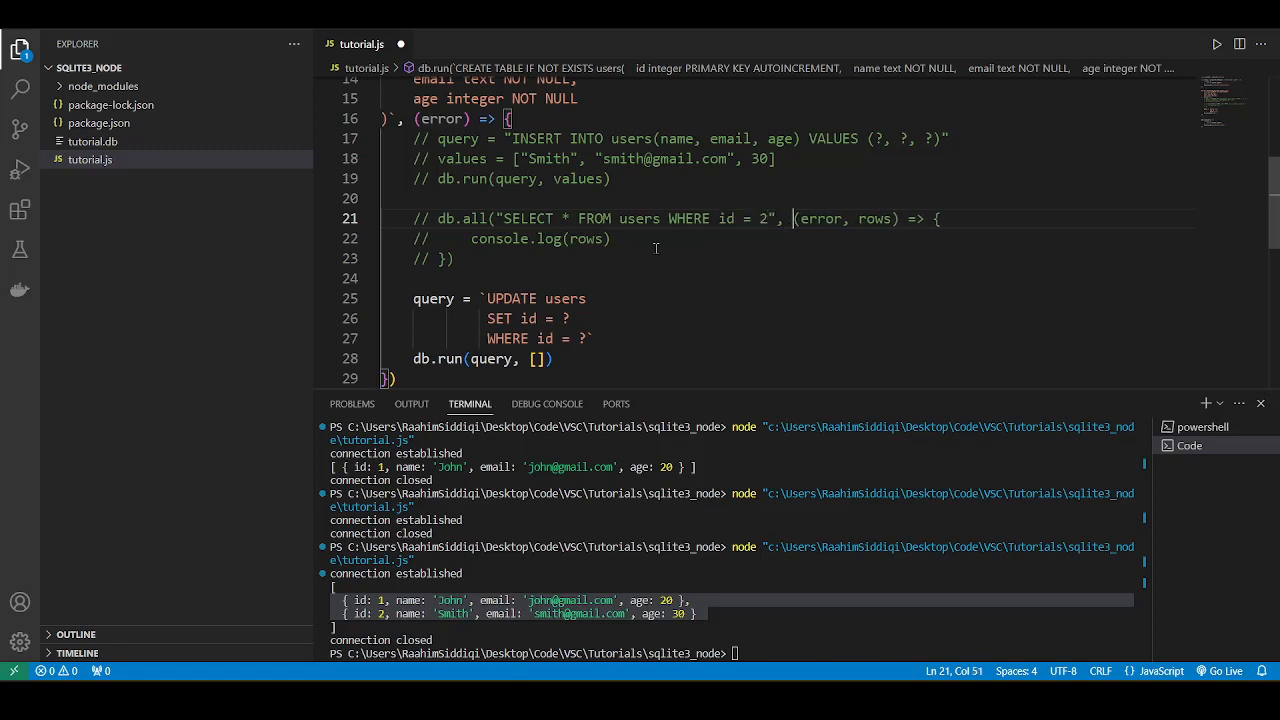
pyautogui.write('[')
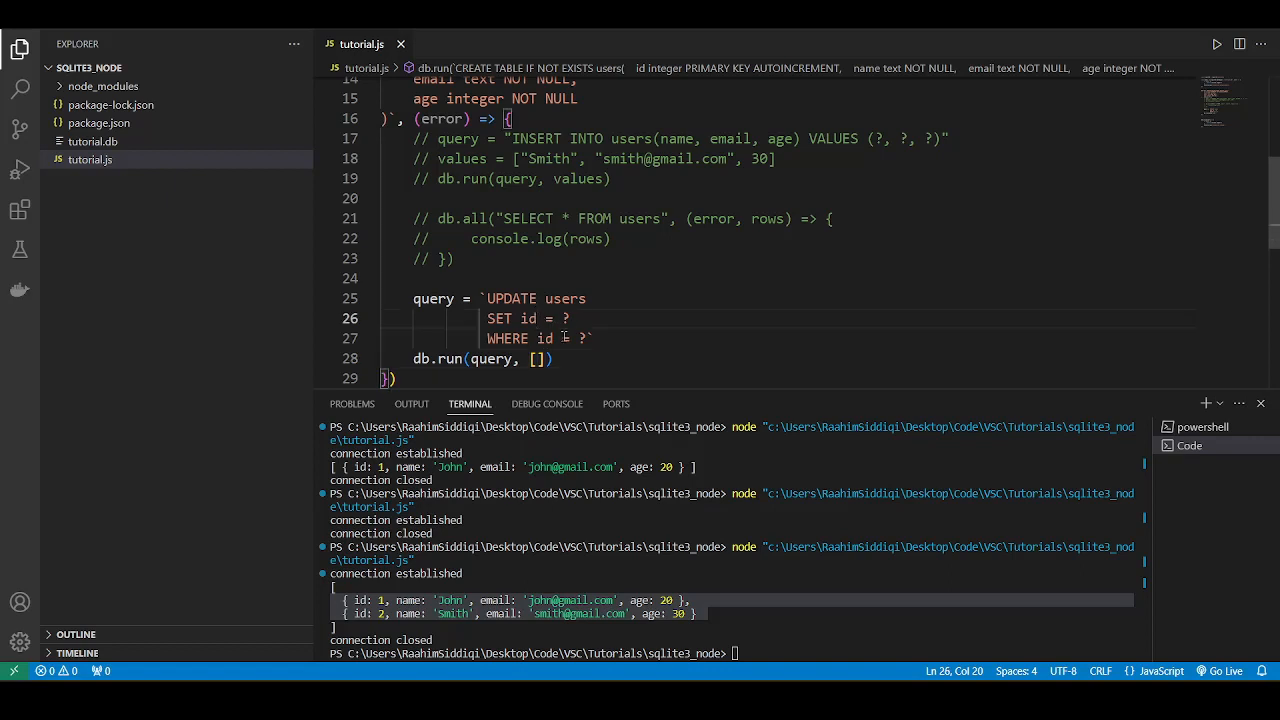
# Step: Make the update SET age with values [31, 2] and re-enable the select-all query in its callback
pyautogui.write('age')
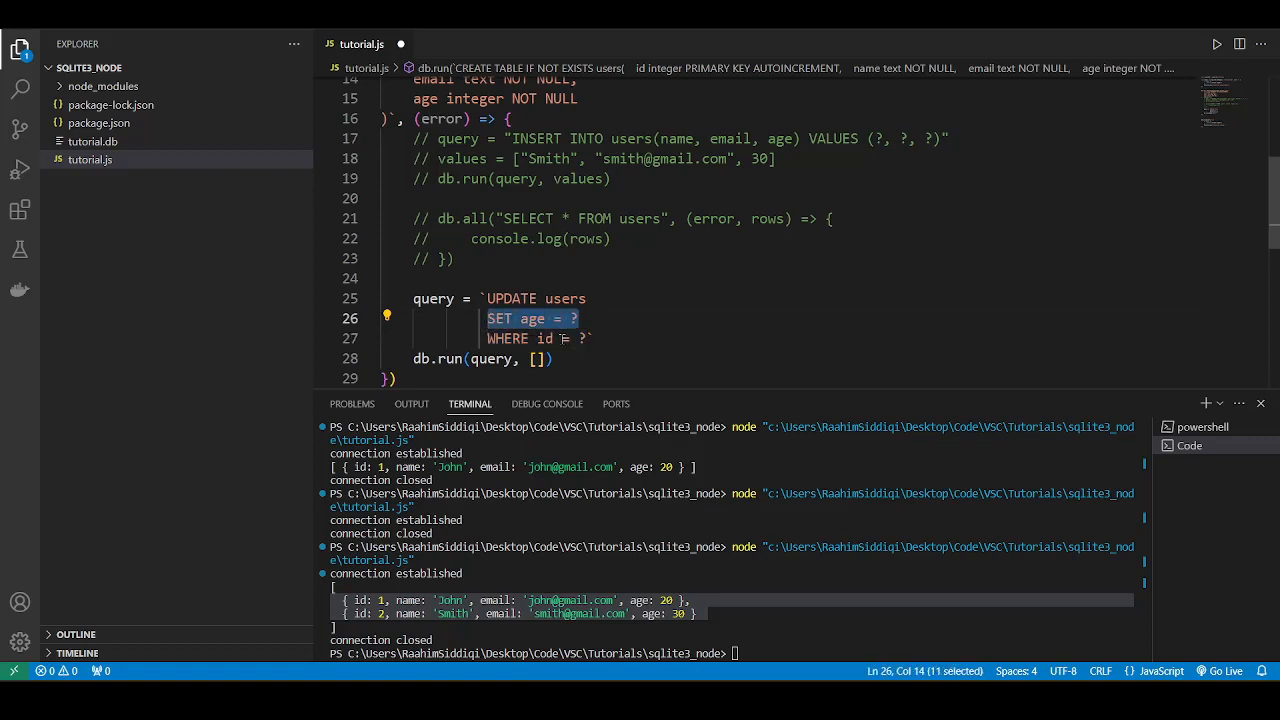
pyautogui.click(550, 360)
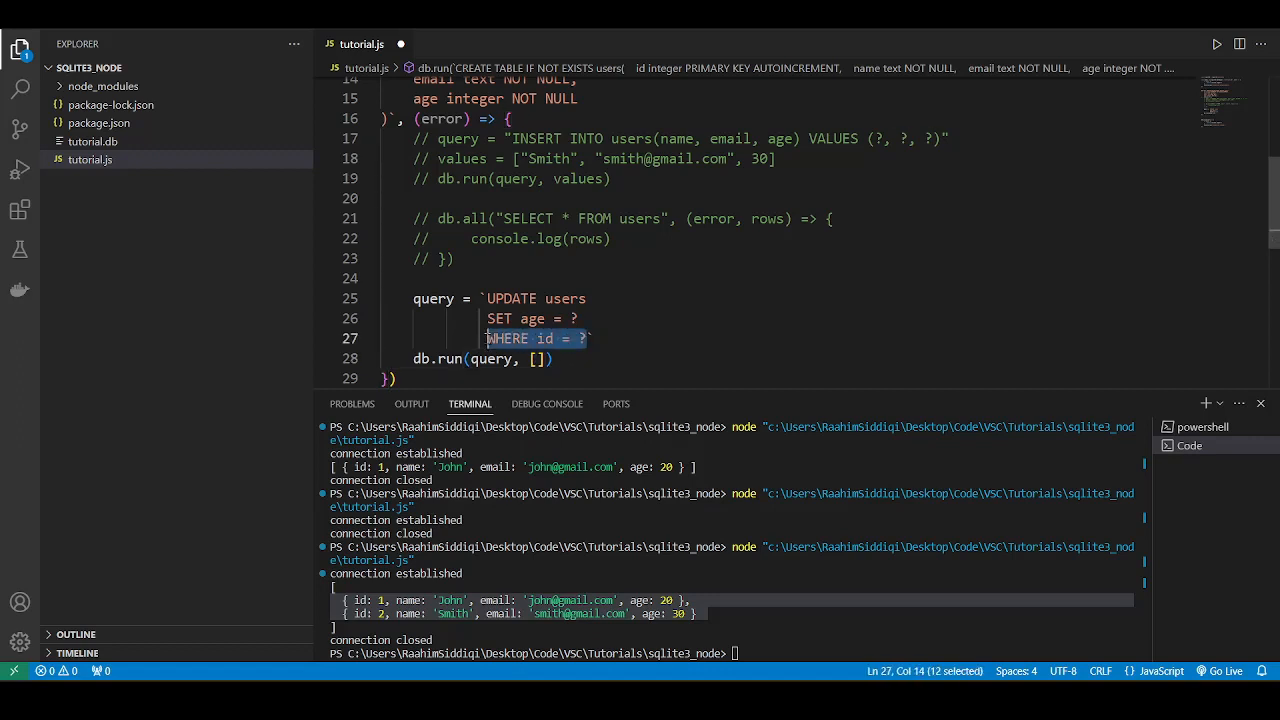
pyautogui.click(536, 360)
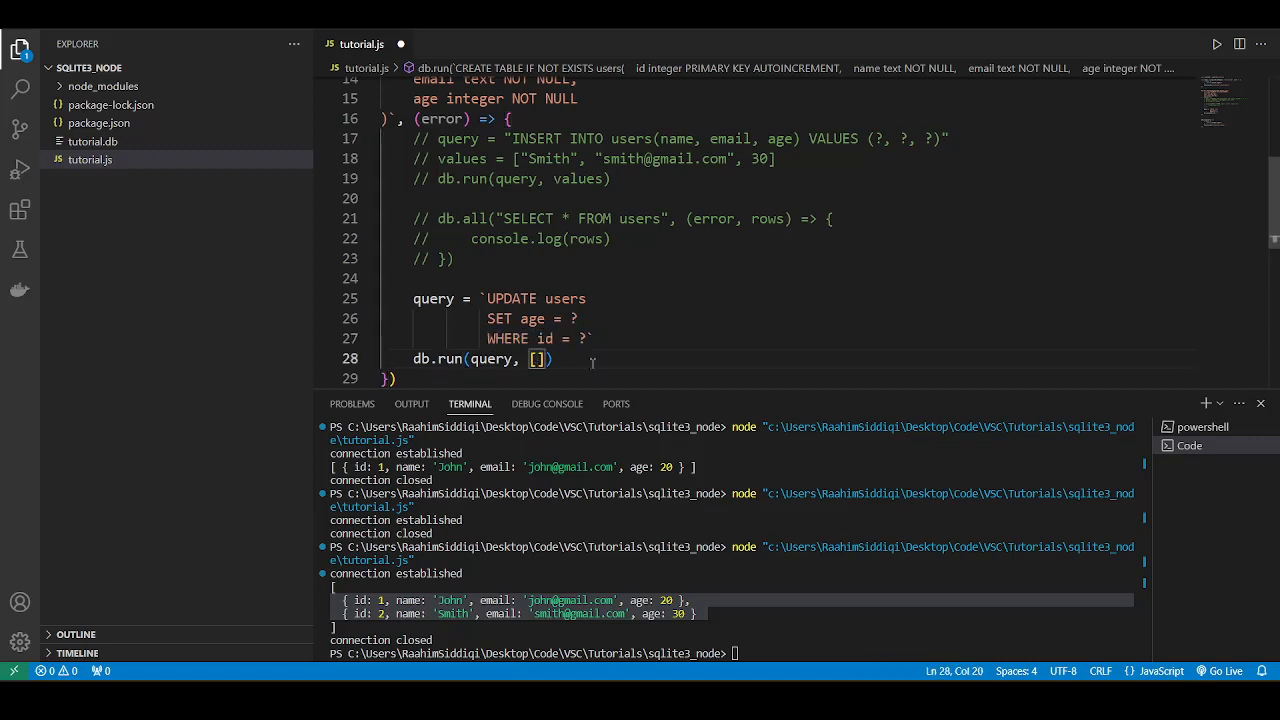
pyautogui.write('31, 2')
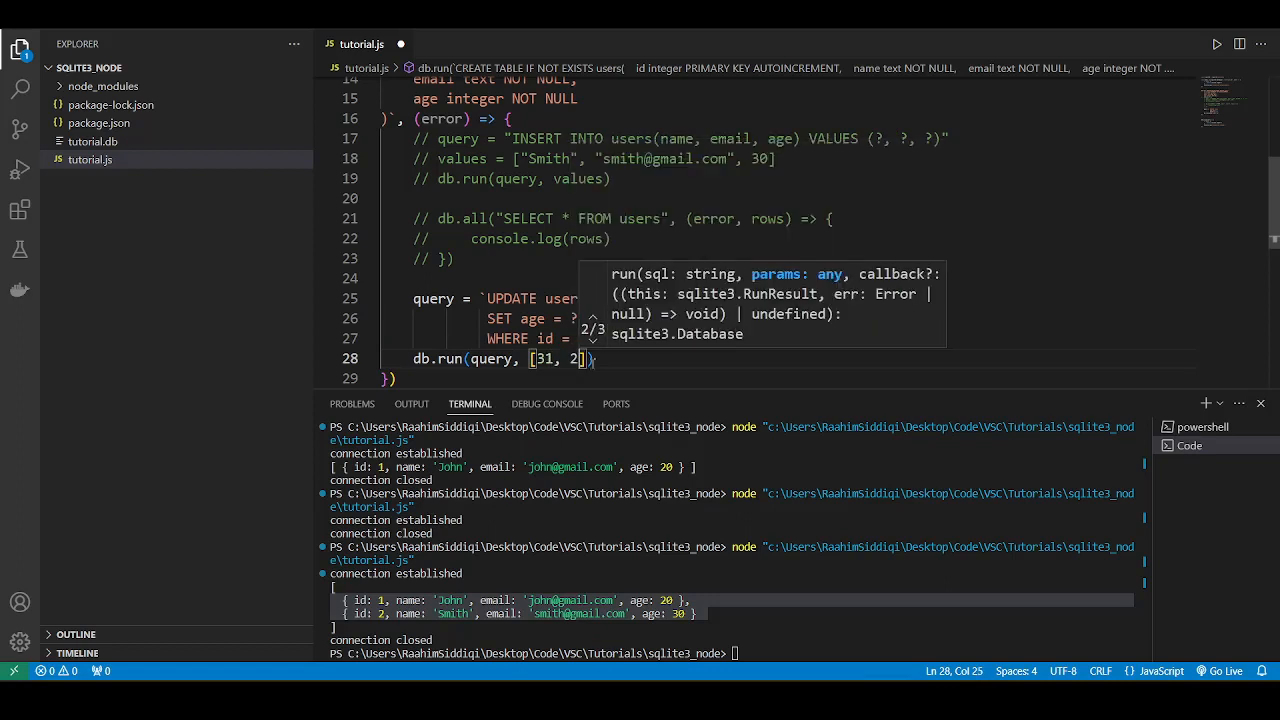
pyautogui.doubleClick(576, 358)
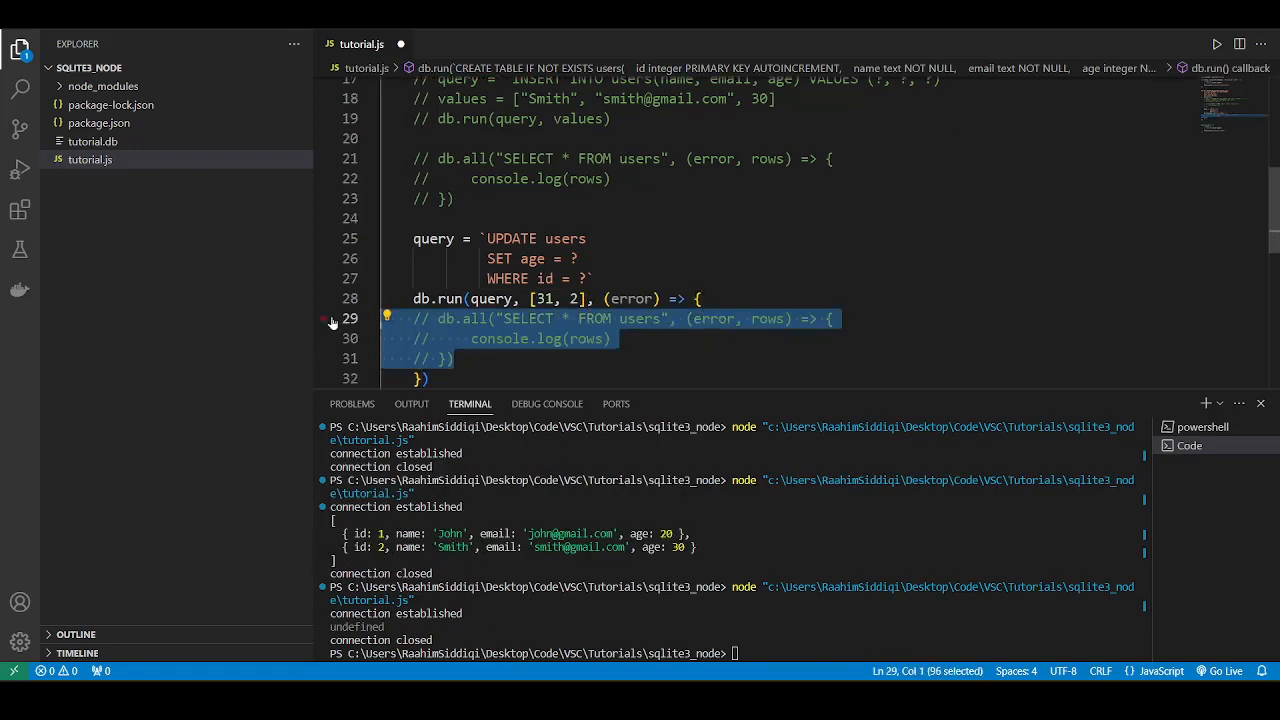
pyautogui.press('ctrl+/')
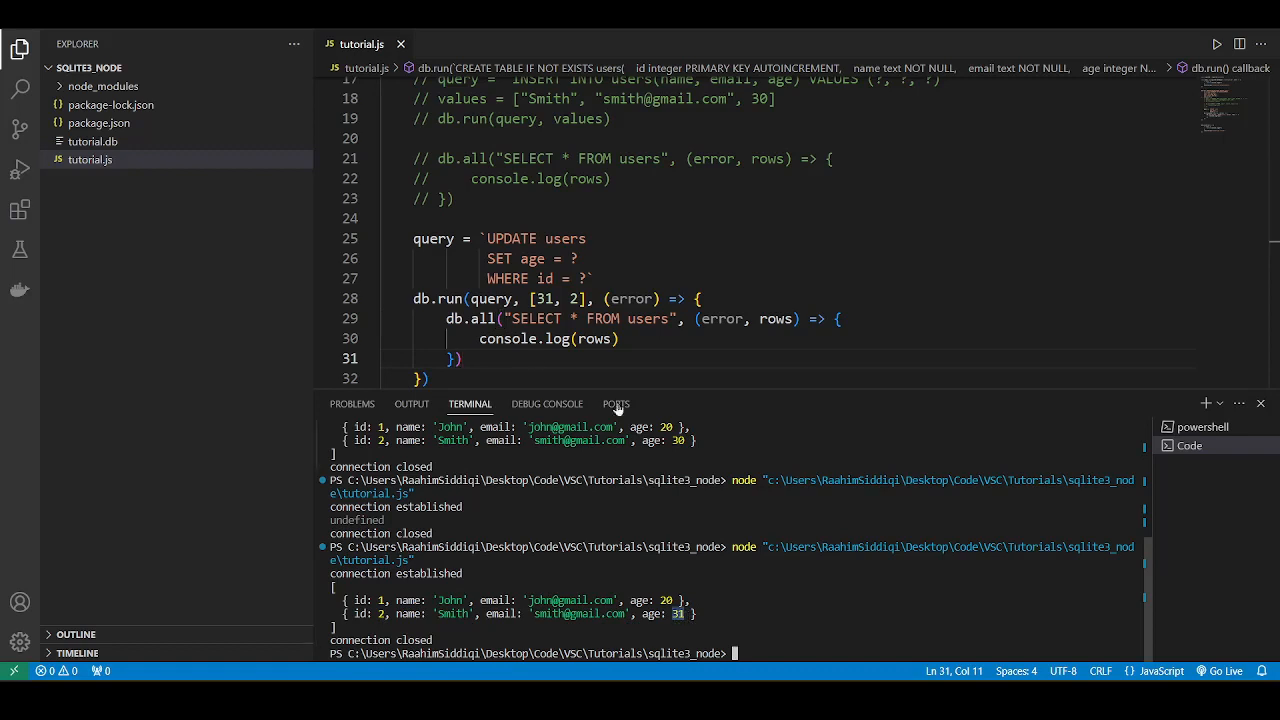
# Step: Comment out the whole update block and start a new db.run("") above the select-all call
pyautogui.moveTo(412, 238); pyautogui.dragTo(430, 380)
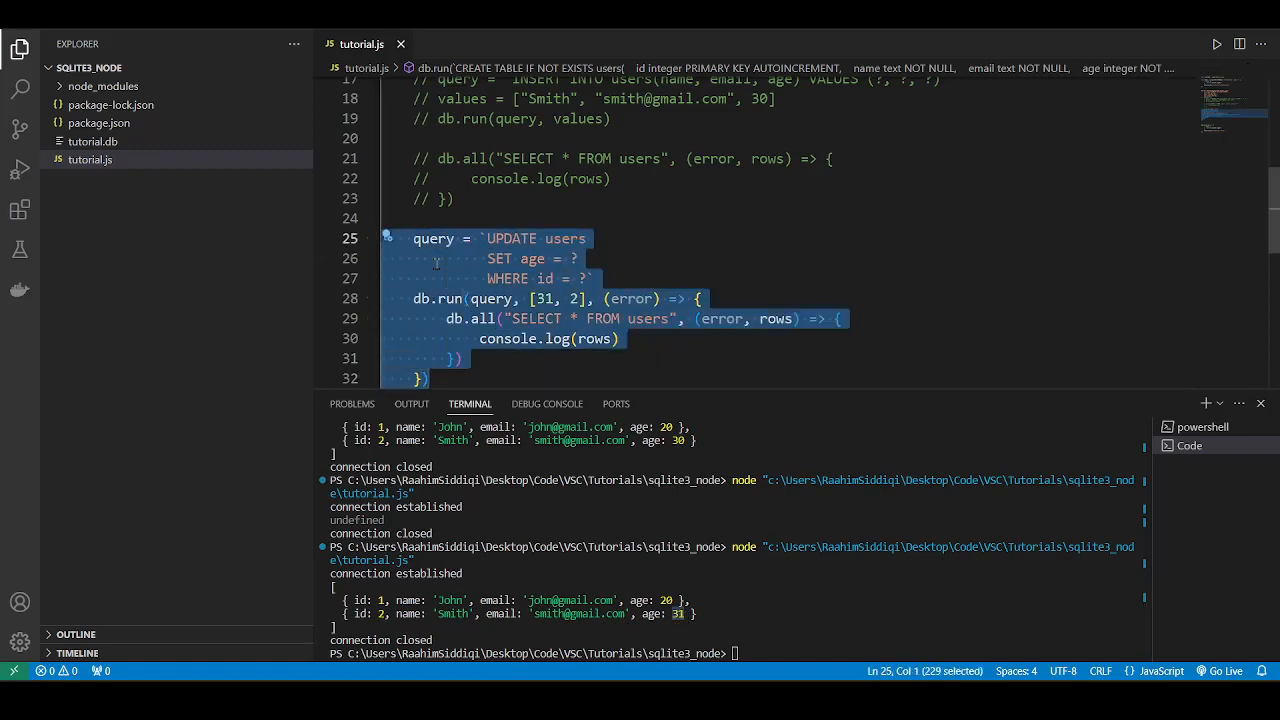
pyautogui.press('ctrl+/')
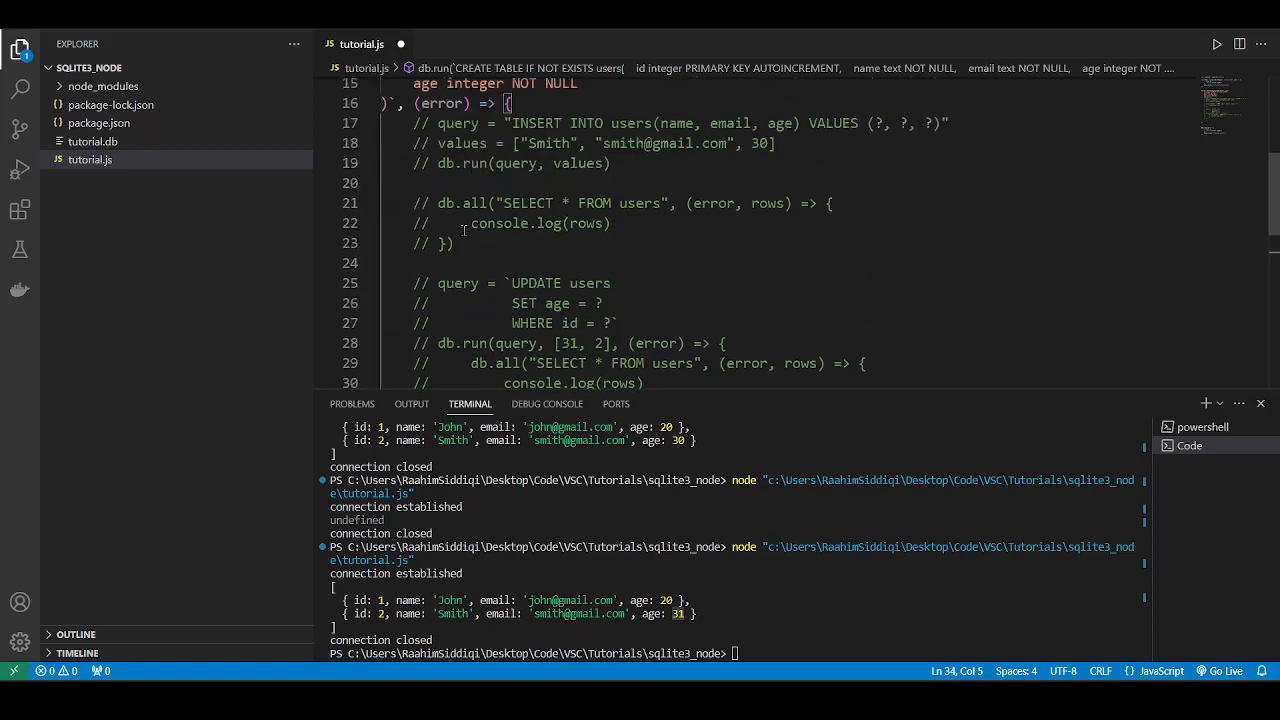
pyautogui.click(426, 204)
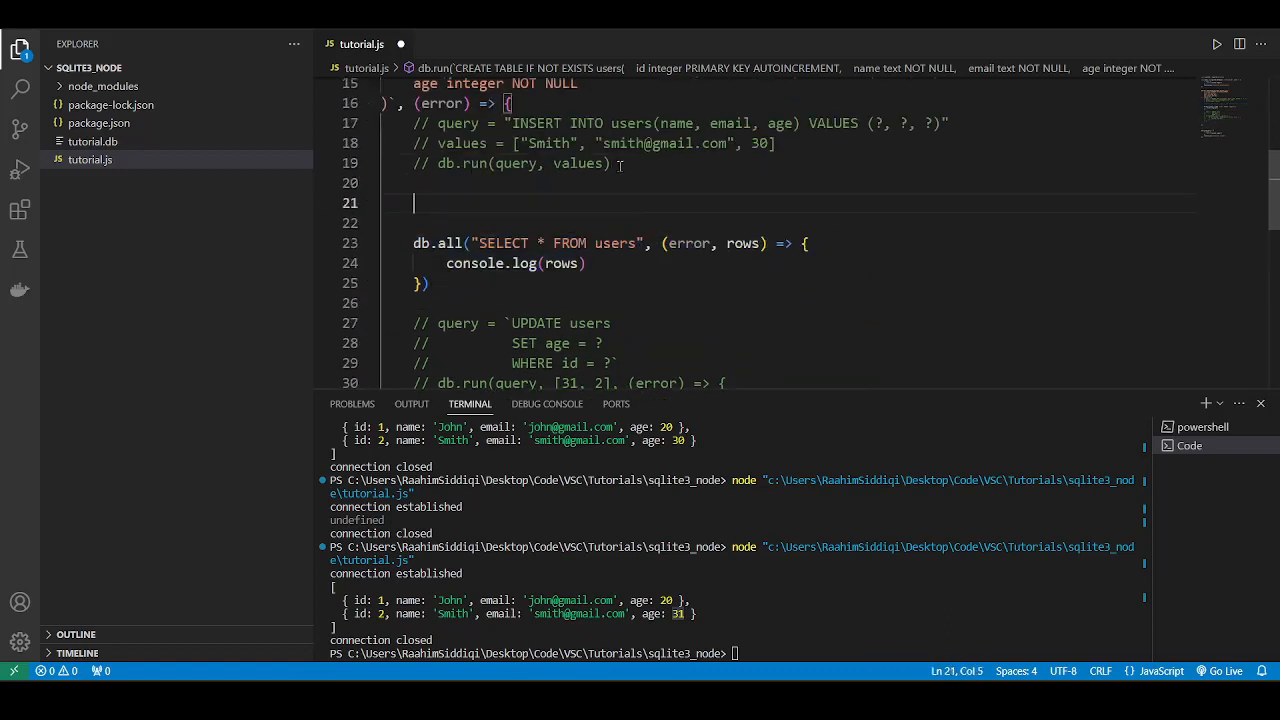
pyautogui.write('db.run(')
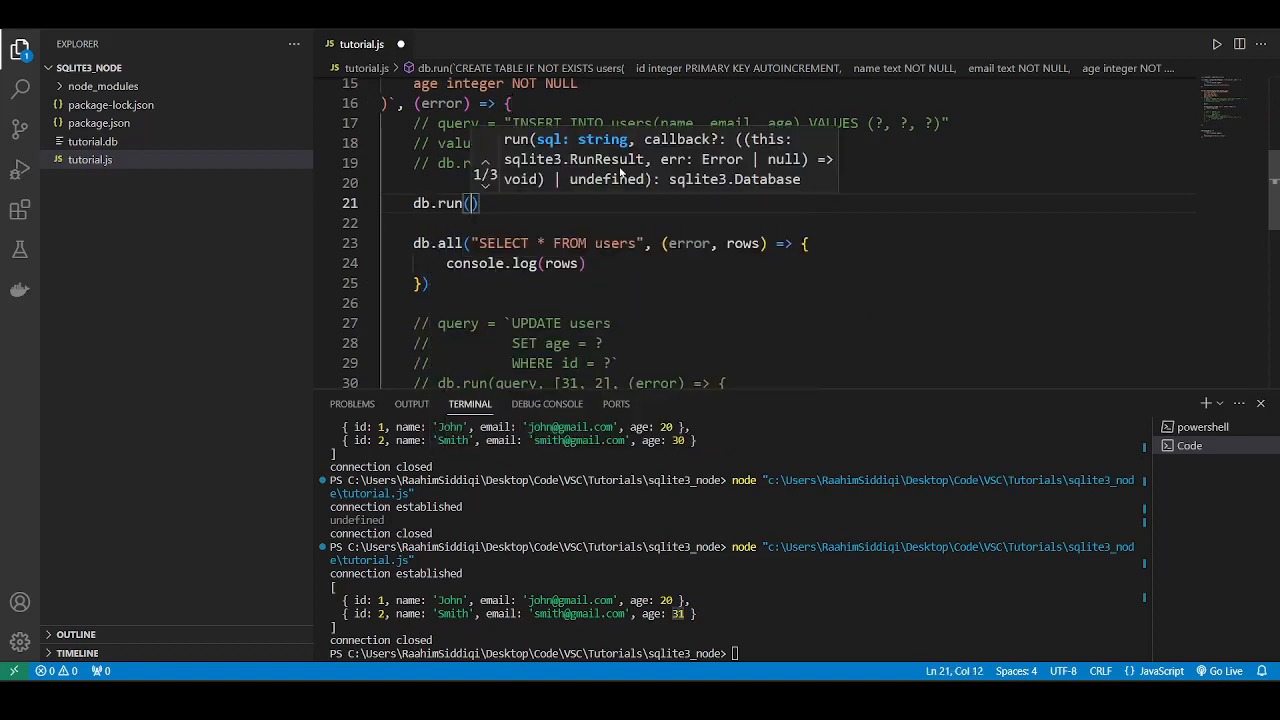
pyautogui.write('""')
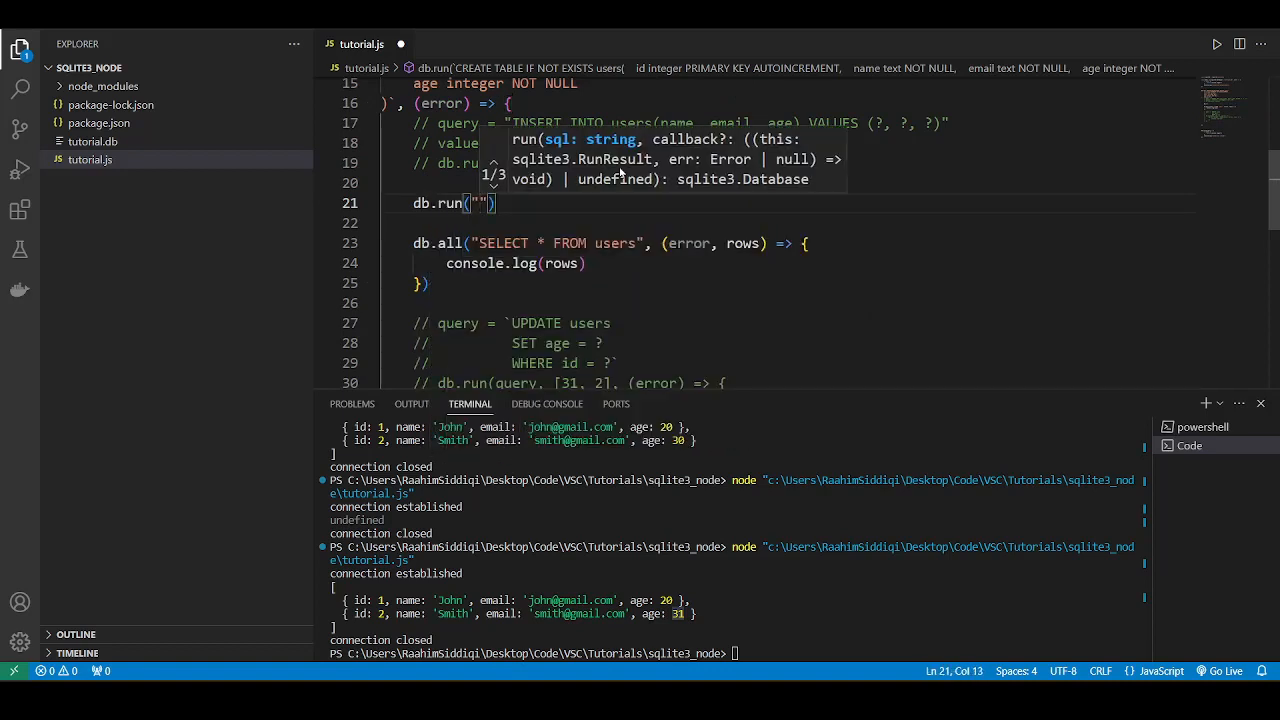
# Step: Write DELETE FROM users WHERE id = ? with values [2] and begin its error callback
pyautogui.write('DELETE')
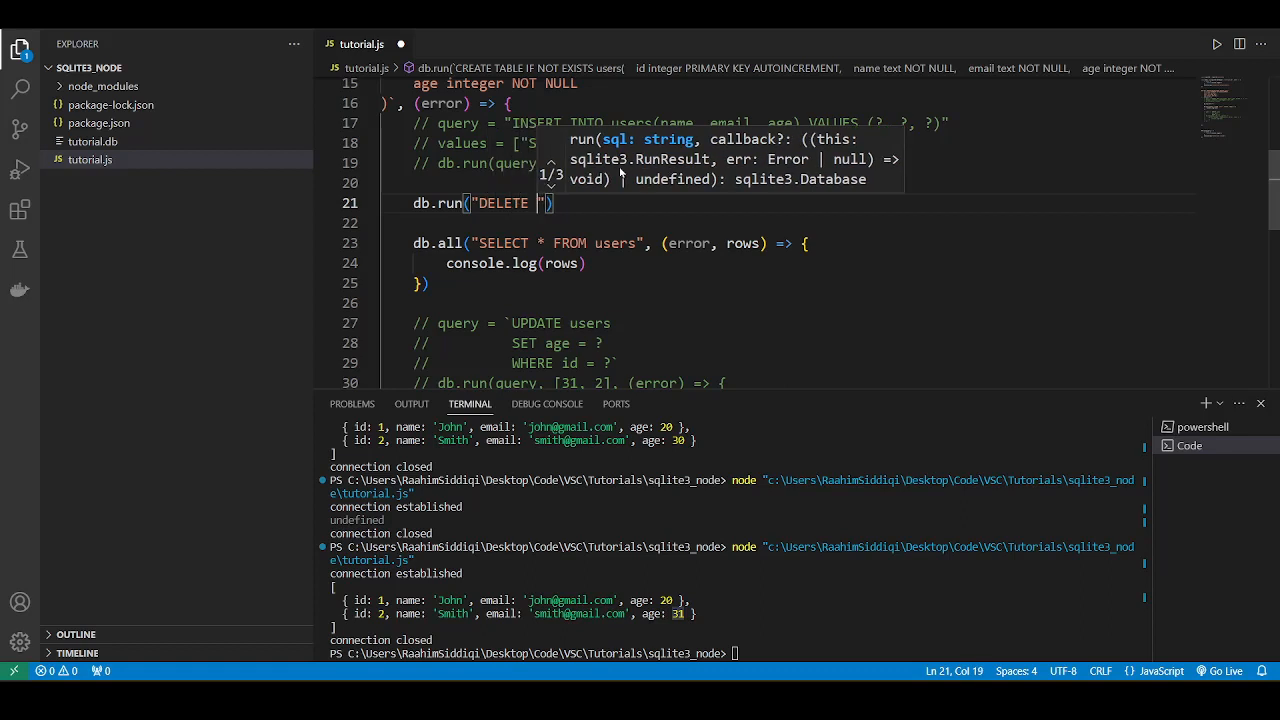
pyautogui.write('FROM users')
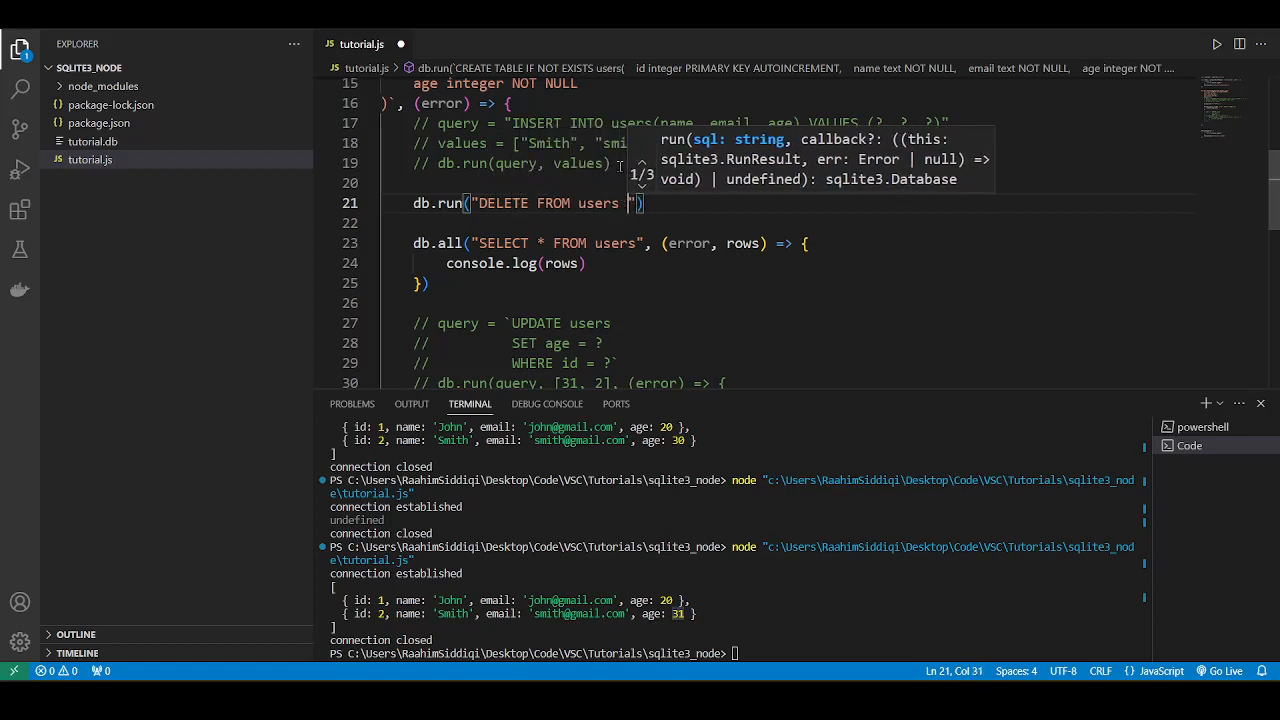
pyautogui.write('WHERE')
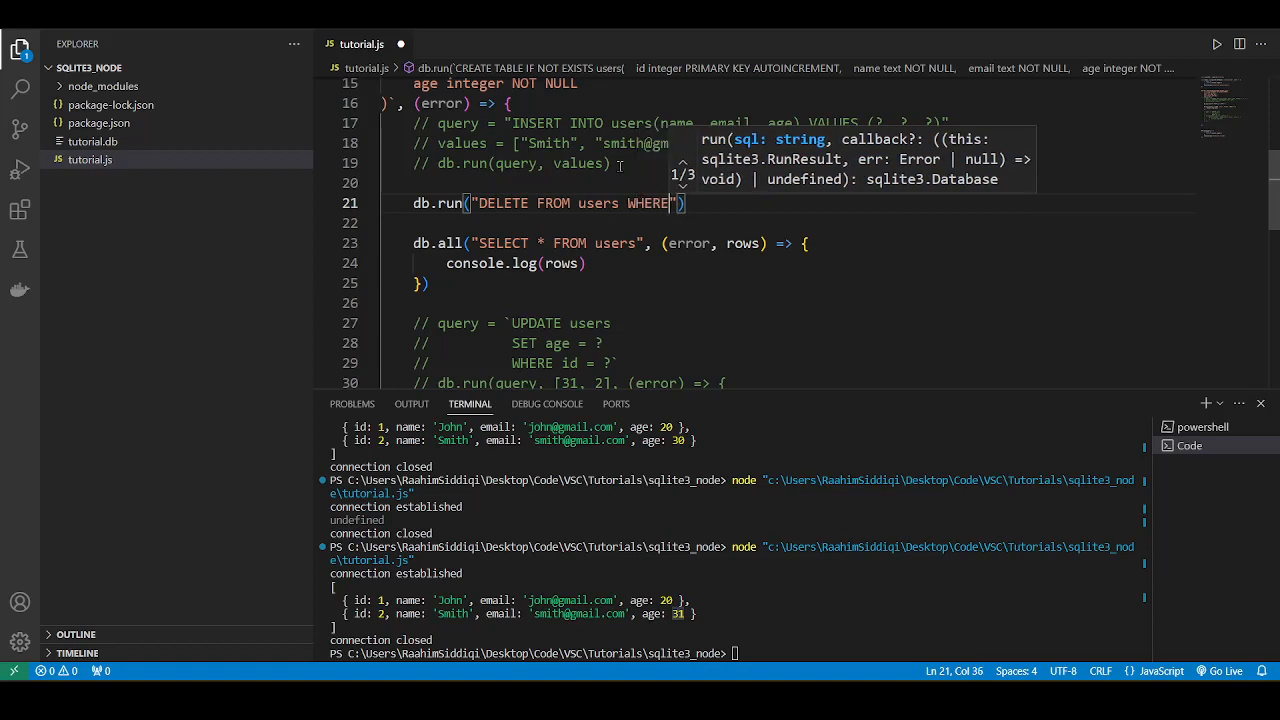
pyautogui.write('id = ?')
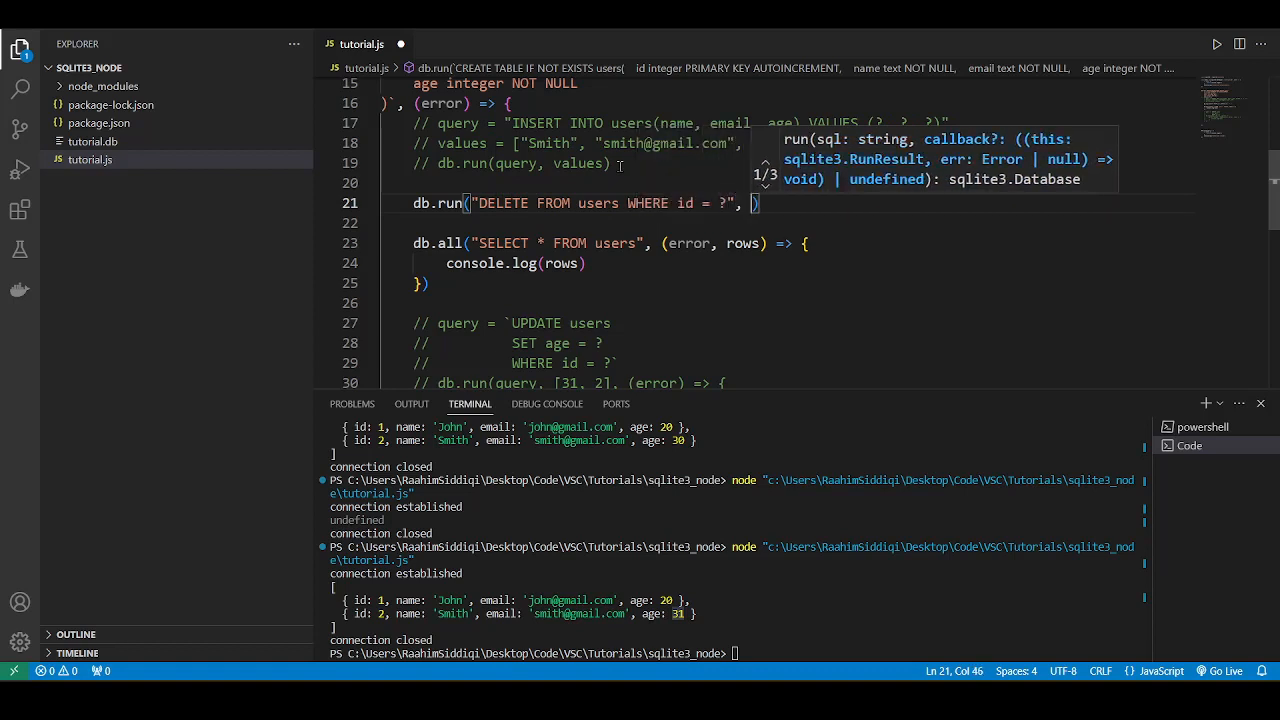
pyautogui.write('[2], (e')
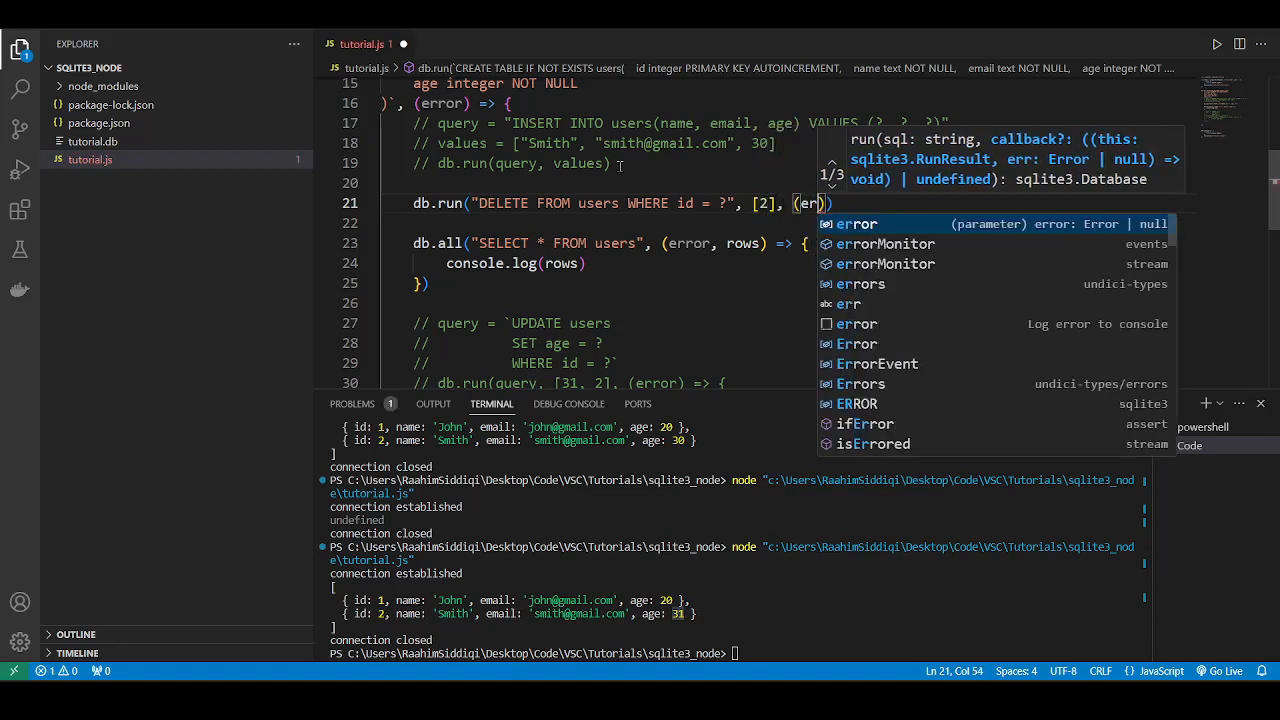
pyautogui.write('ror')
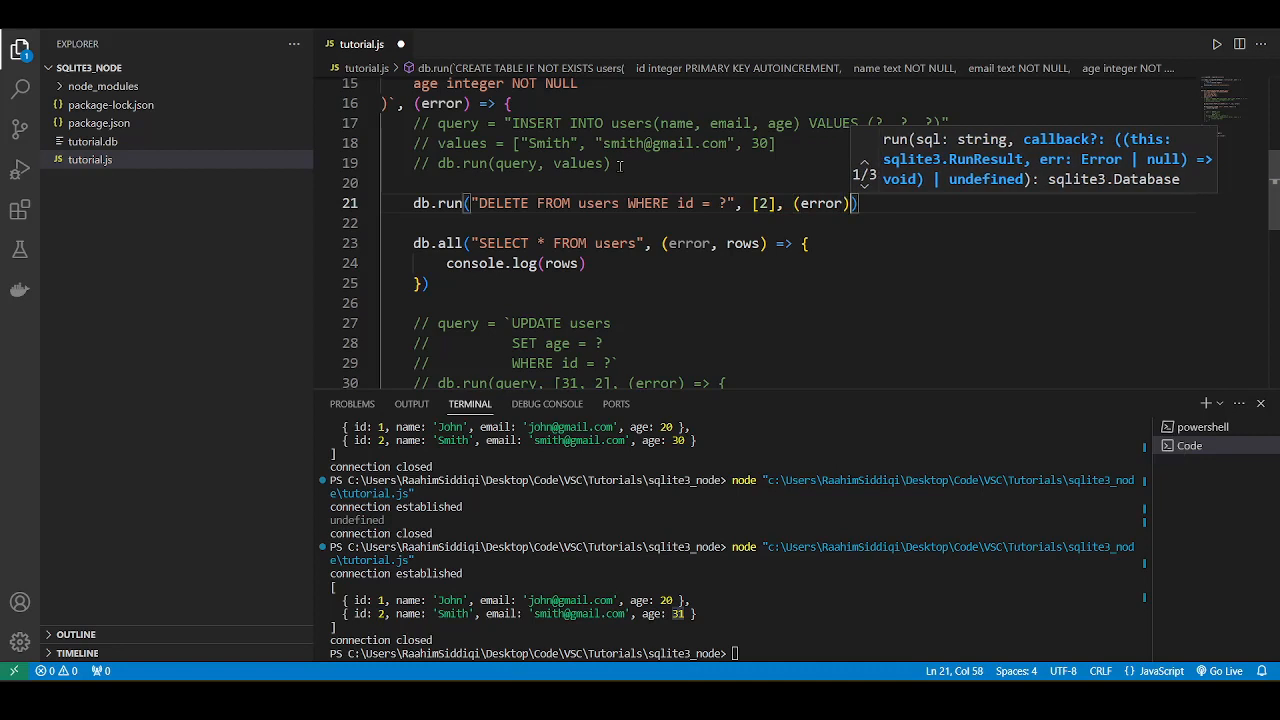